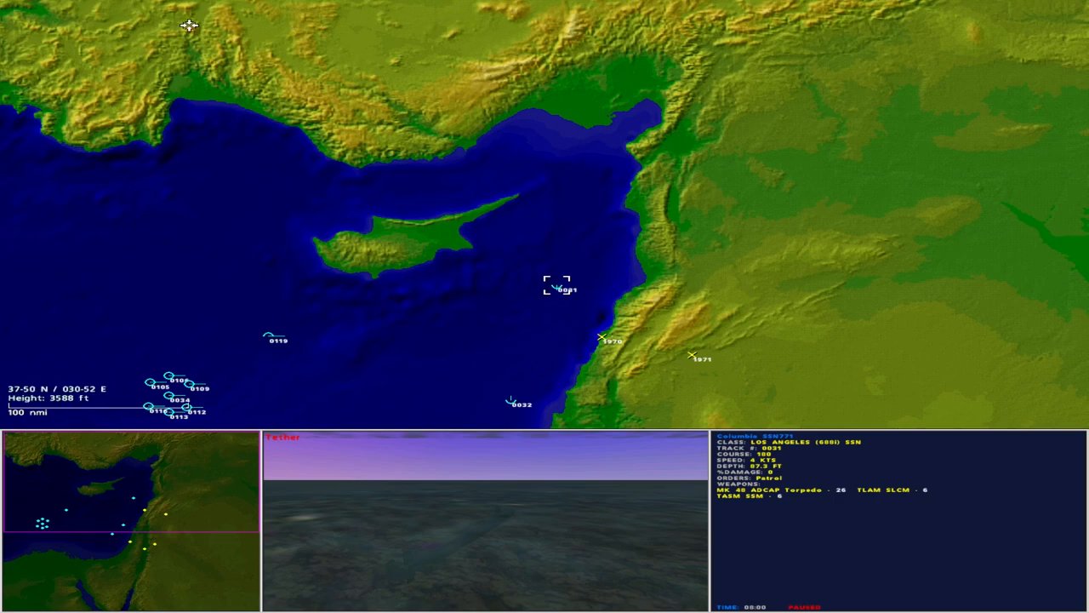
{"action": "mouse_move", "coordinate": [244, 88]}
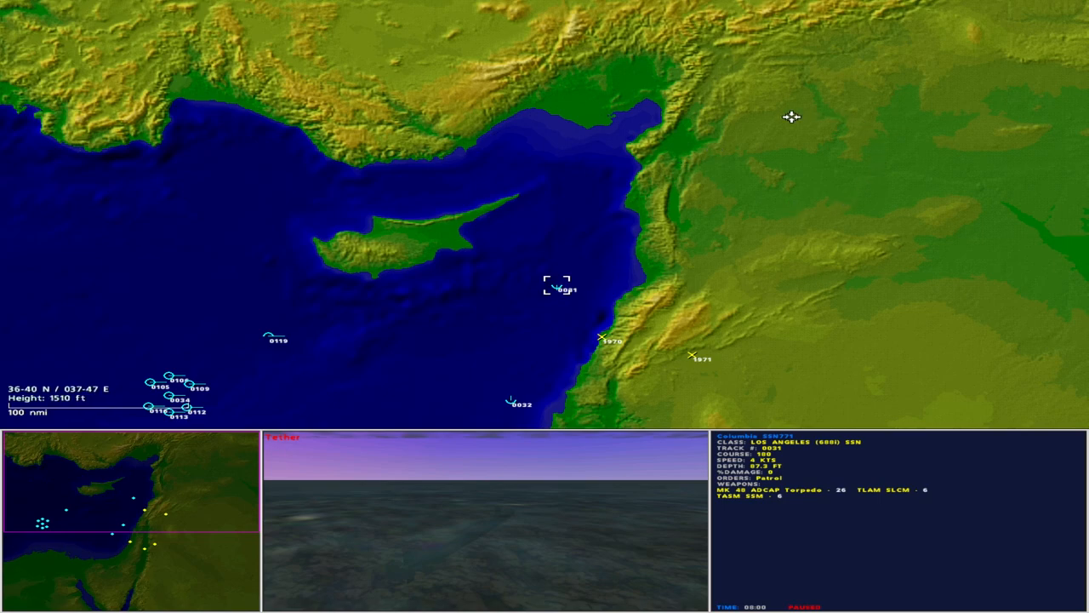
{"action": "mouse_move", "coordinate": [267, 243]}
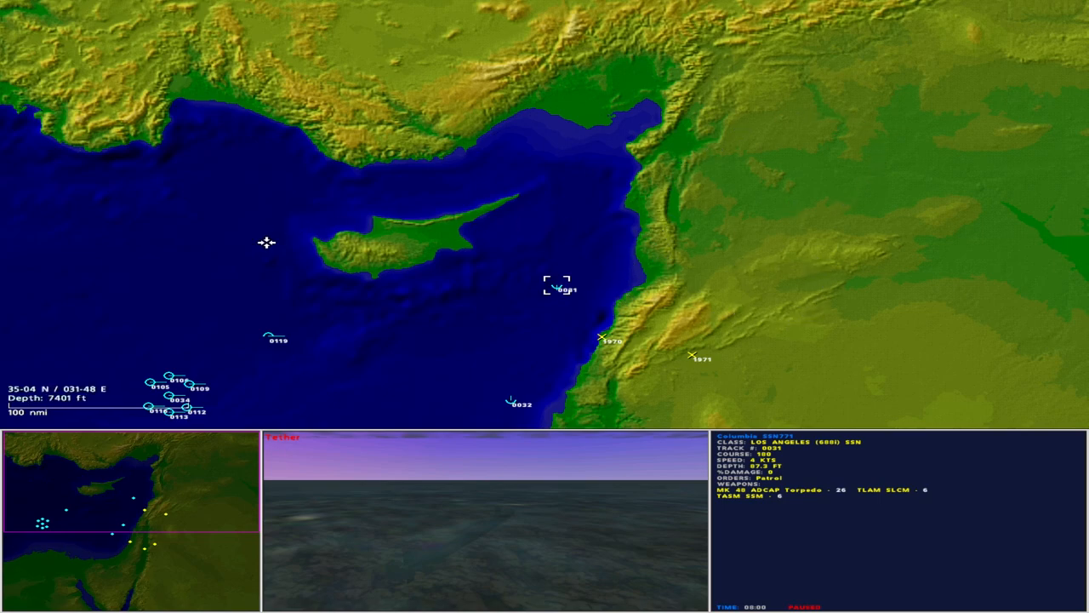
{"action": "mouse_move", "coordinate": [558, 239]}
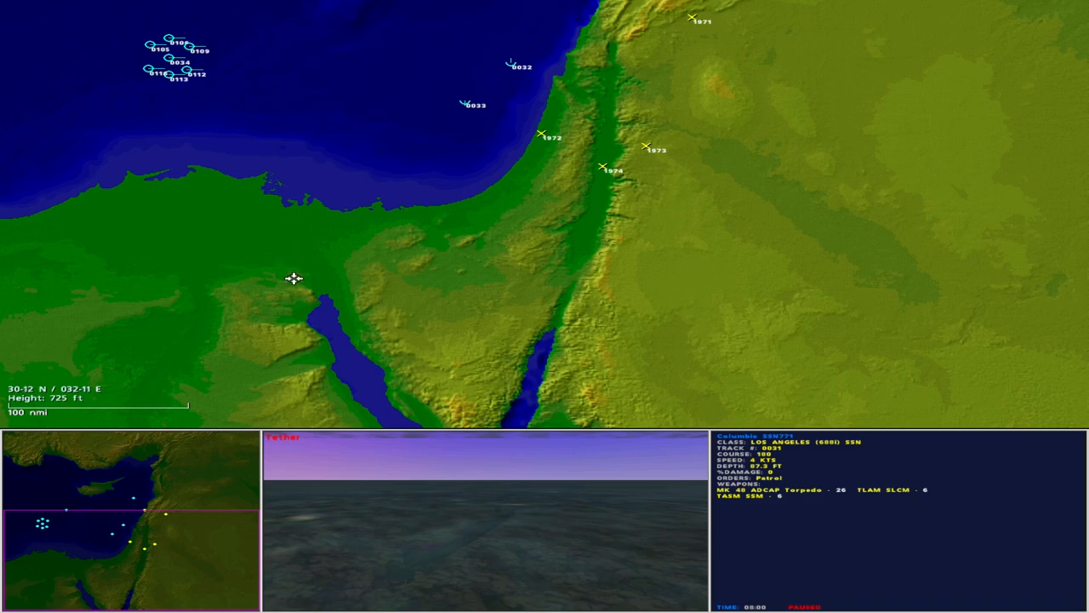
{"action": "mouse_move", "coordinate": [357, 345]}
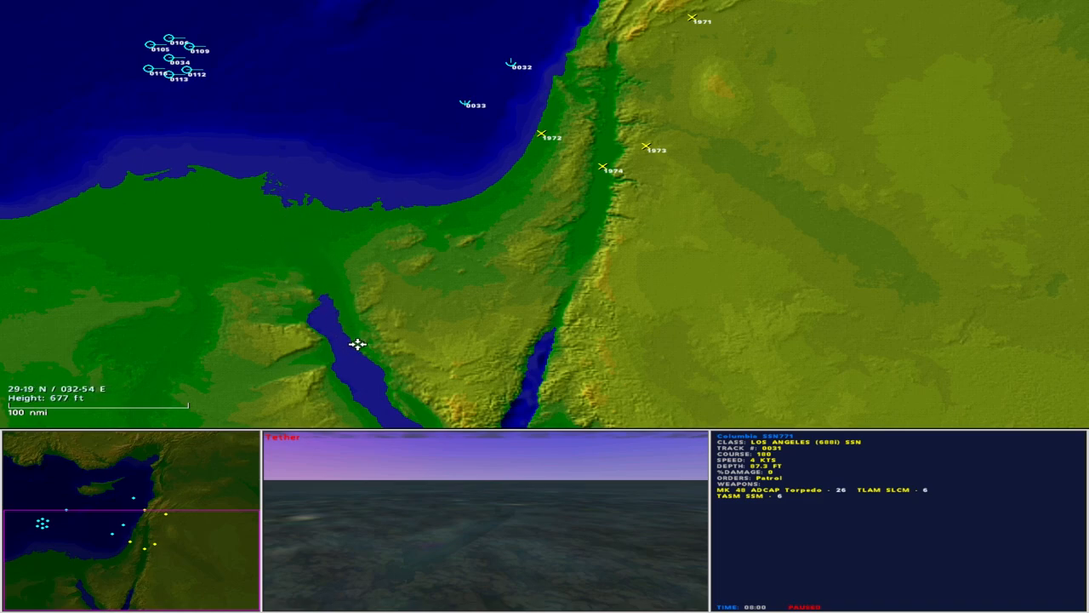
{"action": "mouse_move", "coordinate": [644, 140]}
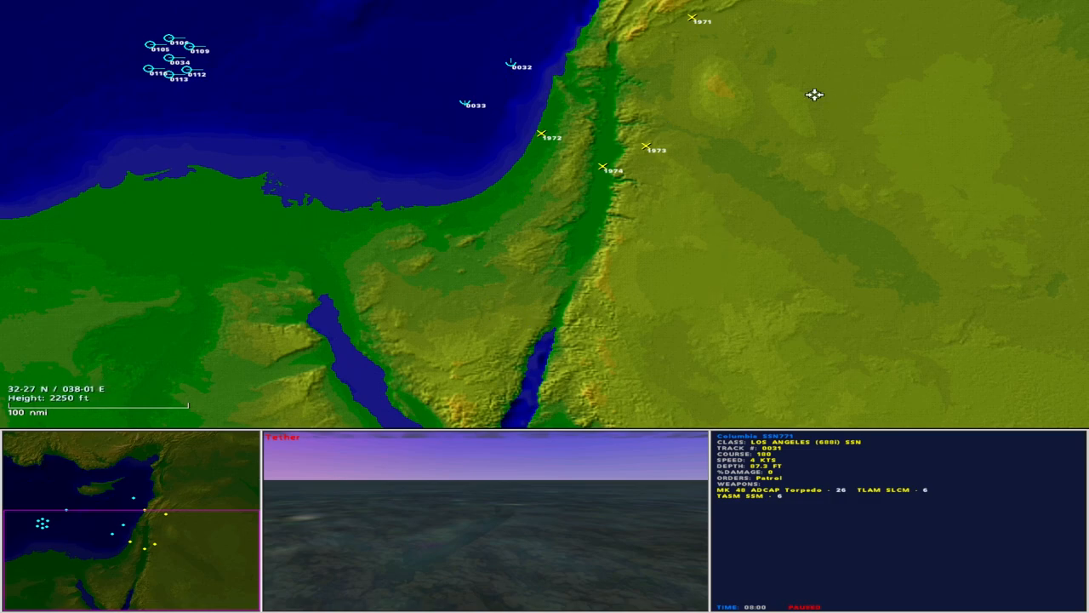
{"action": "mouse_move", "coordinate": [150, 526]}
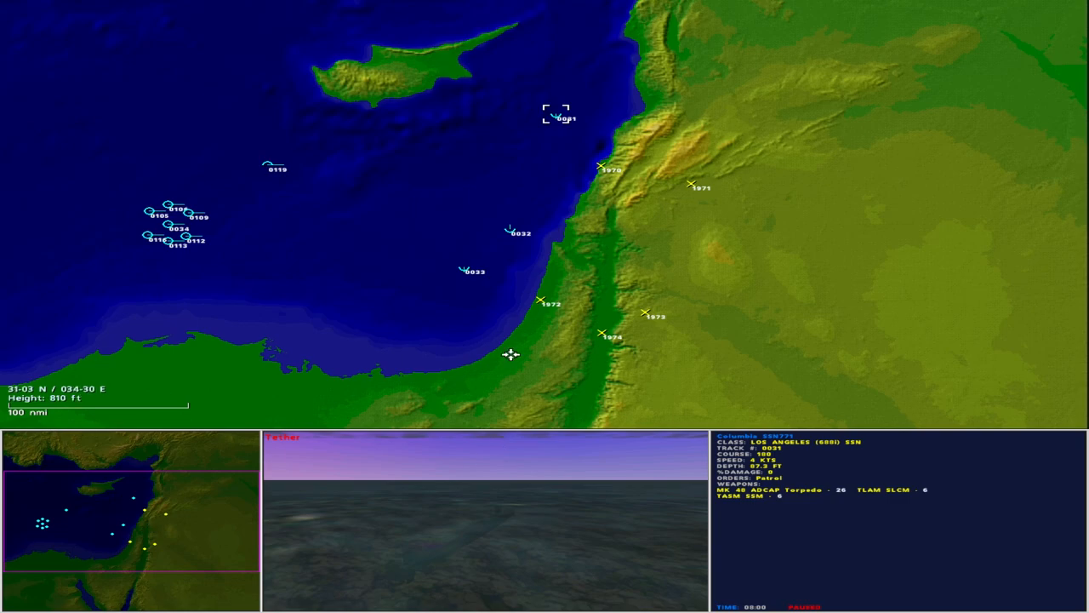
{"action": "mouse_move", "coordinate": [536, 279]}
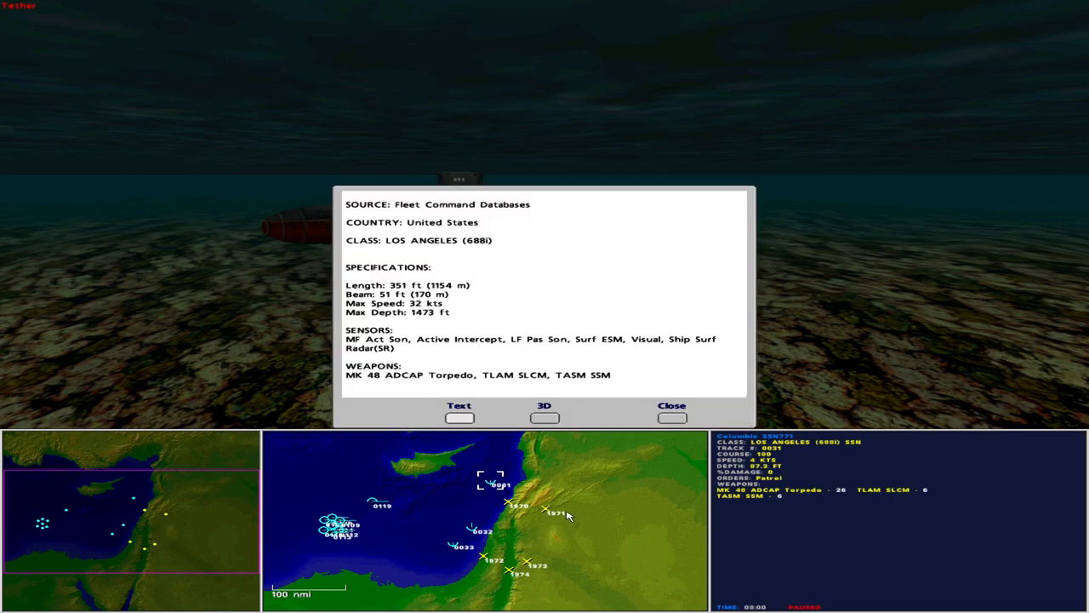
{"action": "mouse_move", "coordinate": [542, 421]}
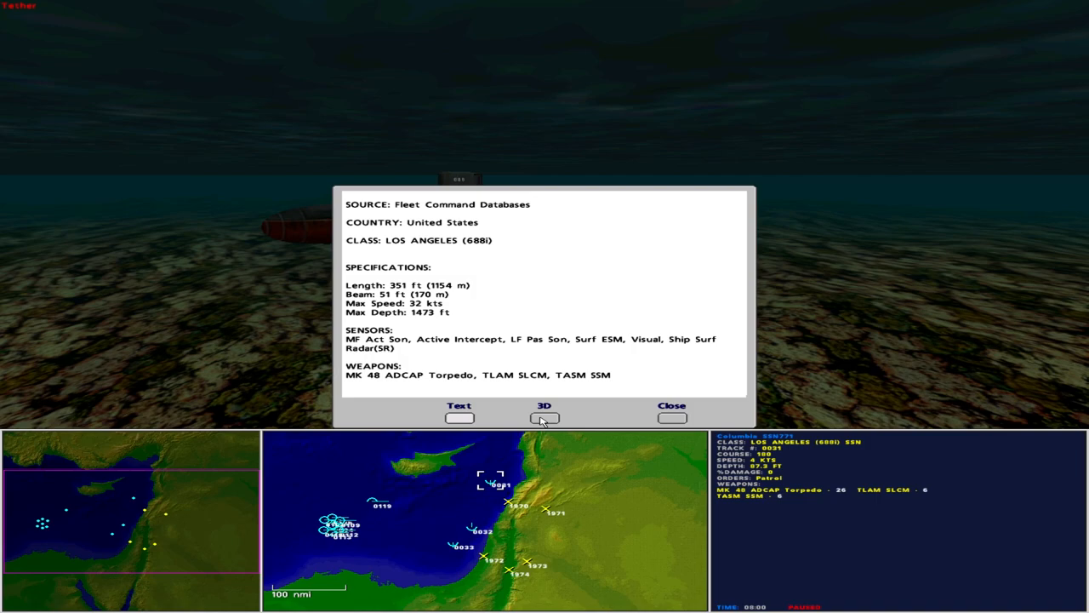
Display the Los Angeles (688i) submarine Columbia as a 3D model in its database entry
{"action": "left_click", "coordinate": [544, 417]}
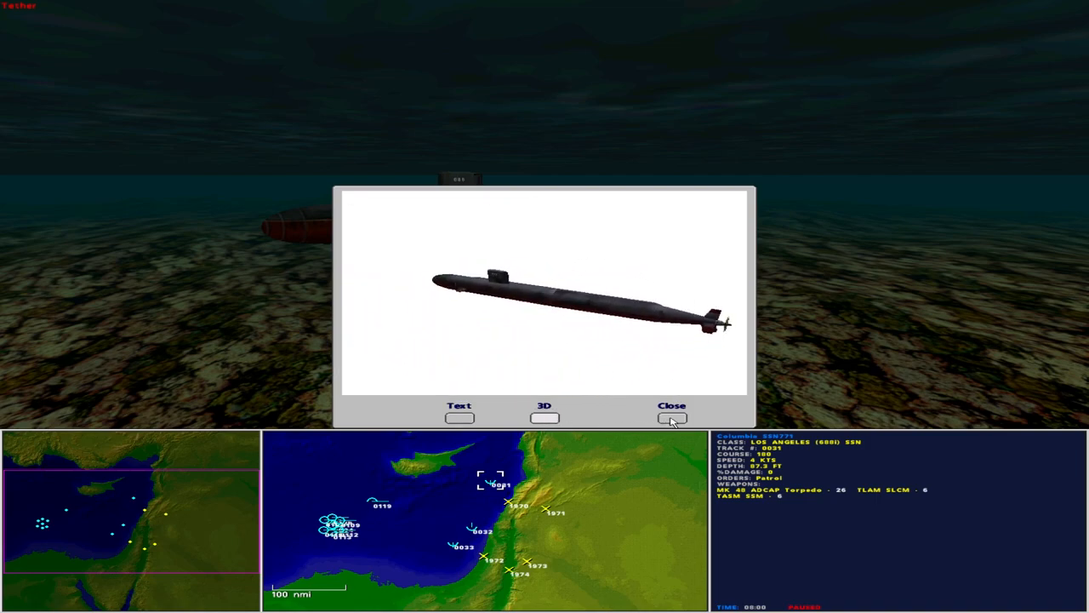
Close Columbia's database entry, leaving submarine Cheyenne (track 0033) selected
{"action": "left_click", "coordinate": [671, 417]}
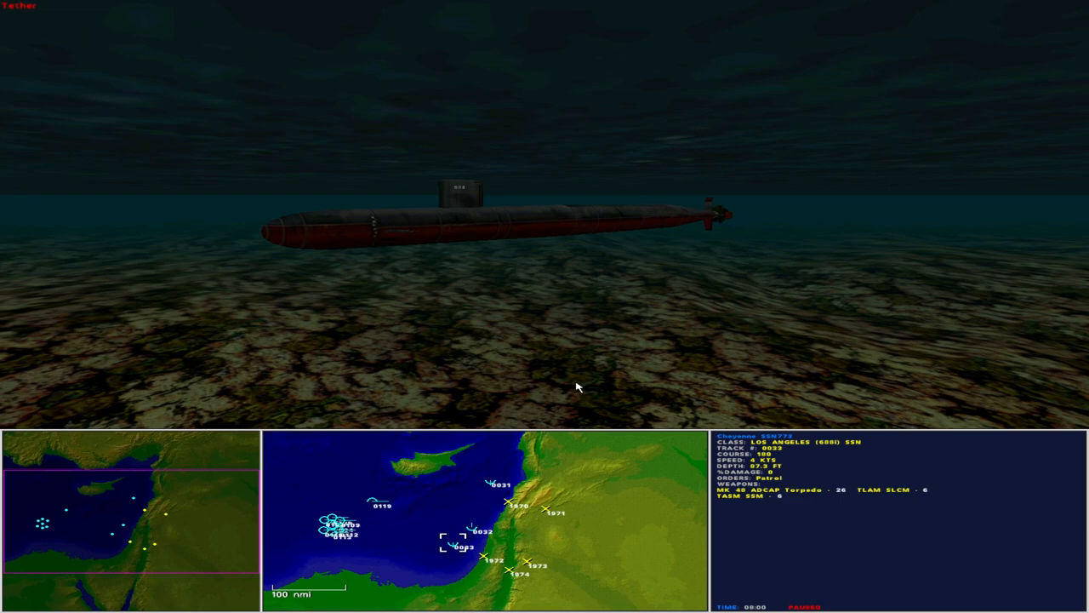
{"action": "mouse_move", "coordinate": [375, 504]}
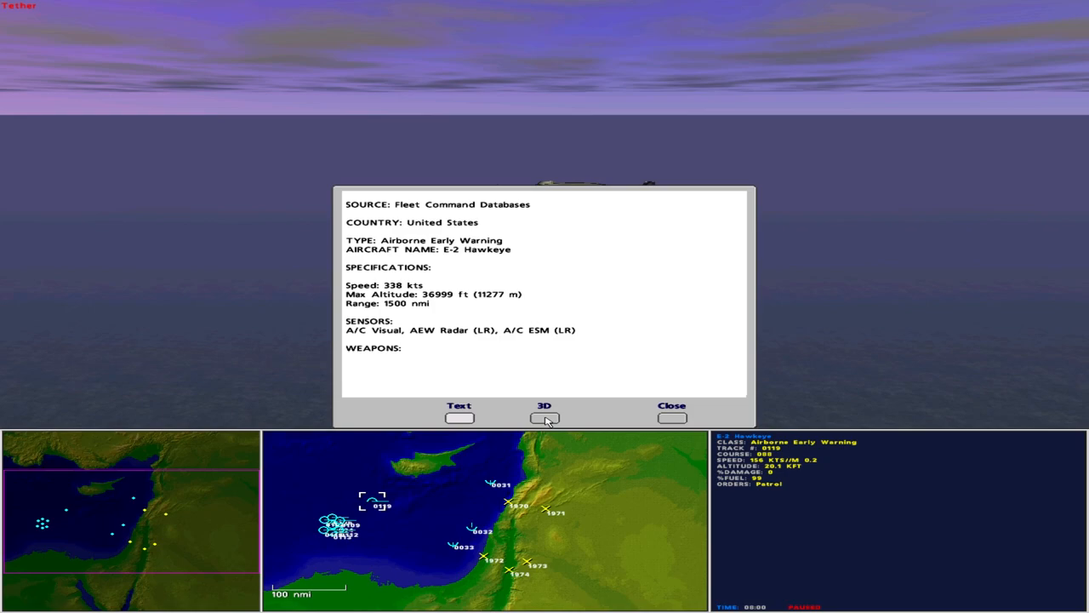
View the E-2 Hawkeye (track 0119) 3D model, then close its database entry
{"action": "left_click", "coordinate": [544, 417]}
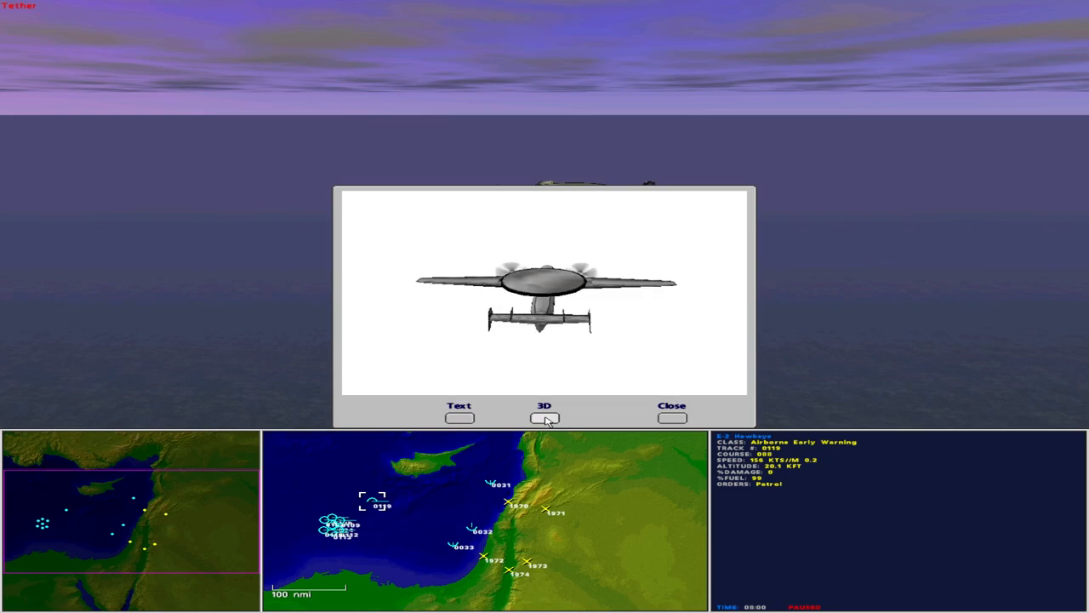
{"action": "left_click", "coordinate": [545, 417]}
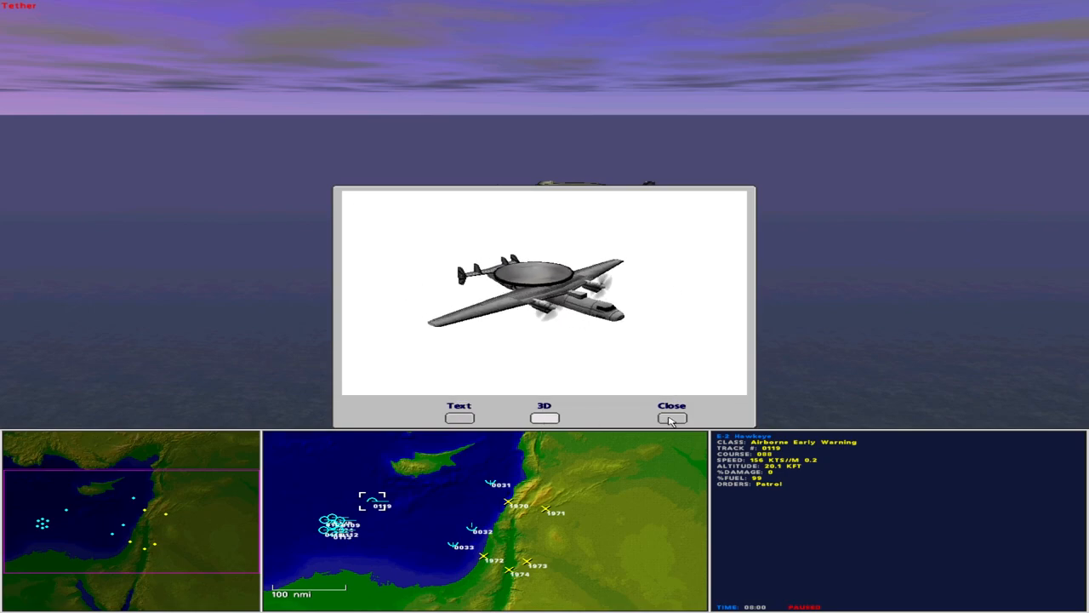
{"action": "left_click", "coordinate": [672, 417]}
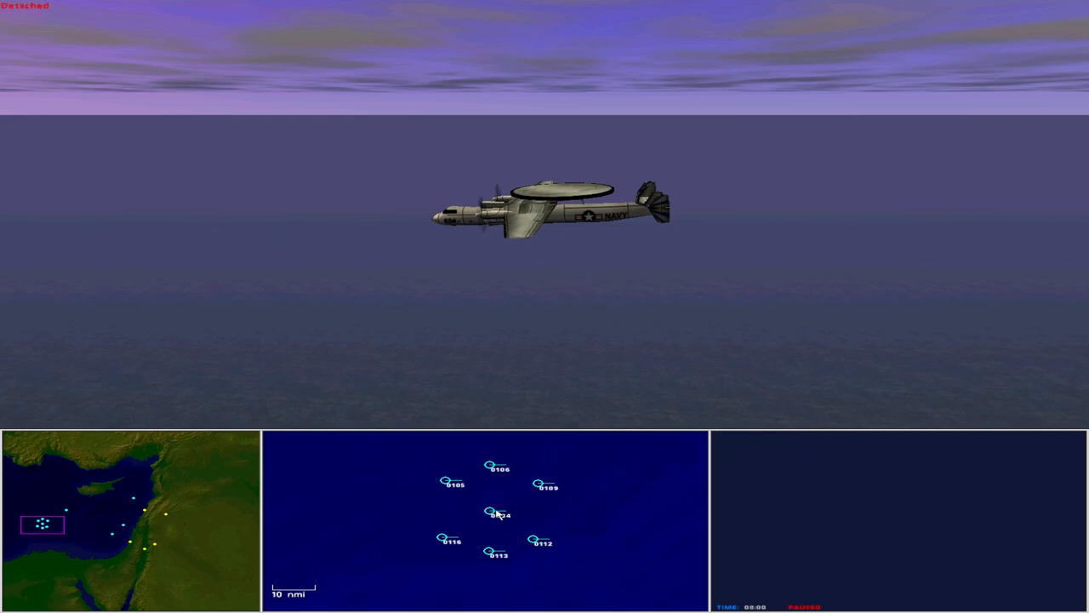
Select carrier Ronald Reagan (track 0034) and view its Nimitz-class 3D model
{"action": "left_click", "coordinate": [492, 510]}
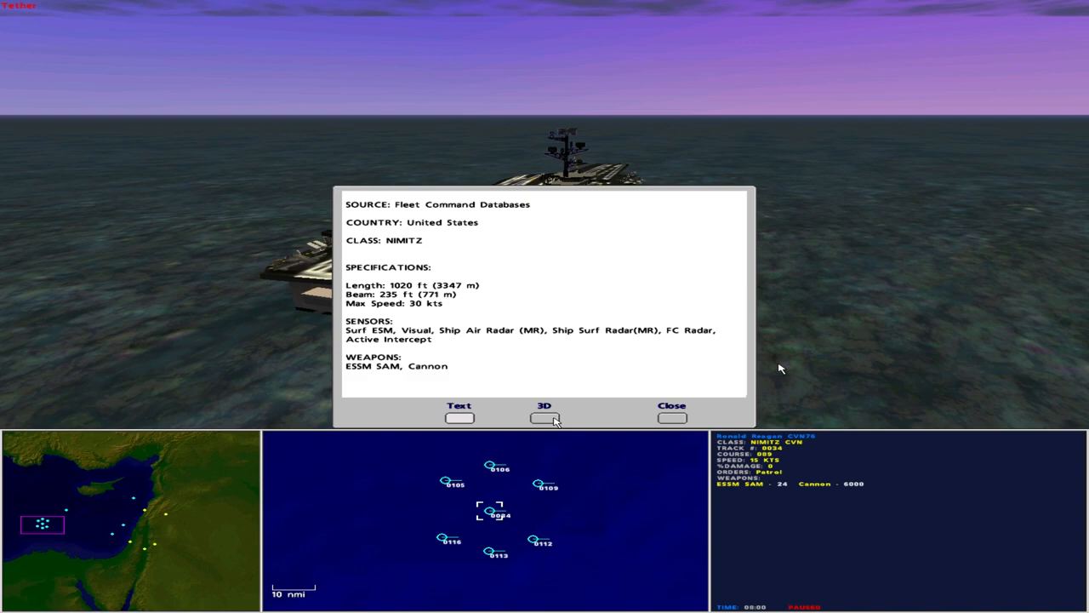
{"action": "left_click", "coordinate": [544, 417]}
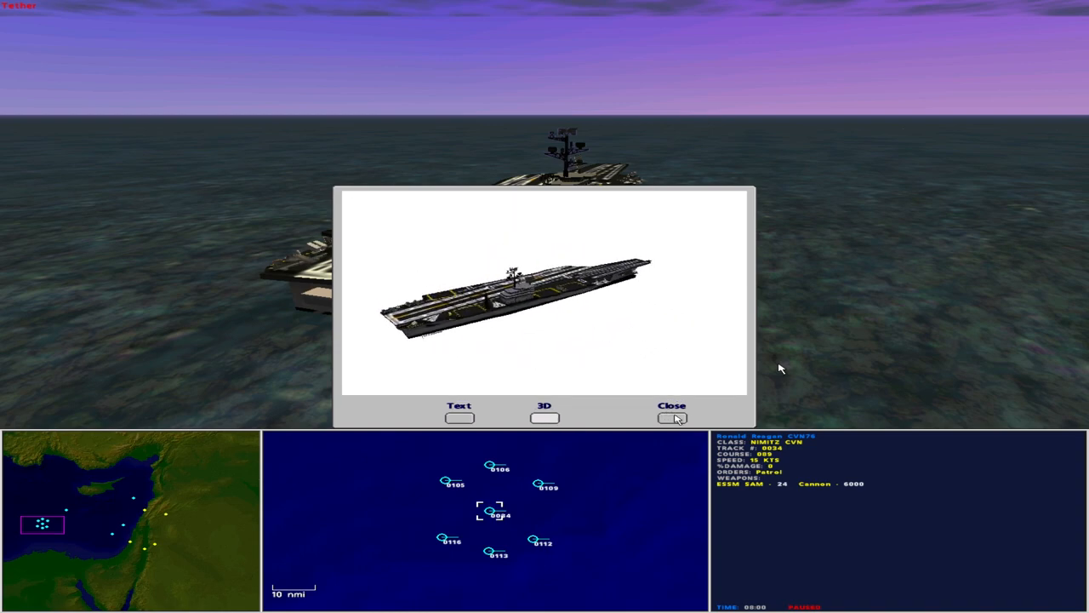
Close the carrier entry and review the F-14 Tomcat roster, keeping 0035 on AAW
{"action": "left_click", "coordinate": [672, 417]}
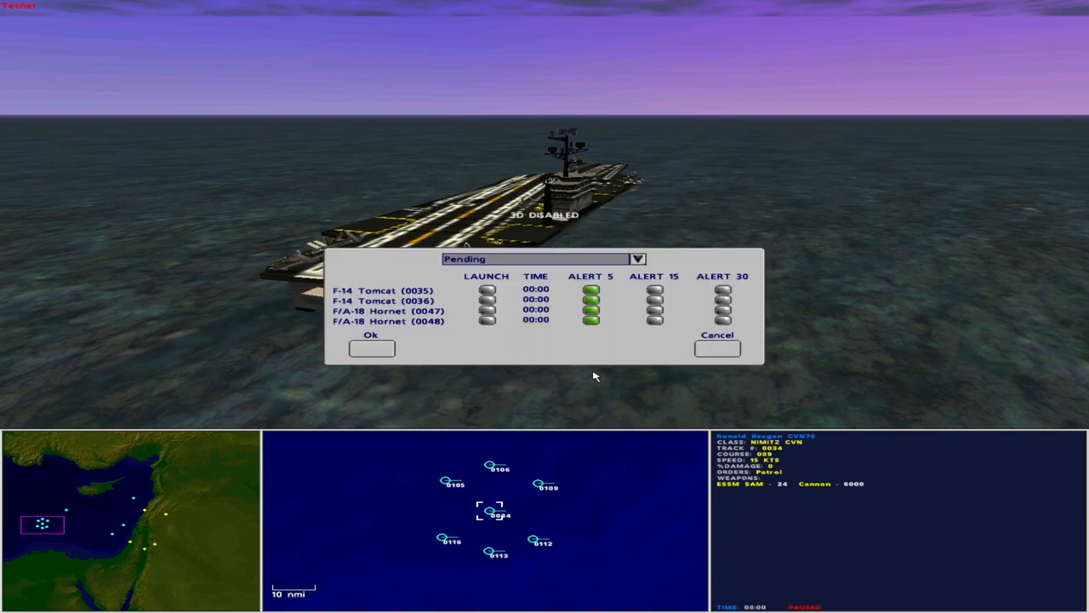
{"action": "mouse_move", "coordinate": [552, 359]}
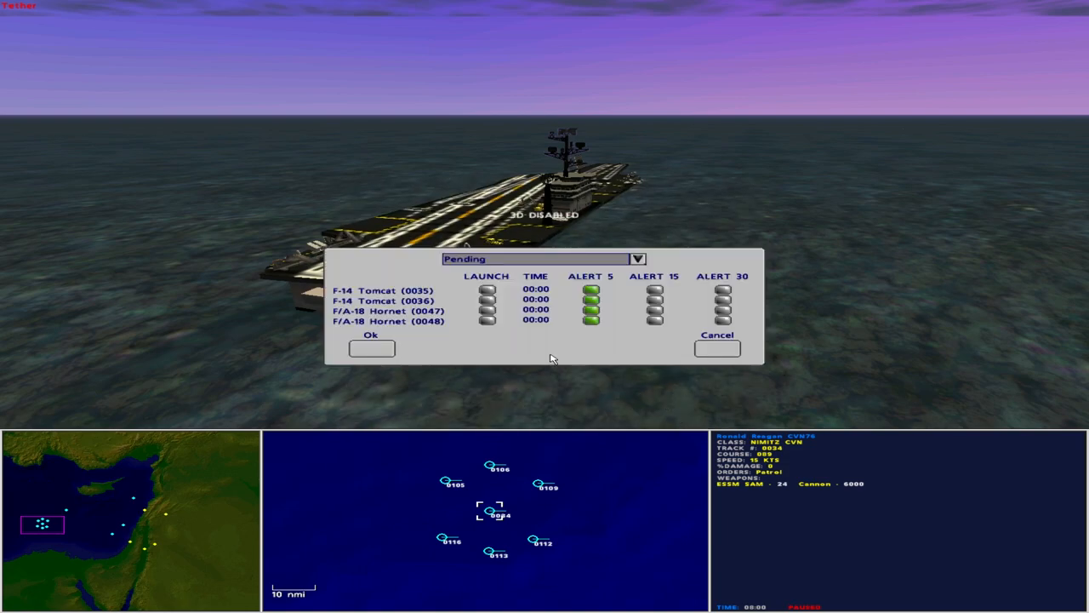
{"action": "mouse_move", "coordinate": [626, 288]}
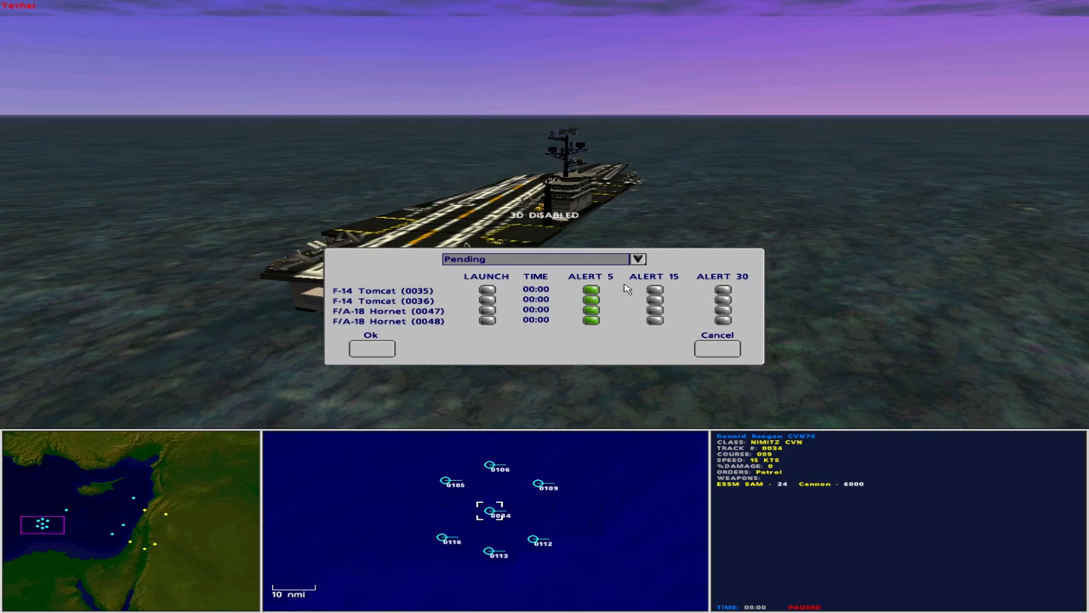
{"action": "left_click", "coordinate": [637, 259]}
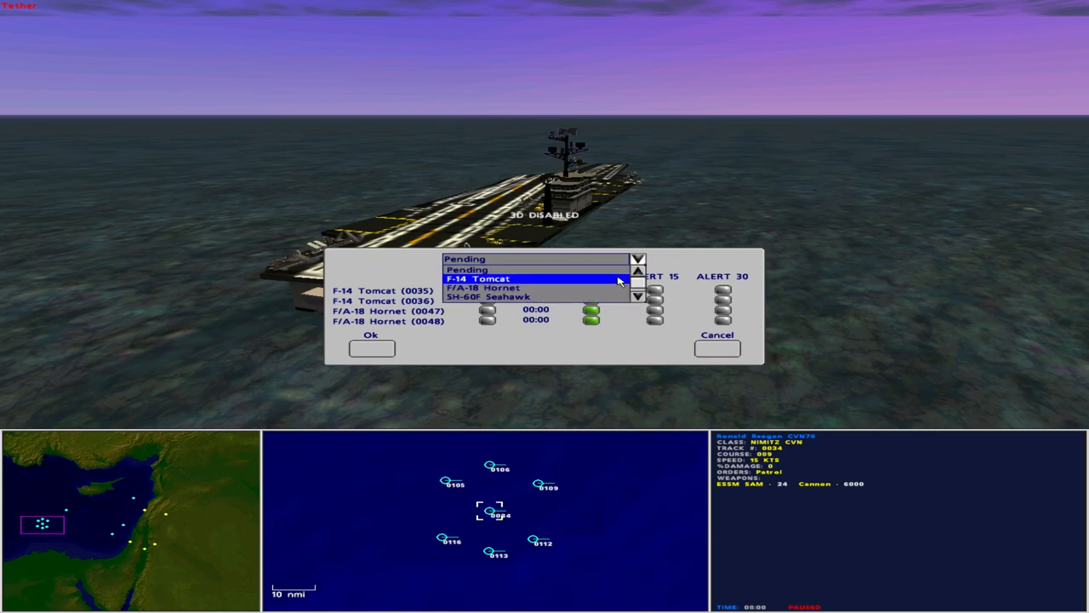
{"action": "left_click", "coordinate": [479, 278]}
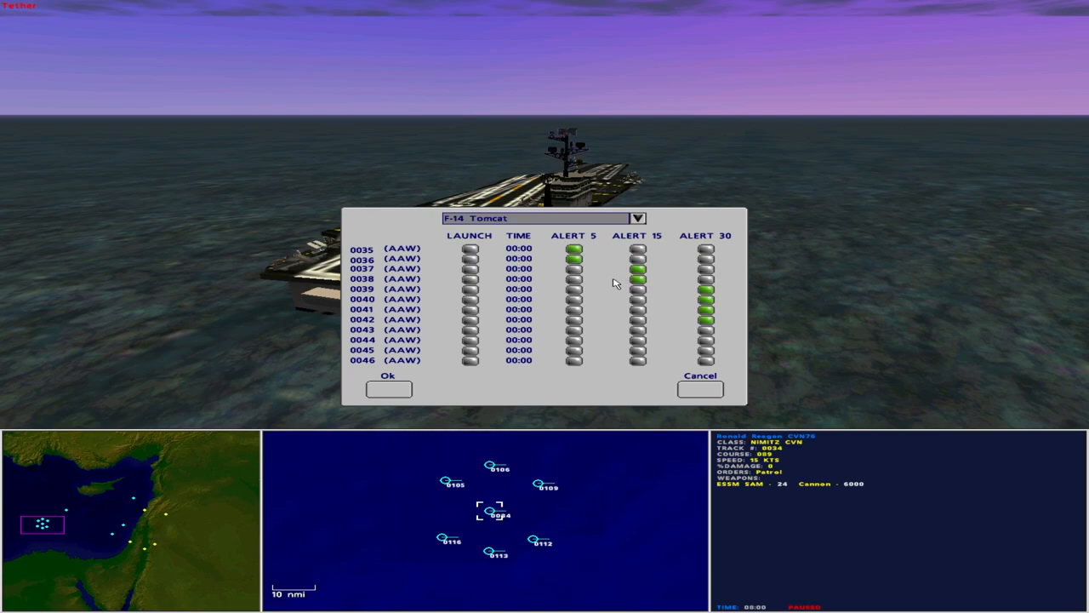
{"action": "left_click", "coordinate": [399, 248]}
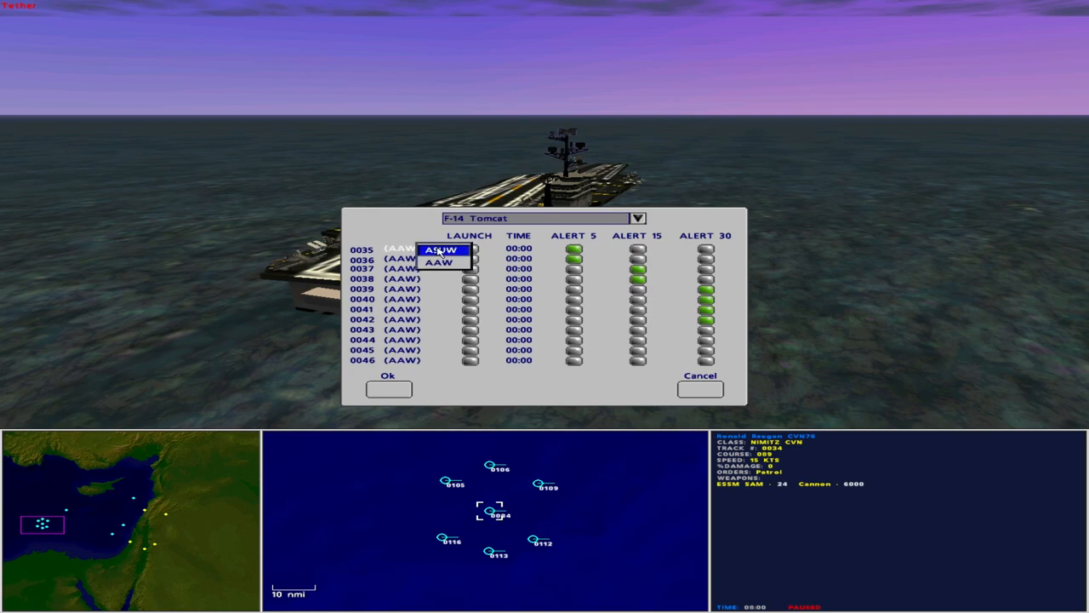
{"action": "mouse_move", "coordinate": [454, 255]}
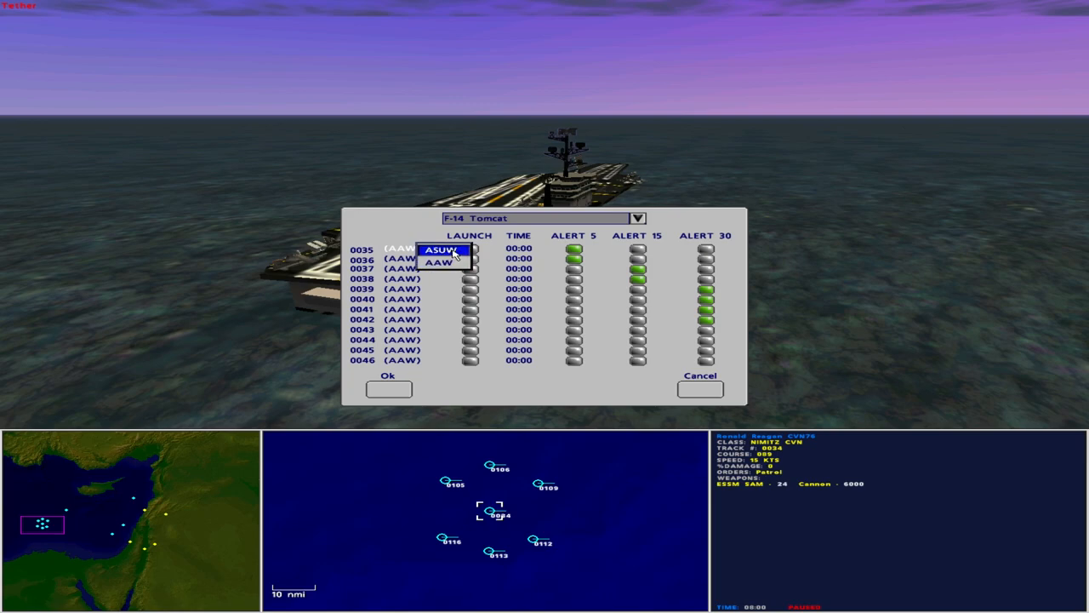
{"action": "left_click", "coordinate": [638, 217]}
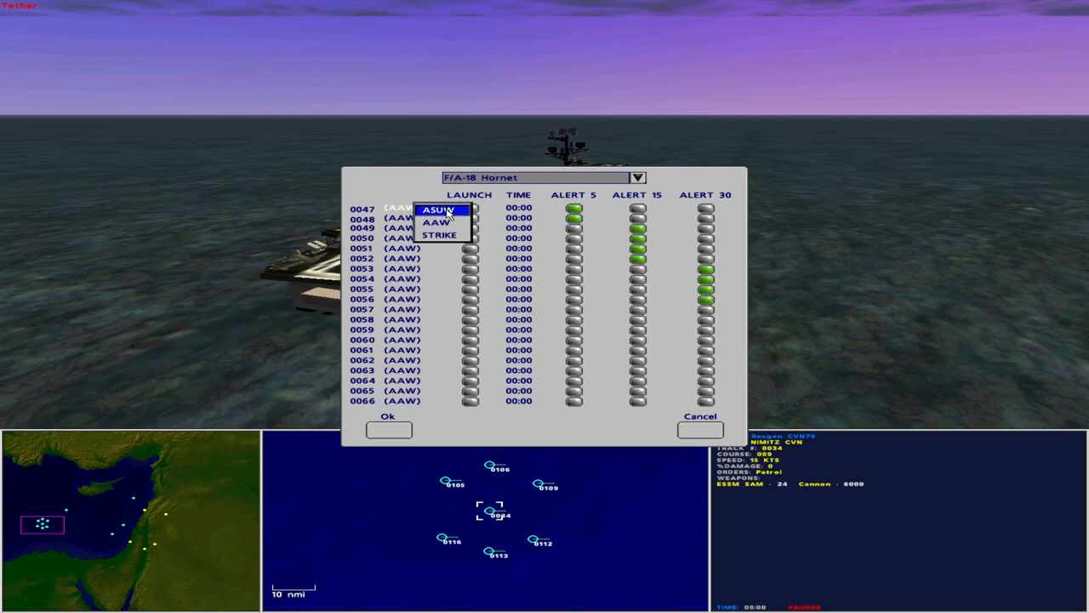
{"action": "mouse_move", "coordinate": [440, 234]}
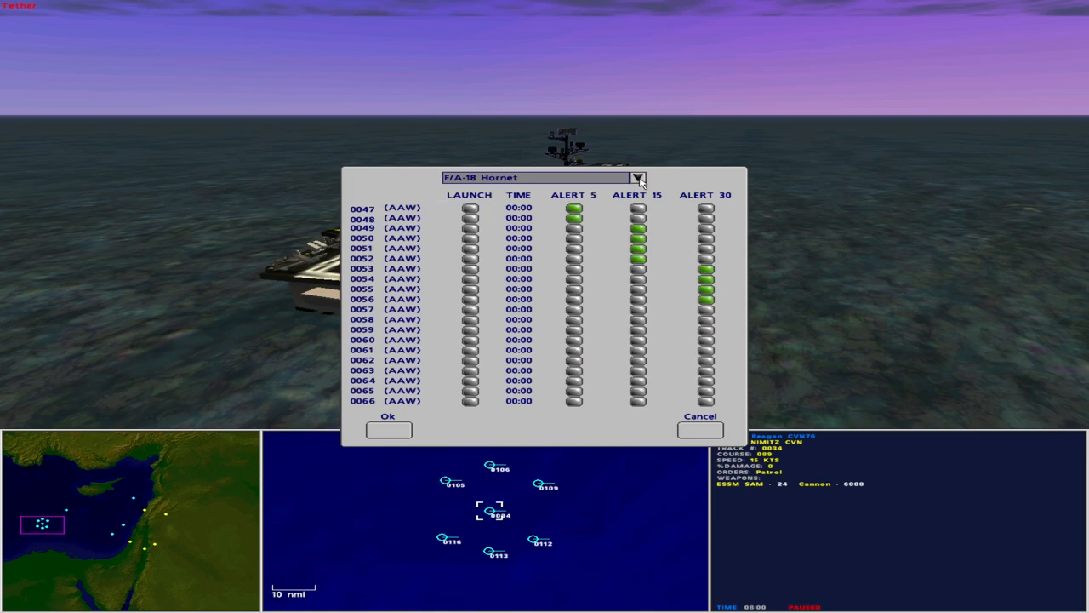
Review the SH-60F Seahawk roster, keeping helicopter 0083 on ASW
{"action": "left_click", "coordinate": [637, 177]}
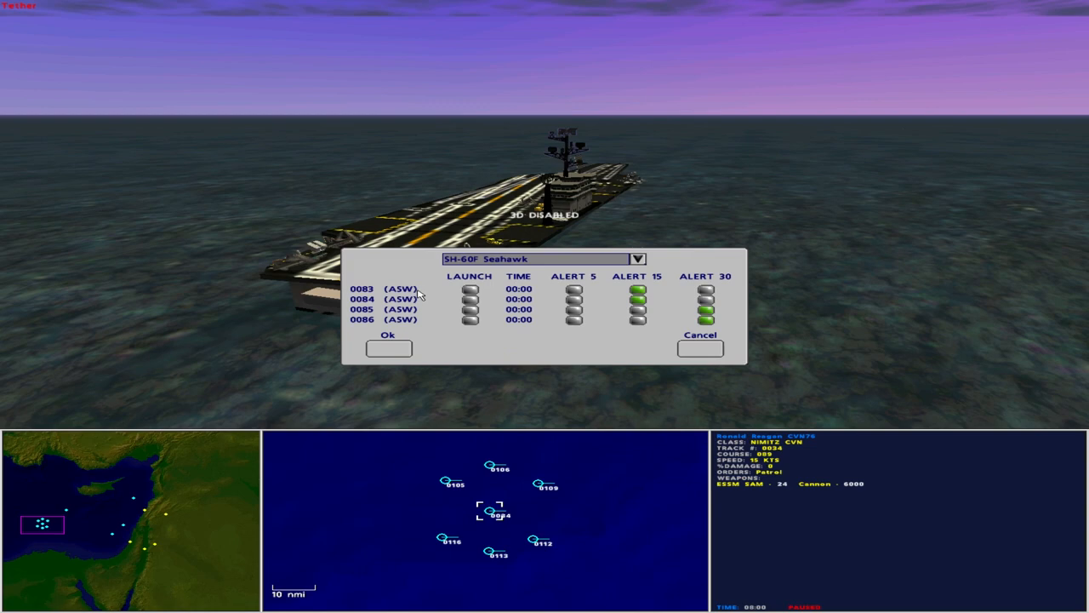
{"action": "left_click", "coordinate": [400, 289]}
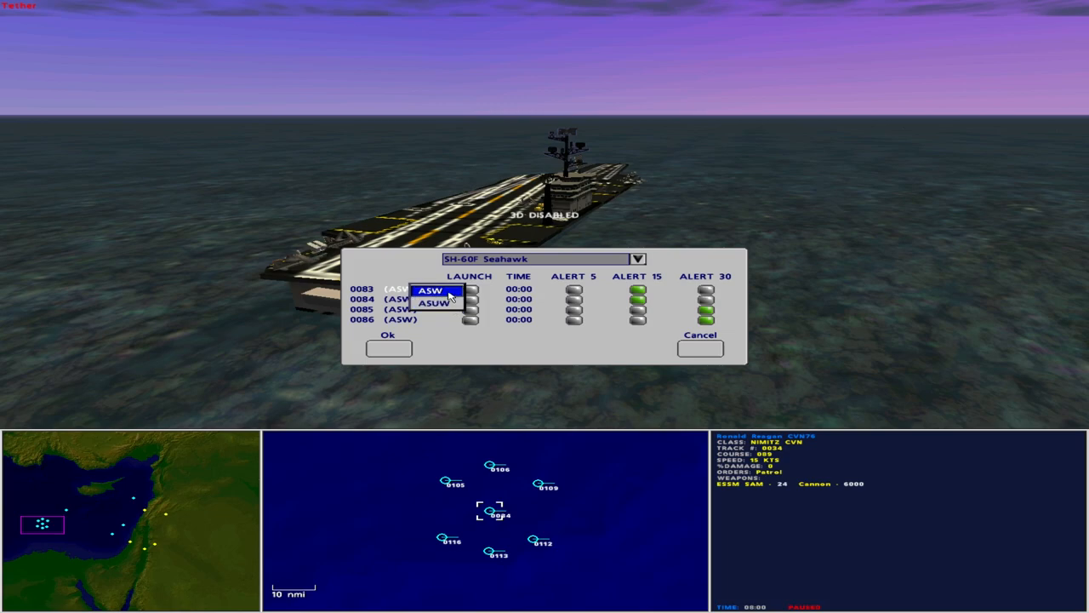
{"action": "left_click", "coordinate": [437, 290]}
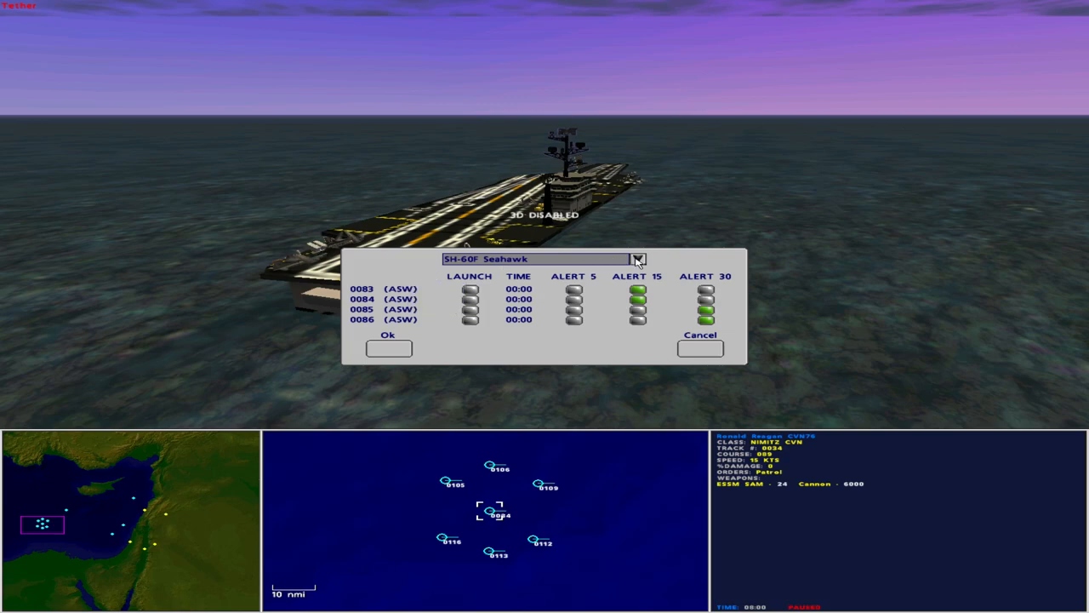
Review the EA-6B Prowler list, then show the E-2 Hawkeye aircraft 0091–0092
{"action": "left_click", "coordinate": [637, 258]}
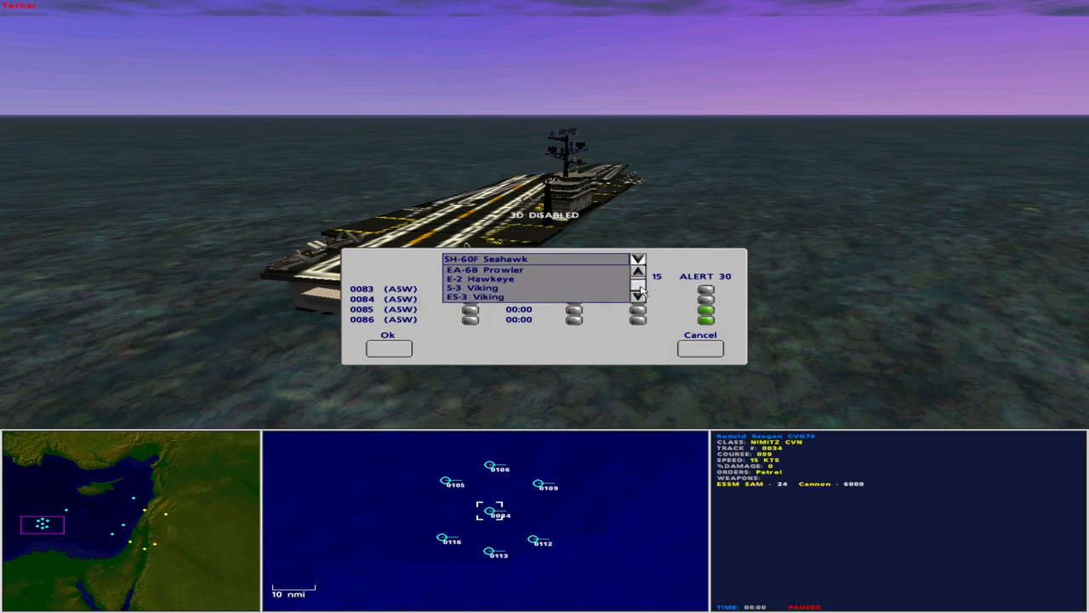
{"action": "left_click", "coordinate": [484, 269]}
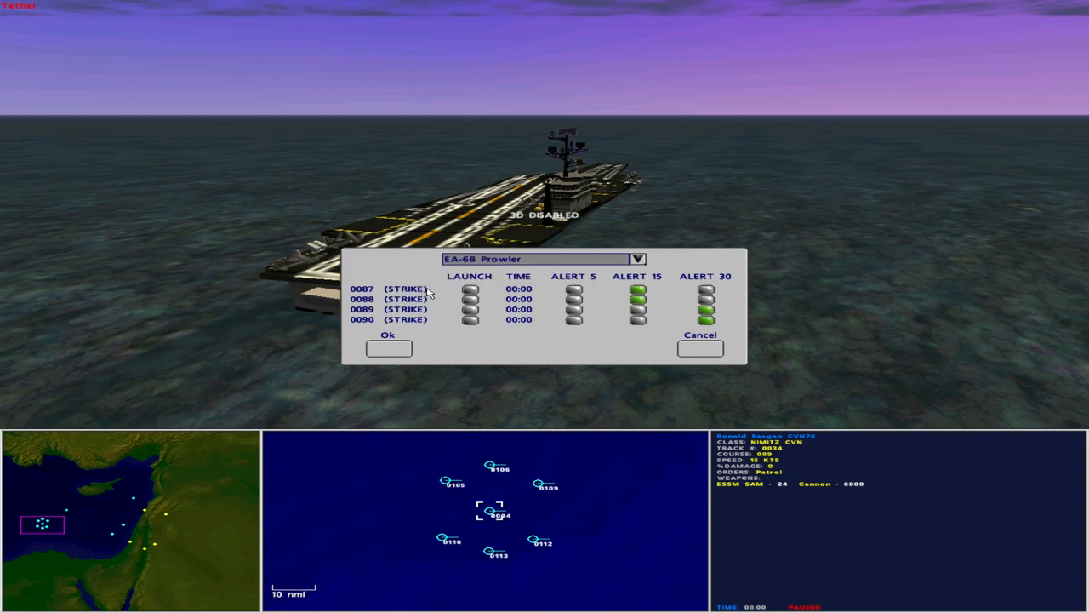
{"action": "left_click", "coordinate": [471, 299]}
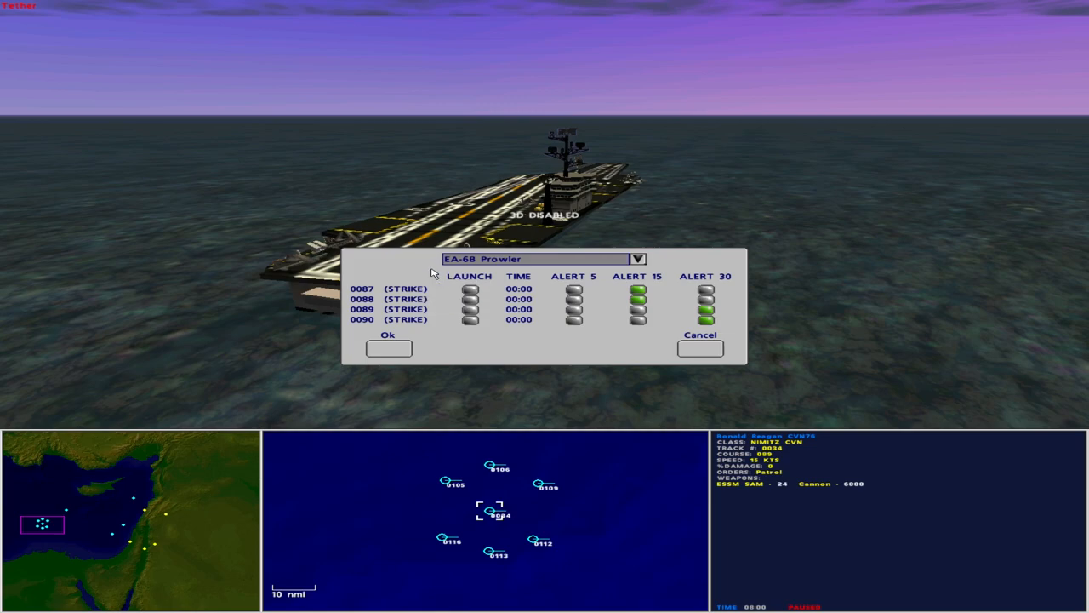
{"action": "left_click", "coordinate": [637, 258]}
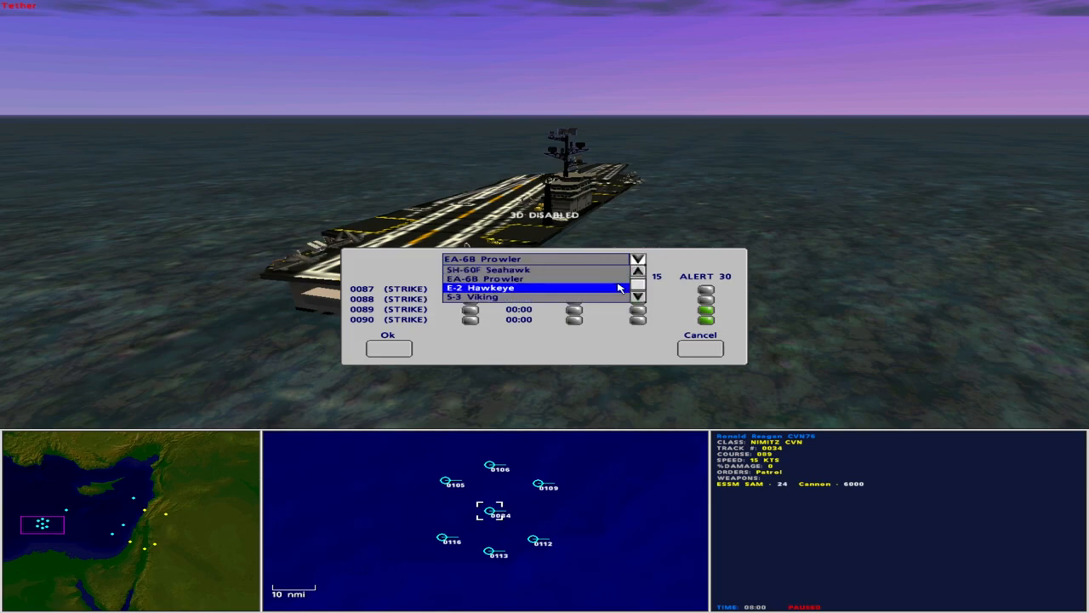
{"action": "left_click", "coordinate": [536, 288]}
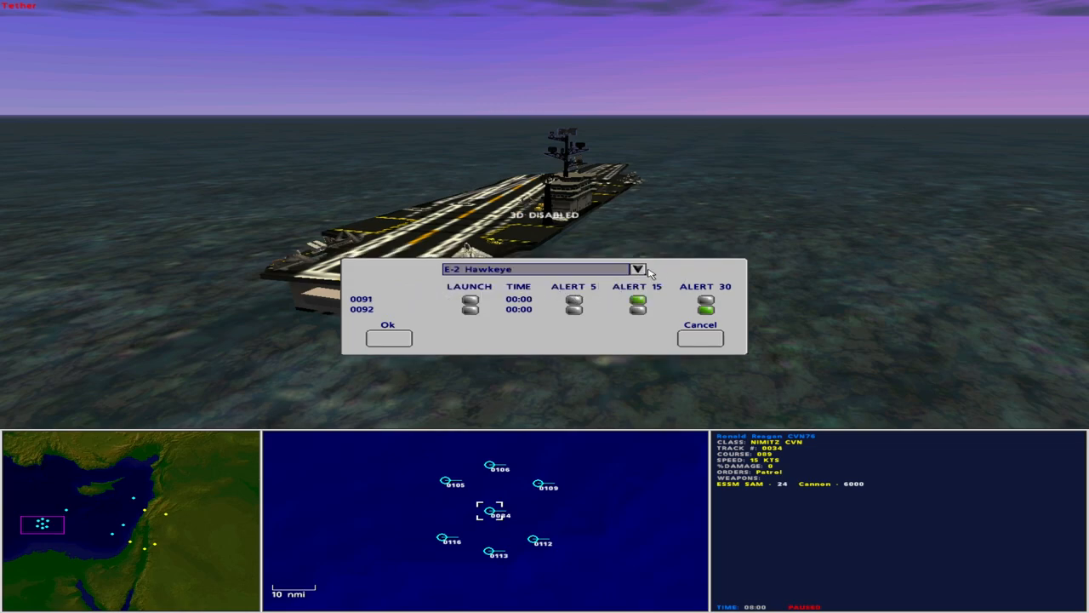
Review S-3 Vikings, then ES-3 Vikings 0103–0104, keeping 0103 on ASUW
{"action": "left_click", "coordinate": [637, 269]}
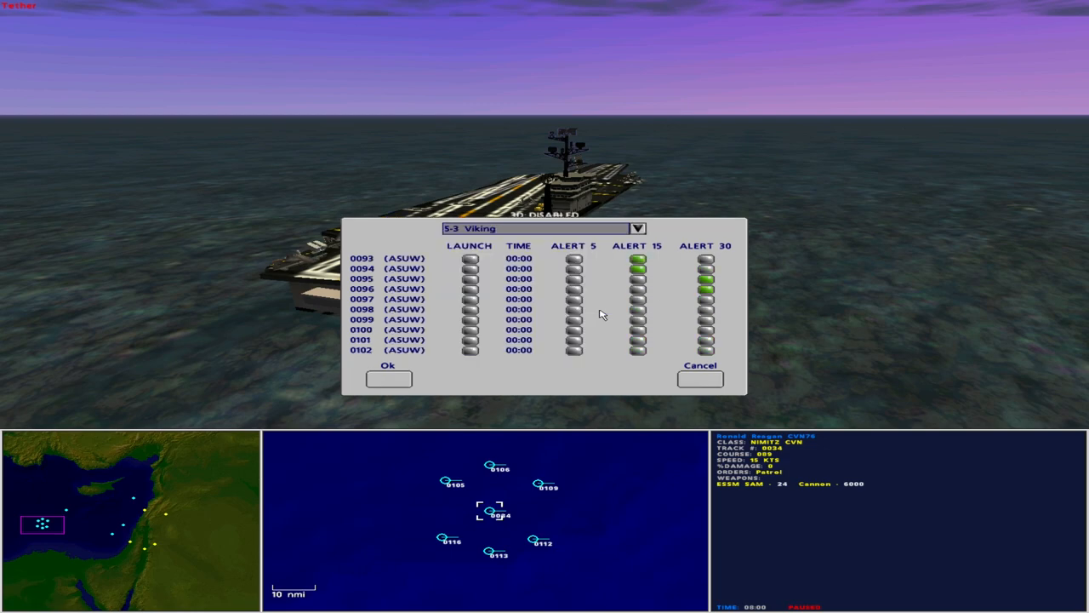
{"action": "left_click", "coordinate": [401, 268]}
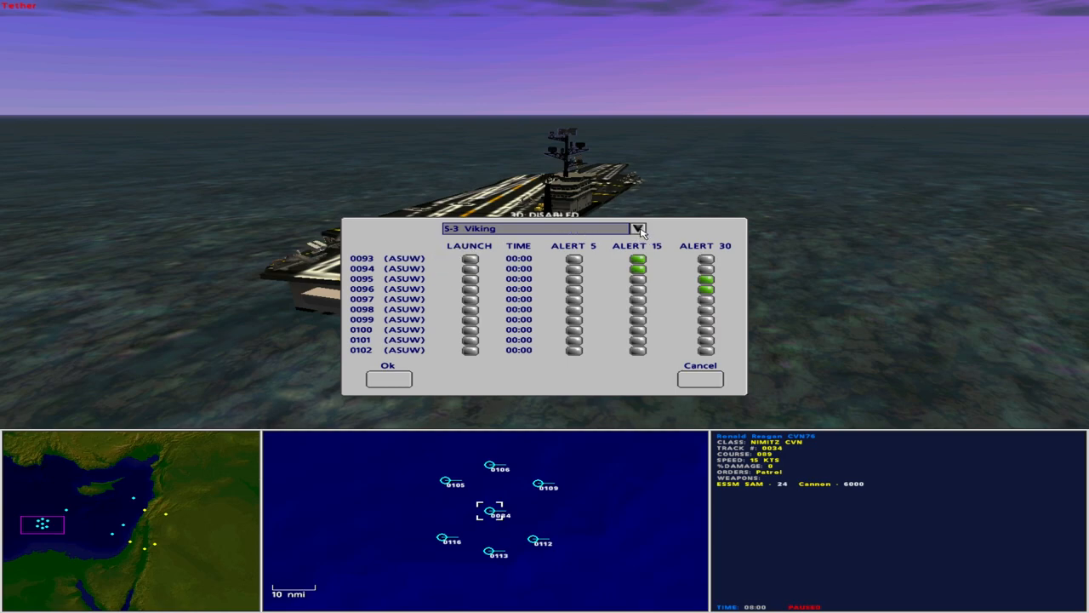
{"action": "left_click", "coordinate": [638, 228]}
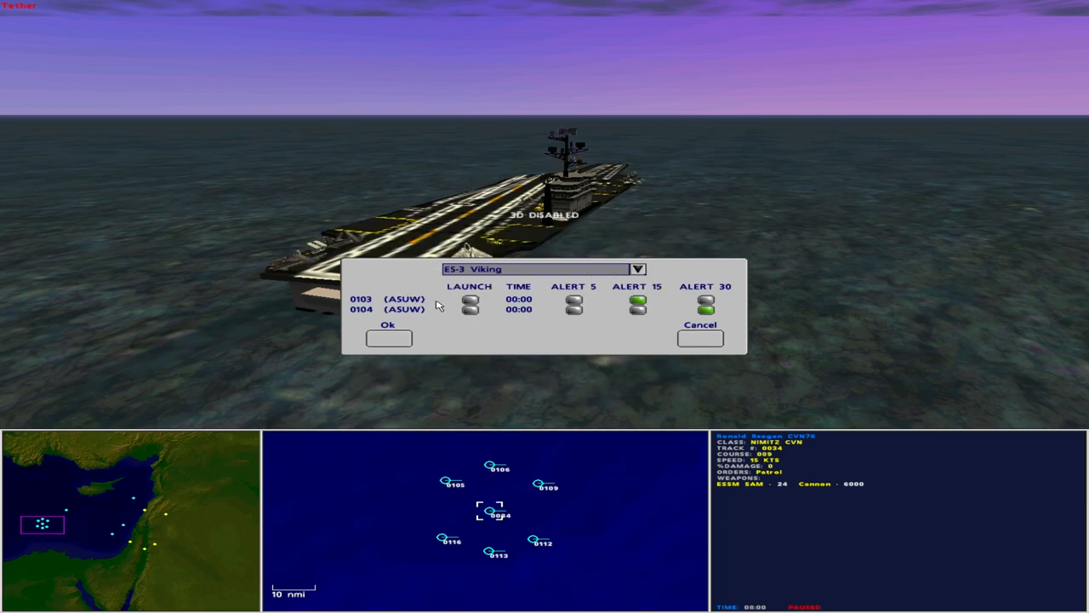
{"action": "left_click", "coordinate": [470, 308]}
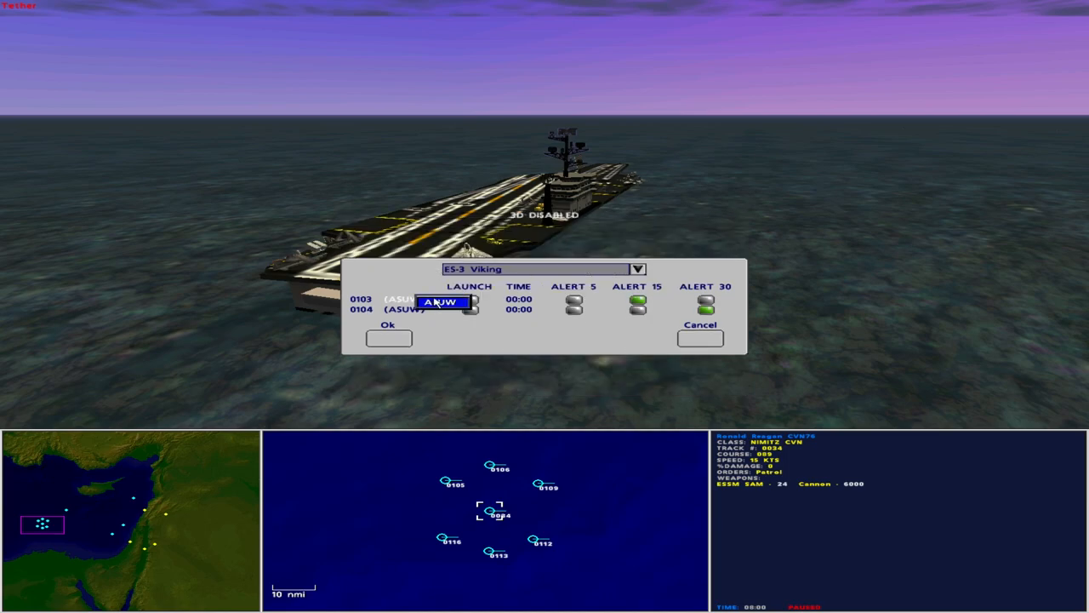
{"action": "left_click", "coordinate": [638, 269]}
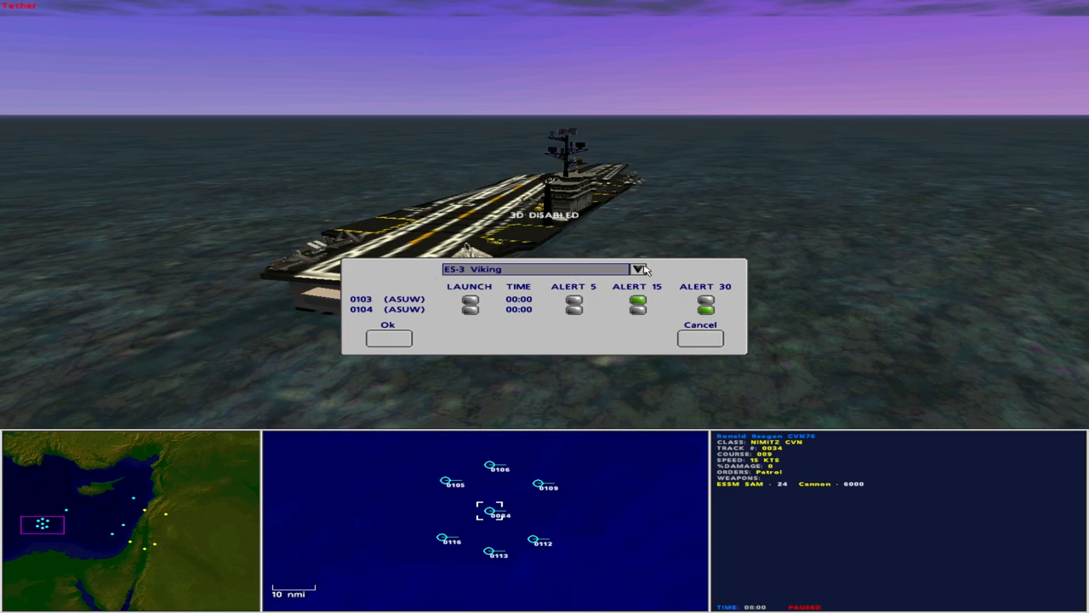
{"action": "mouse_move", "coordinate": [697, 341]}
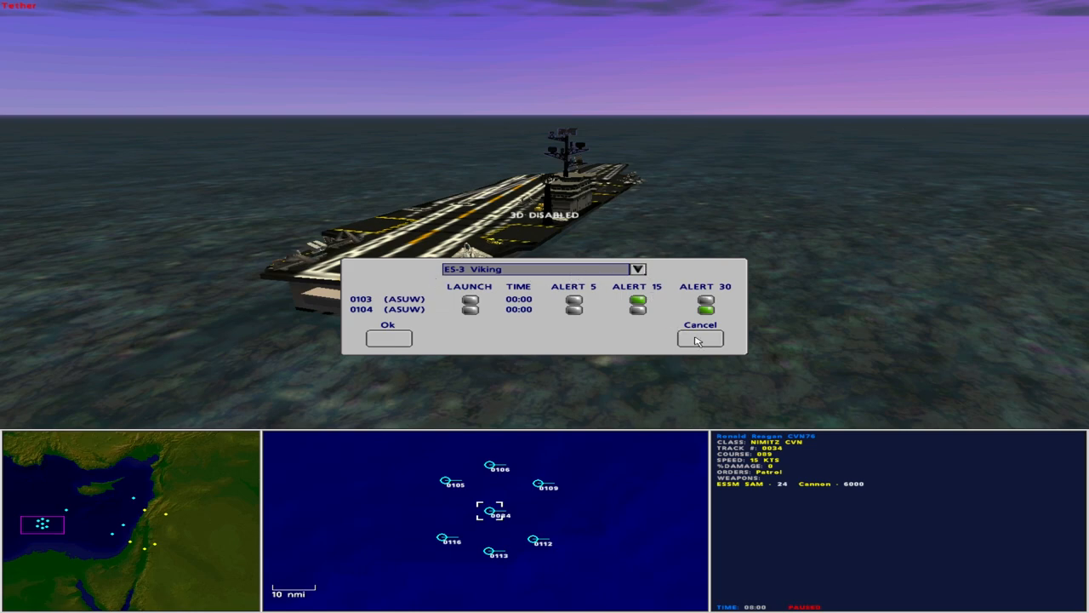
Cancel the air operations roster and select Oliver Hazard Perry frigate 0109 on the map
{"action": "left_click", "coordinate": [700, 338]}
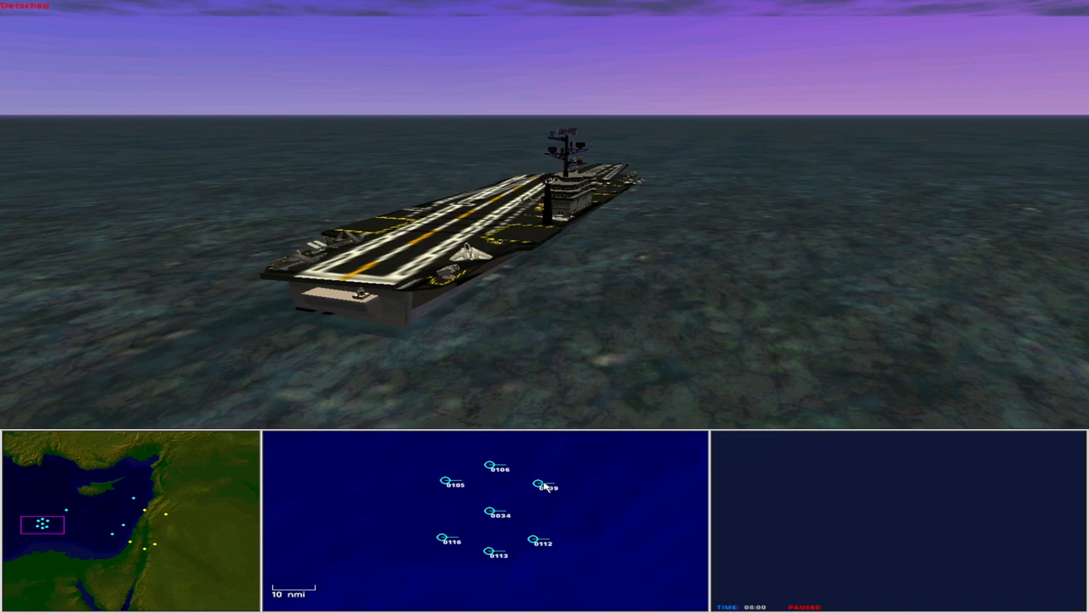
{"action": "left_click", "coordinate": [542, 486]}
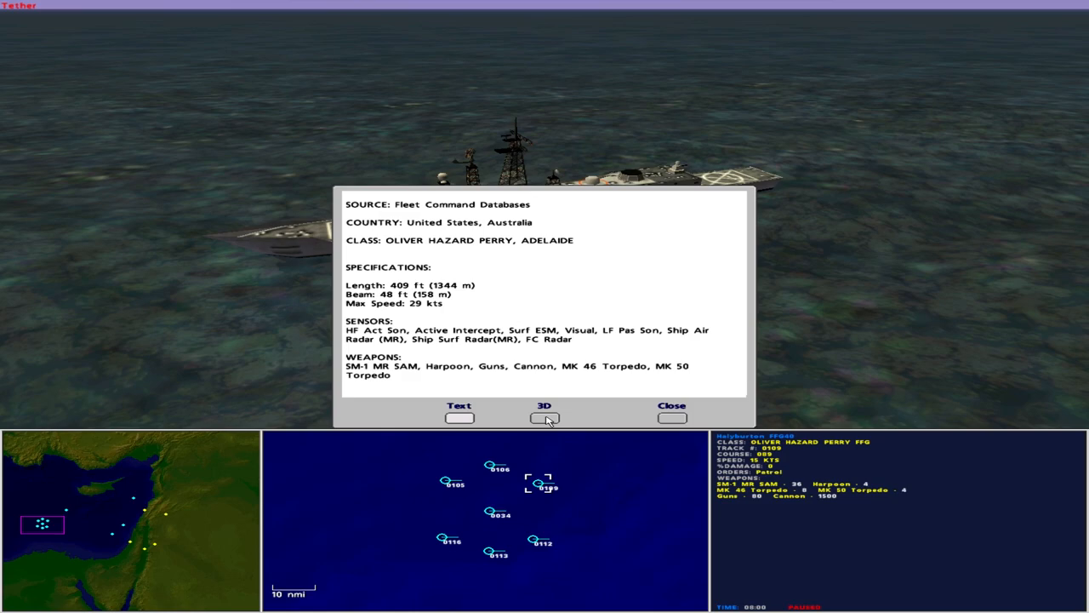
Preview frigate 0109's 3D model, close its database, then pick destroyer 0112
{"action": "left_click", "coordinate": [544, 417]}
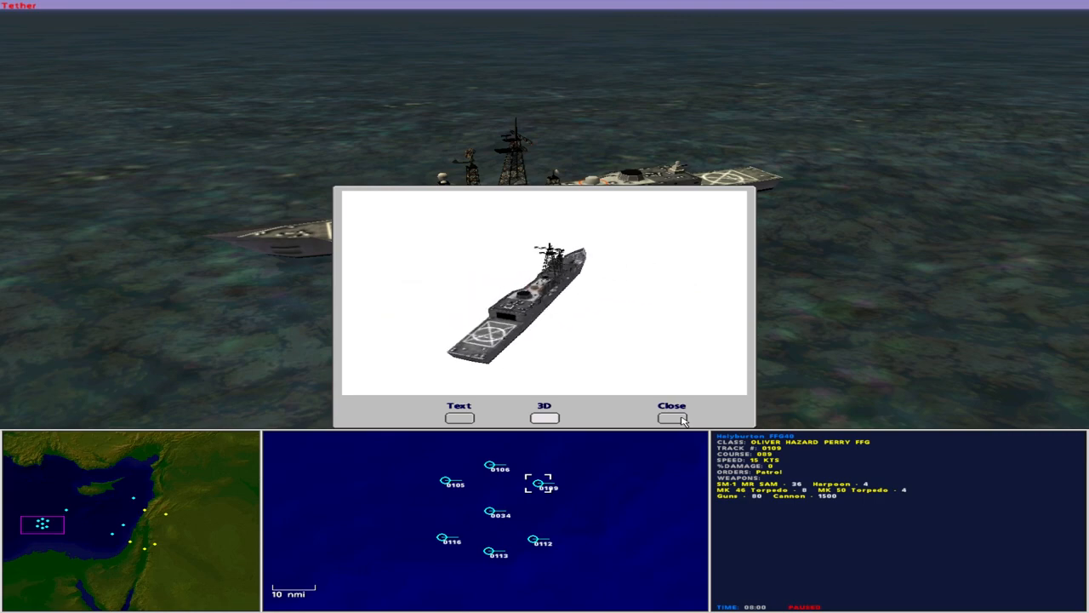
{"action": "left_click", "coordinate": [672, 417]}
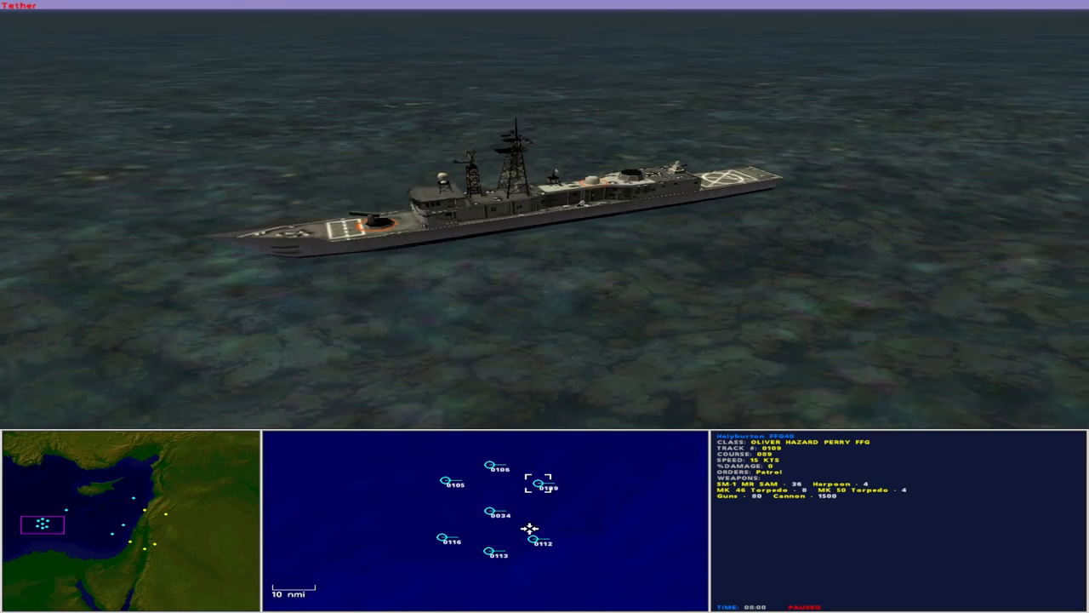
{"action": "left_click", "coordinate": [531, 543]}
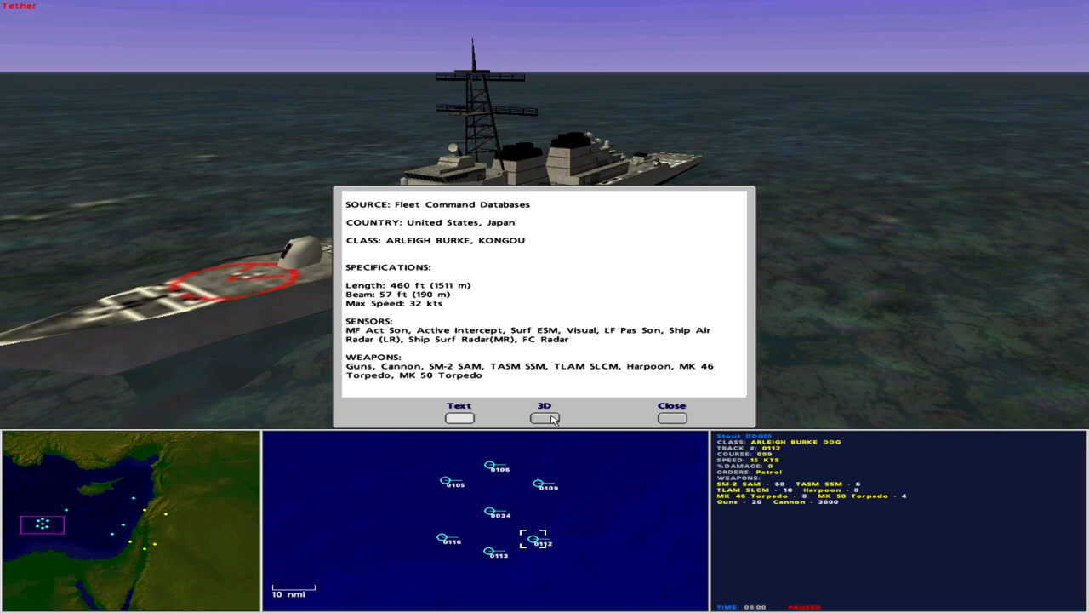
View destroyer 0112's Arleigh Burke 3D model and close its database entry
{"action": "left_click", "coordinate": [543, 417]}
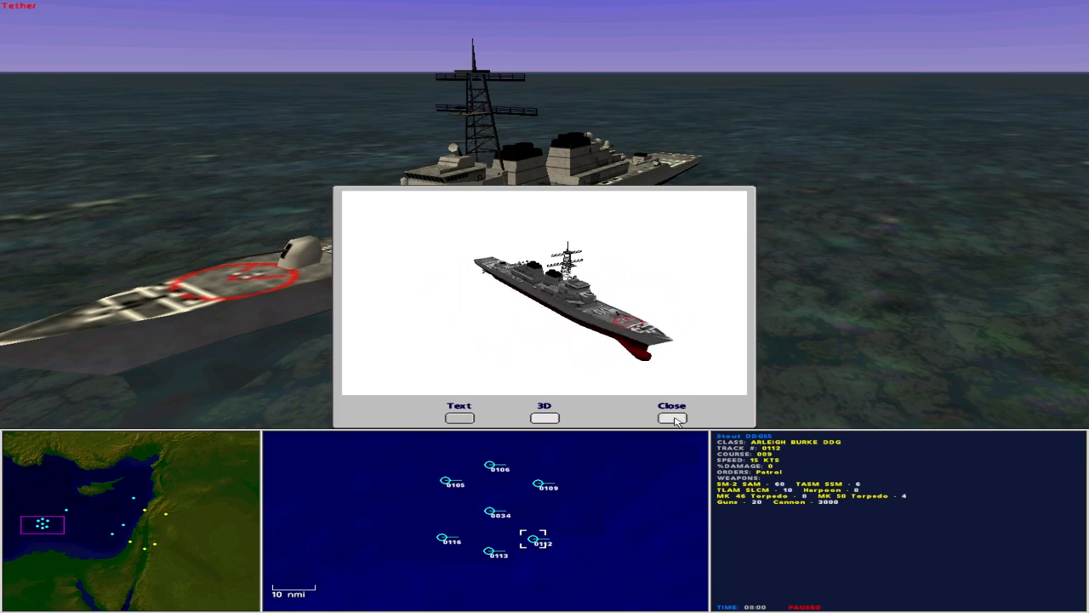
{"action": "left_click", "coordinate": [671, 417]}
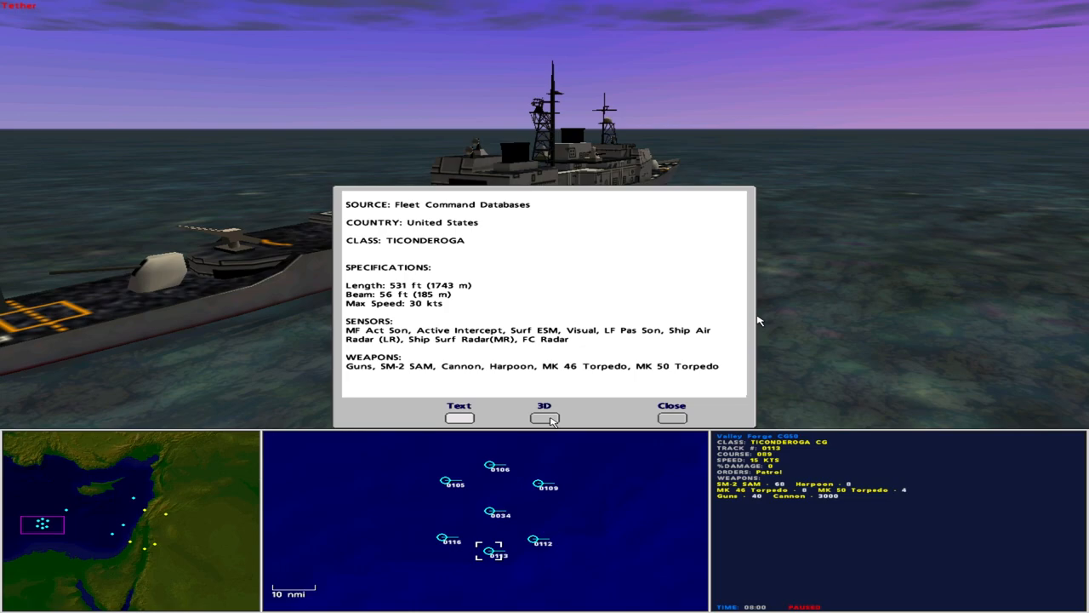
View the Ticonderoga cruiser's 3D model, then close its database entry
{"action": "left_click", "coordinate": [544, 417]}
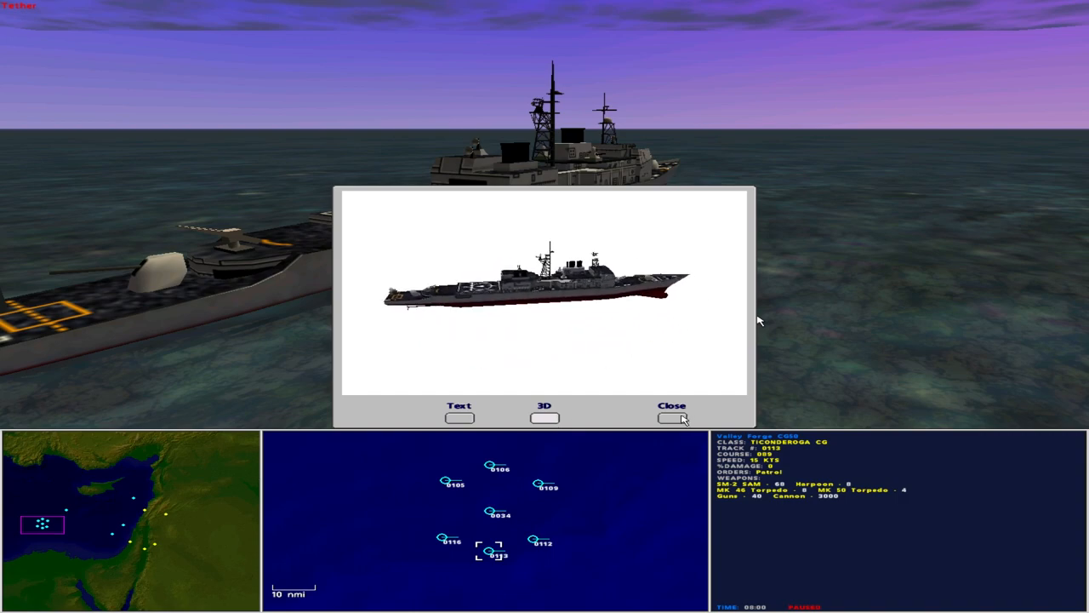
{"action": "left_click", "coordinate": [671, 417]}
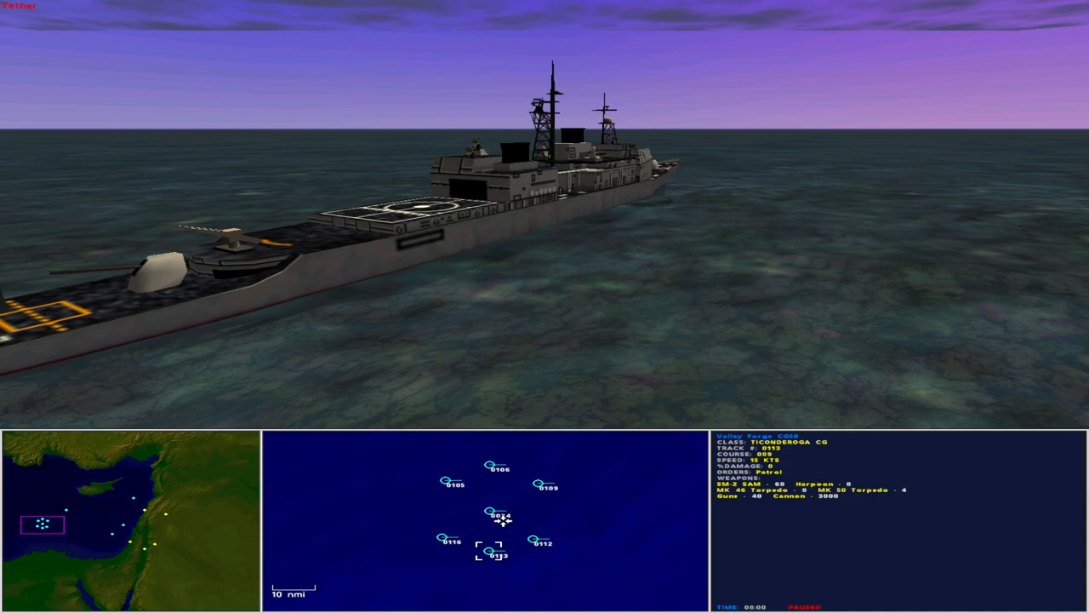
Inspect frigate 0116 and cruiser 0106, then select submarine Greenville (track 0032)
{"action": "left_click", "coordinate": [442, 538]}
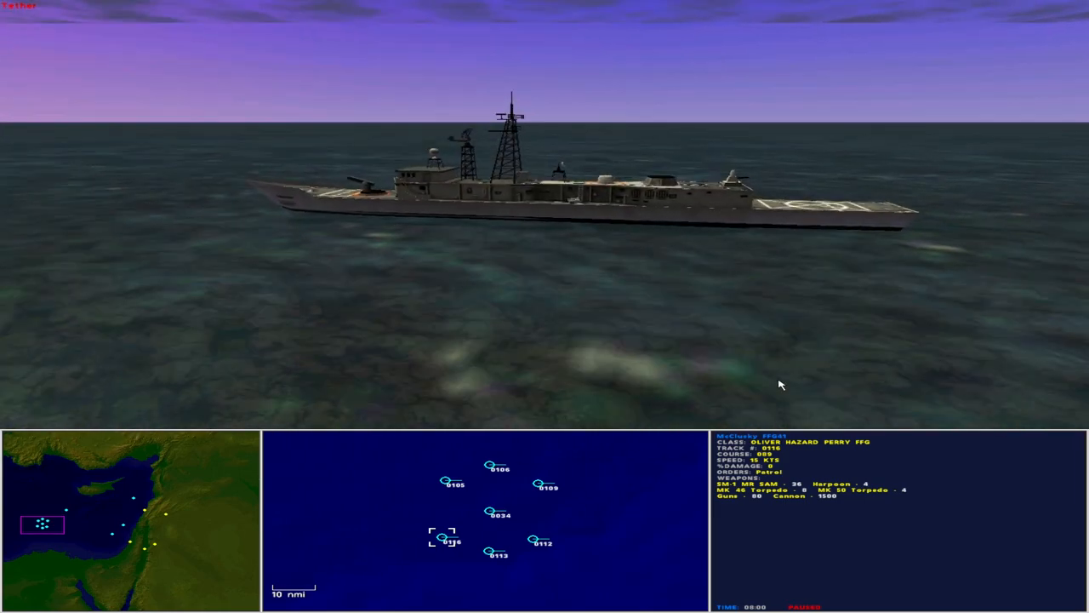
{"action": "left_click", "coordinate": [445, 481]}
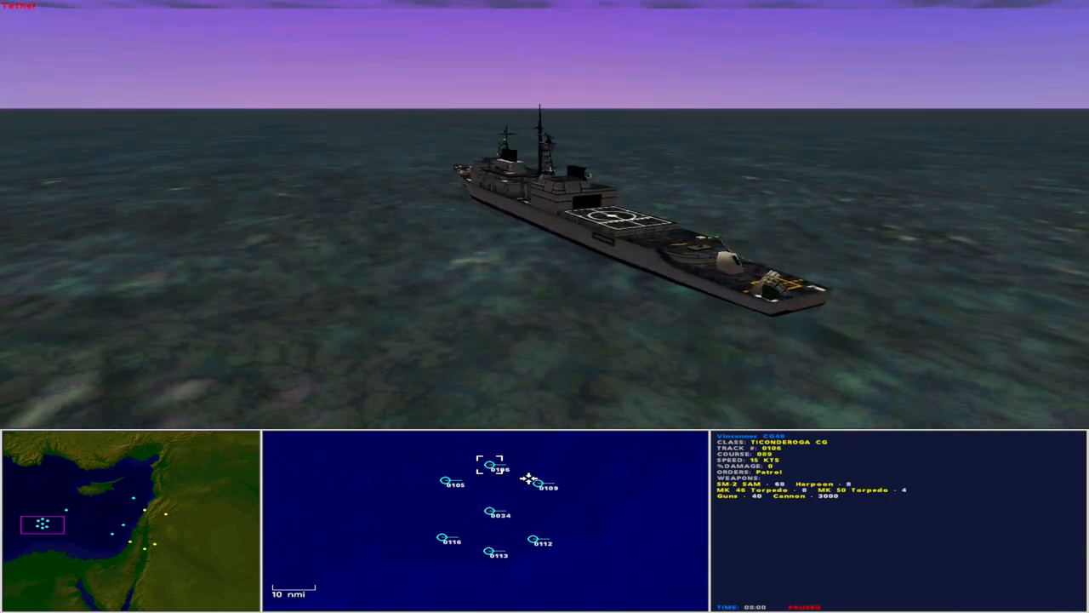
{"action": "left_click", "coordinate": [490, 512]}
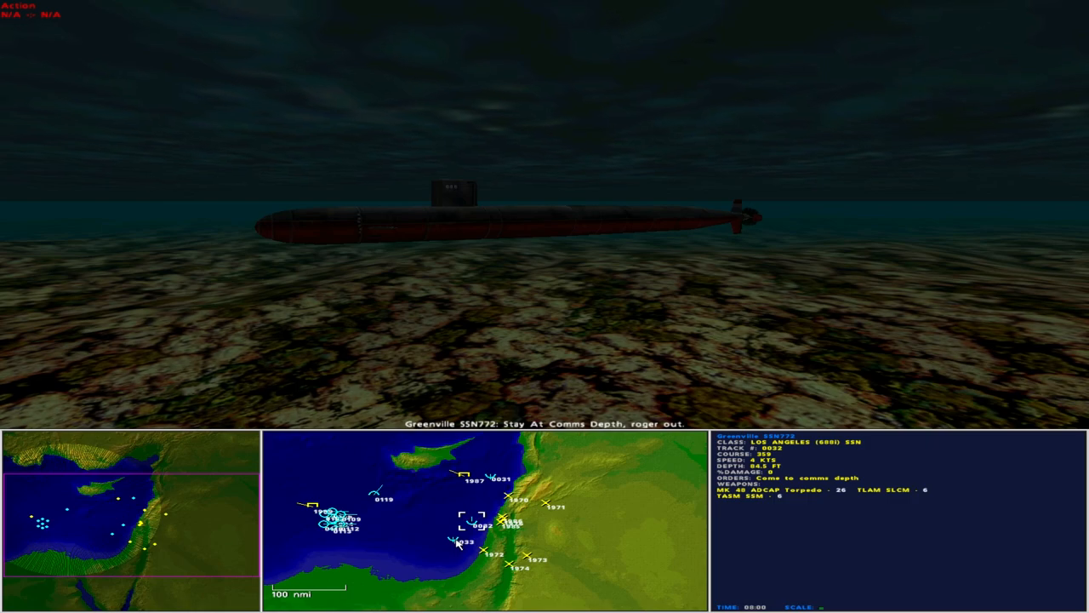
Bring up carrier Ronald Reagan's pending launch window with four Alert 5 fighters
{"action": "left_click", "coordinate": [473, 521]}
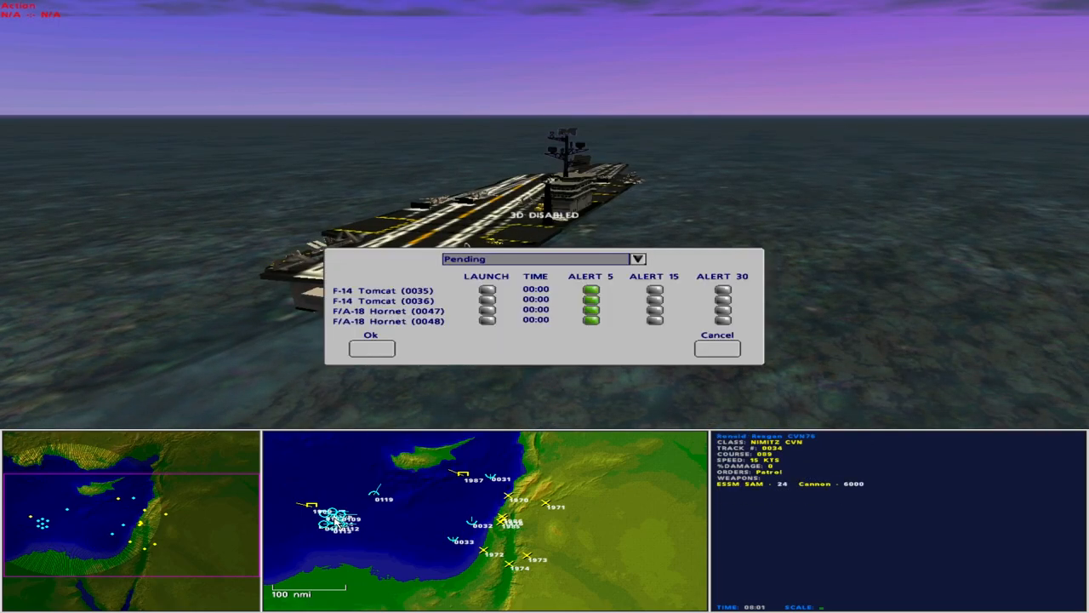
Mark the F-14 Tomcats and F/A-18 Hornet 0047 for launch
{"action": "left_click", "coordinate": [487, 289]}
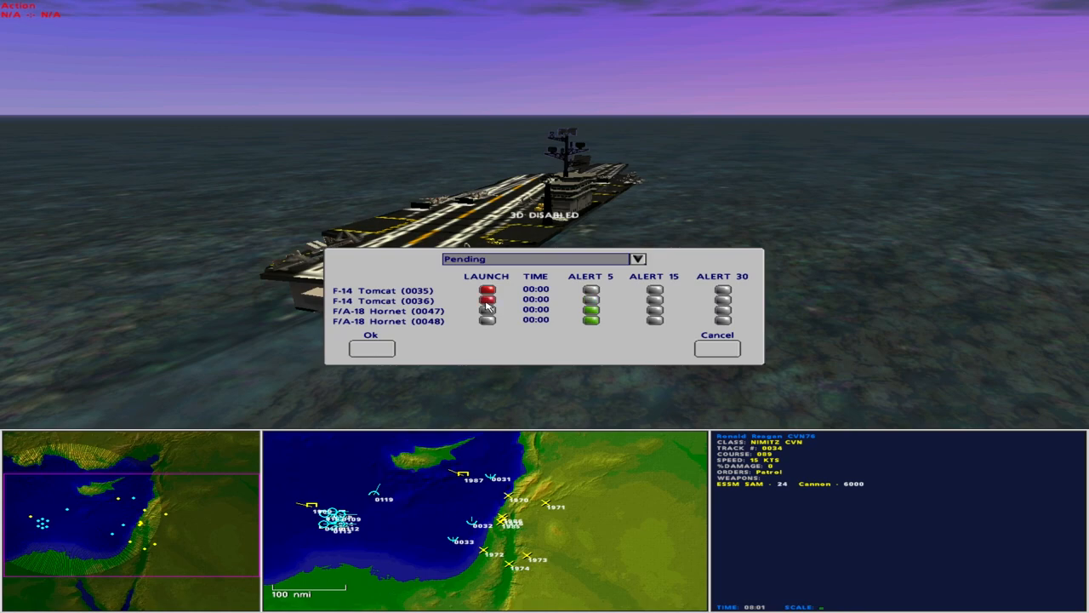
{"action": "left_click", "coordinate": [371, 346]}
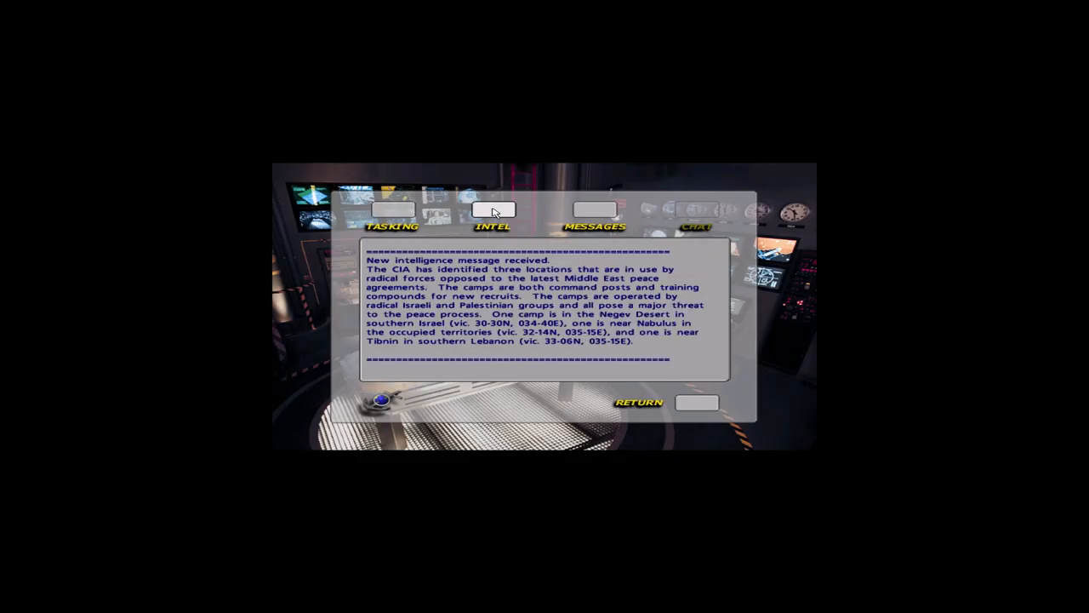
{"action": "mouse_move", "coordinate": [708, 408]}
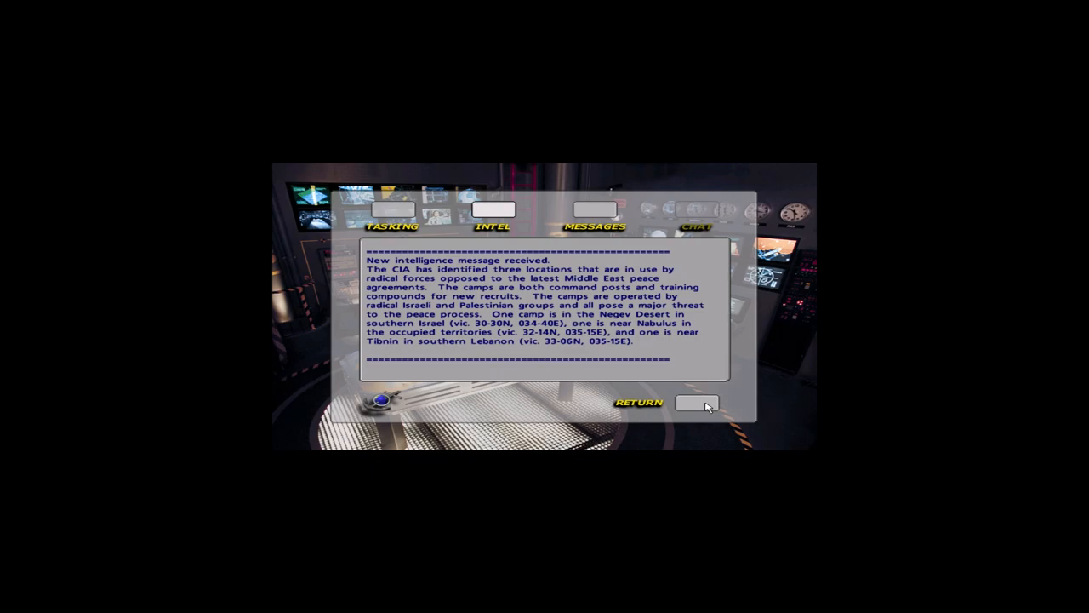
{"action": "left_click", "coordinate": [697, 402]}
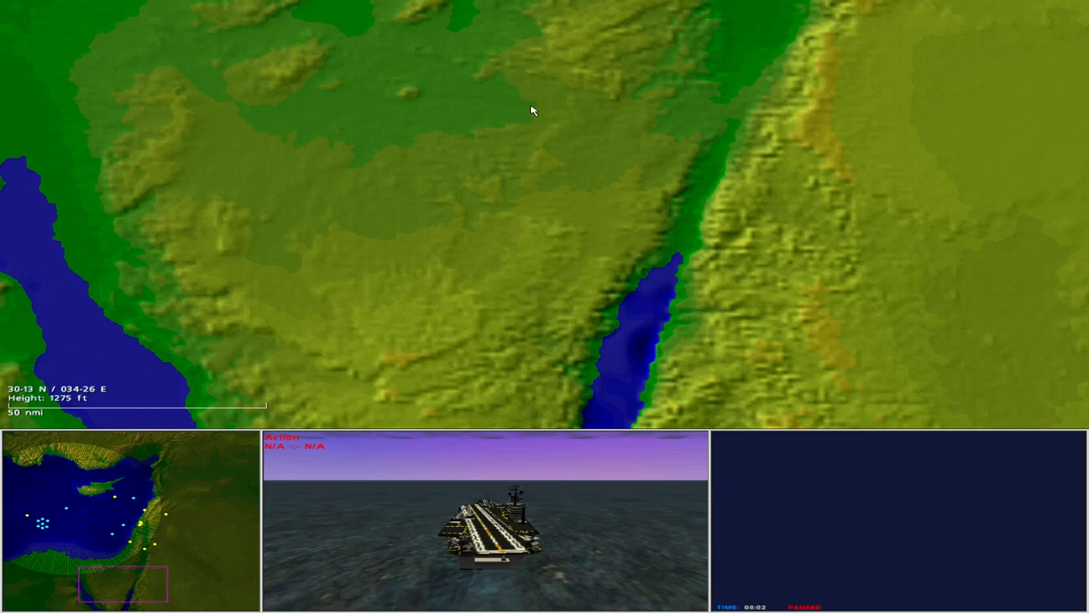
{"action": "mouse_move", "coordinate": [534, 51]}
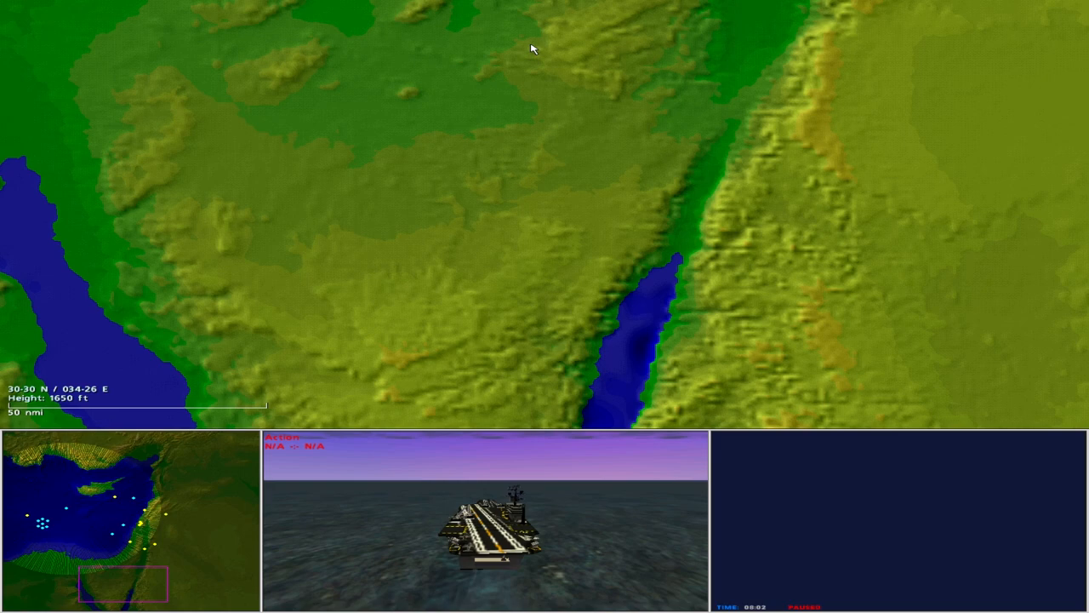
{"action": "mouse_move", "coordinate": [604, 49]}
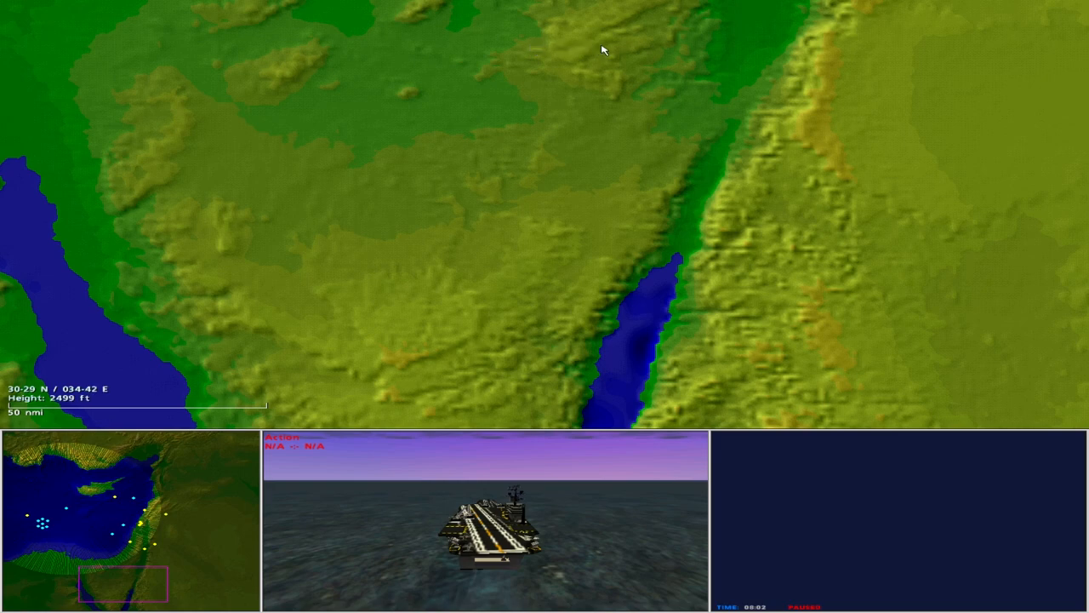
{"action": "mouse_move", "coordinate": [595, 47]}
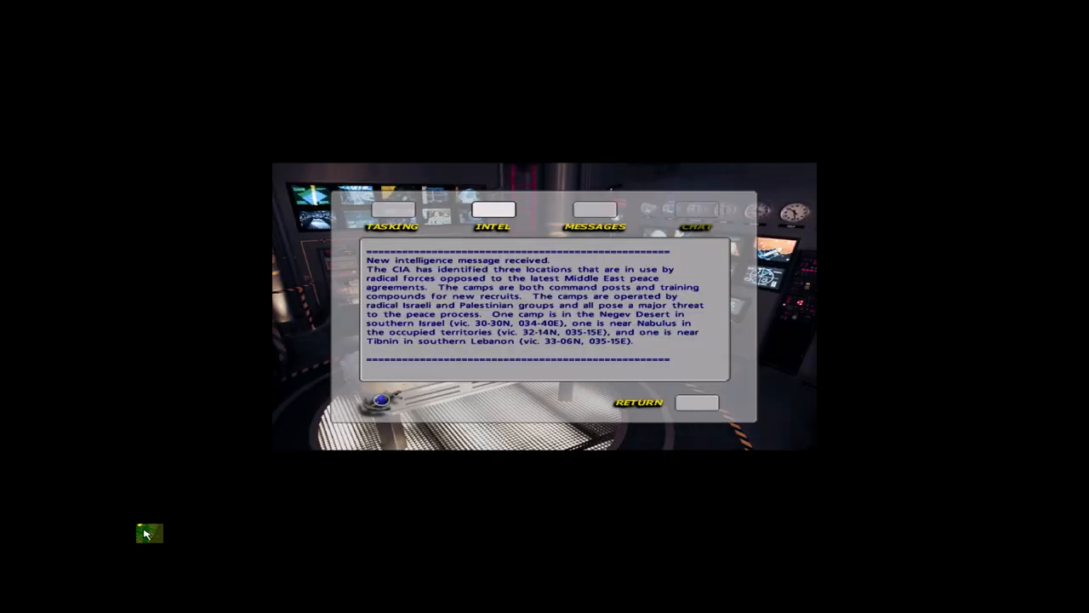
{"action": "mouse_move", "coordinate": [689, 425]}
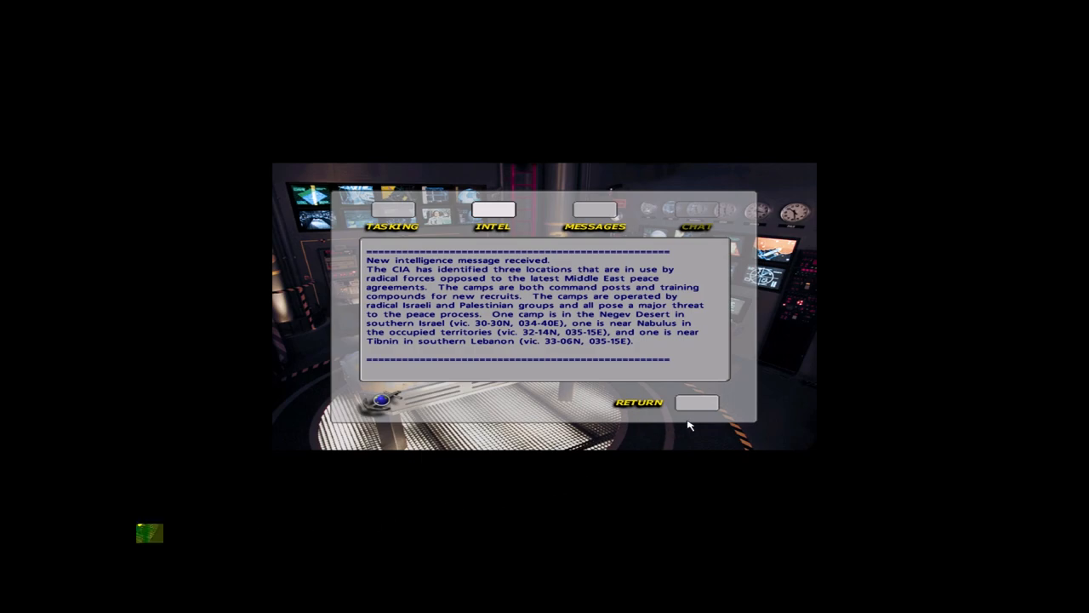
{"action": "mouse_move", "coordinate": [699, 407]}
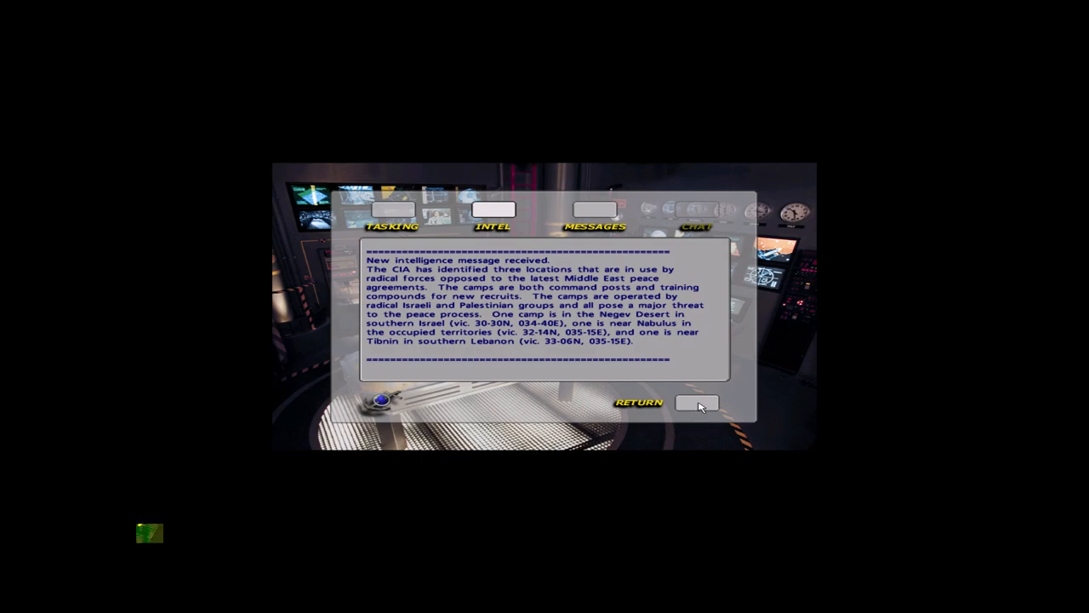
{"action": "left_click", "coordinate": [698, 403]}
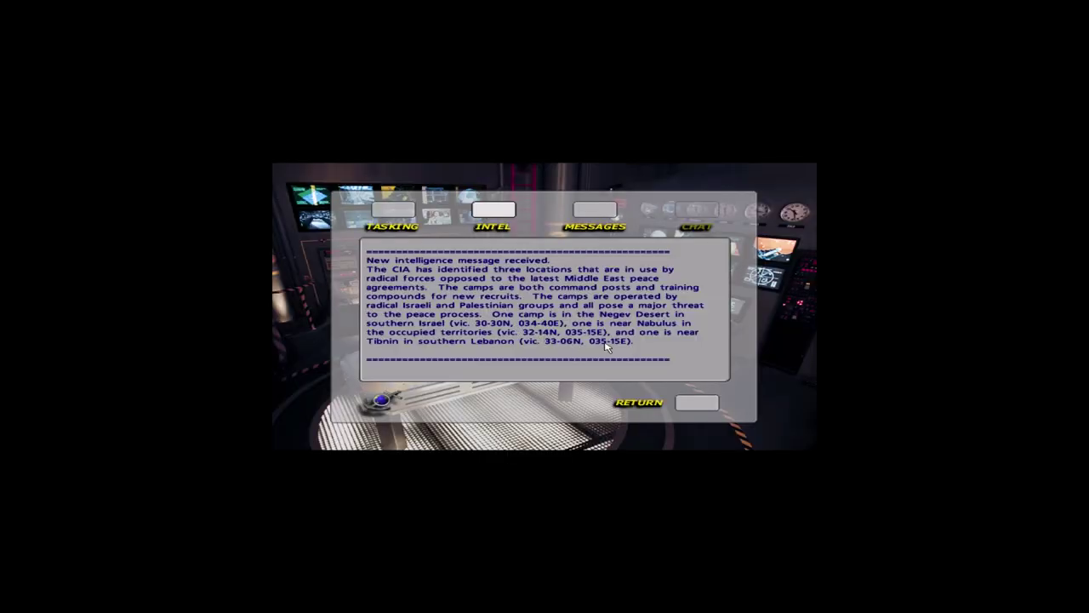
Check the Tibnin camp near 33-06N 035-15E, then recentre over the task force
{"action": "left_click", "coordinate": [637, 402]}
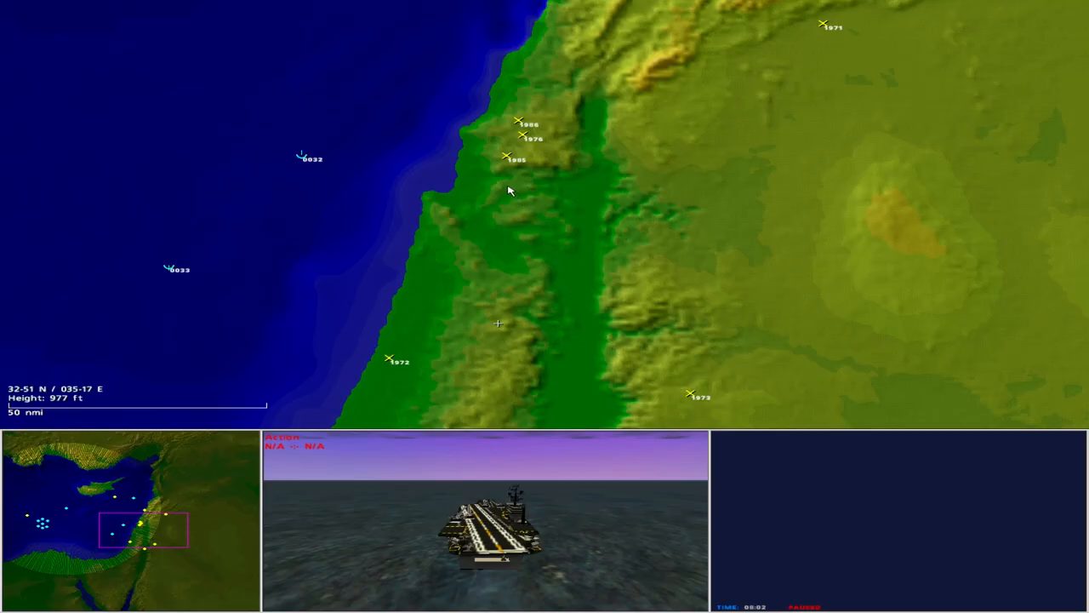
{"action": "mouse_move", "coordinate": [498, 133]}
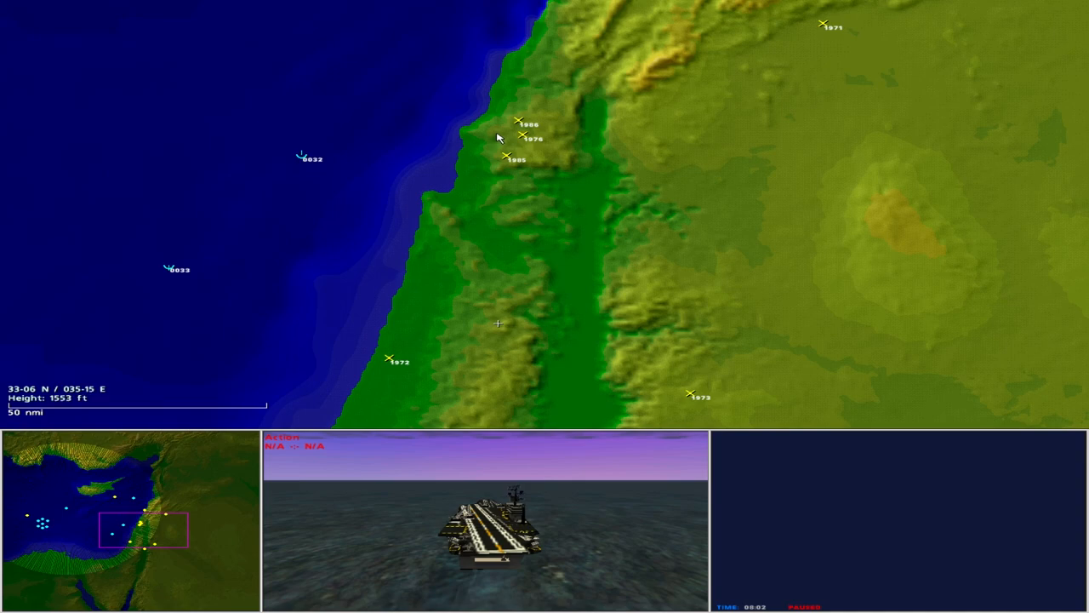
{"action": "mouse_move", "coordinate": [539, 173]}
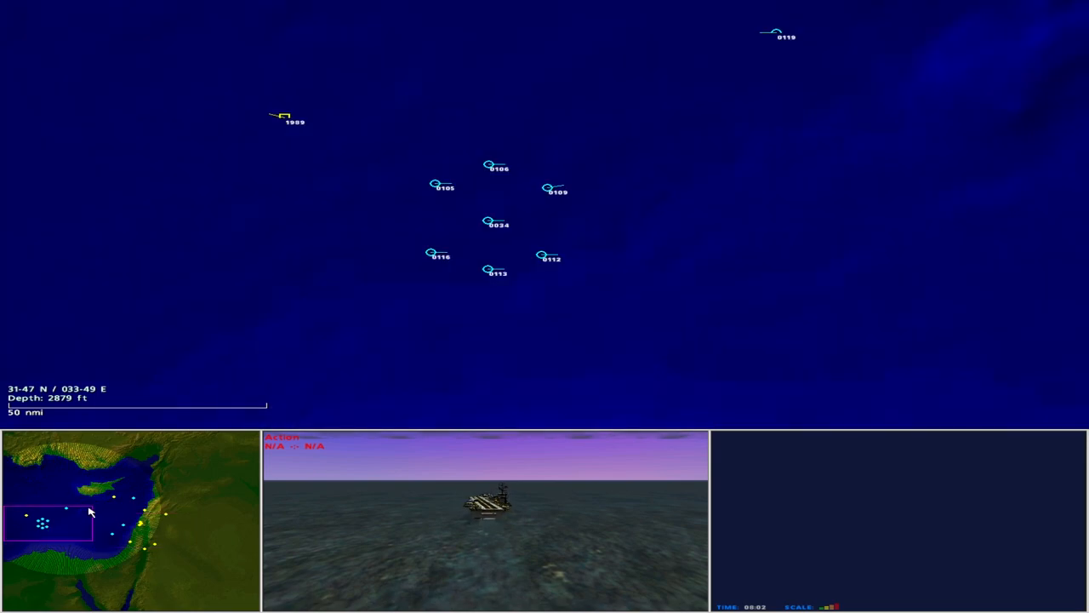
{"action": "left_click", "coordinate": [489, 223]}
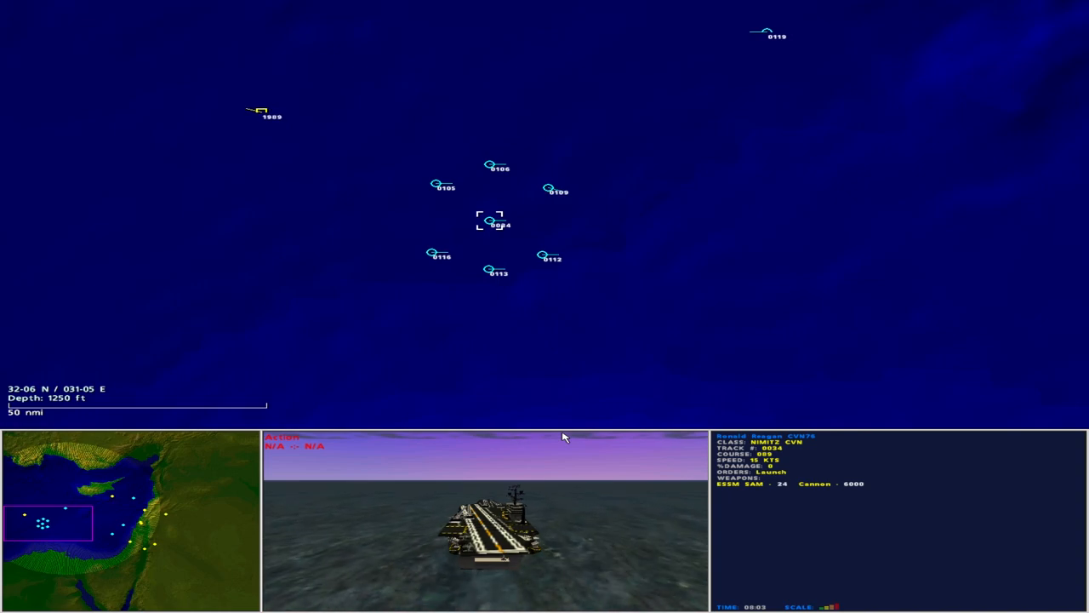
{"action": "mouse_move", "coordinate": [387, 356]}
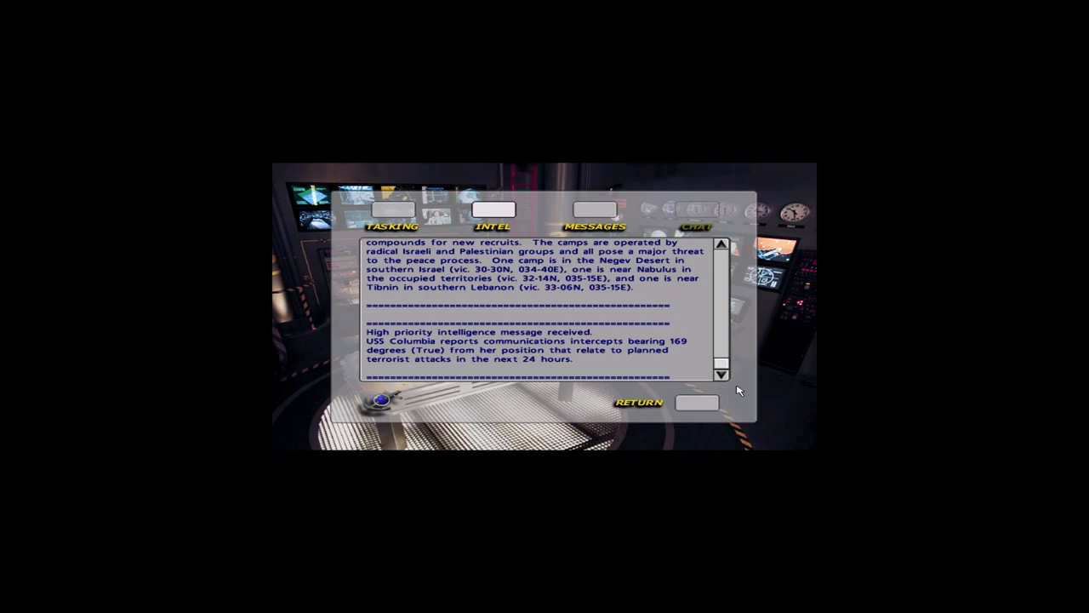
{"action": "mouse_move", "coordinate": [729, 387]}
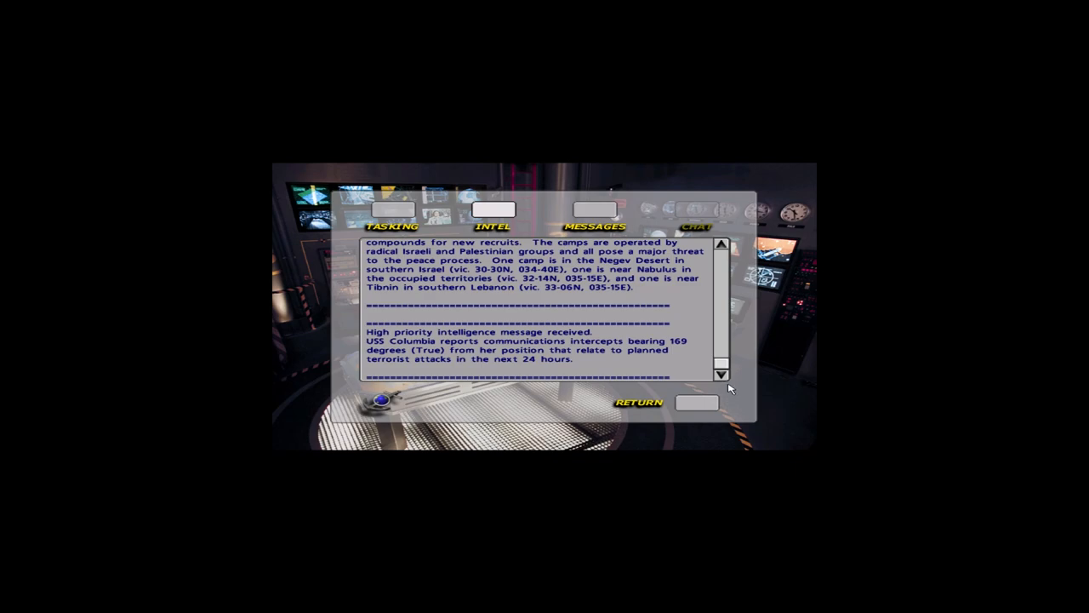
Close the briefing and inspect submarine Columbia, track 0031
{"action": "left_click", "coordinate": [638, 403]}
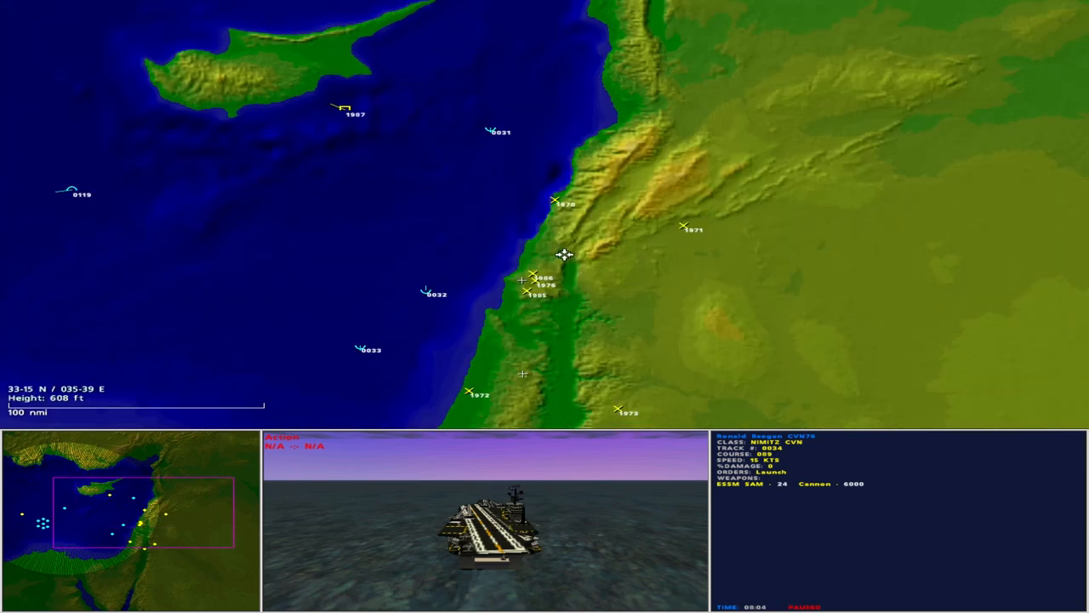
{"action": "left_click", "coordinate": [492, 131]}
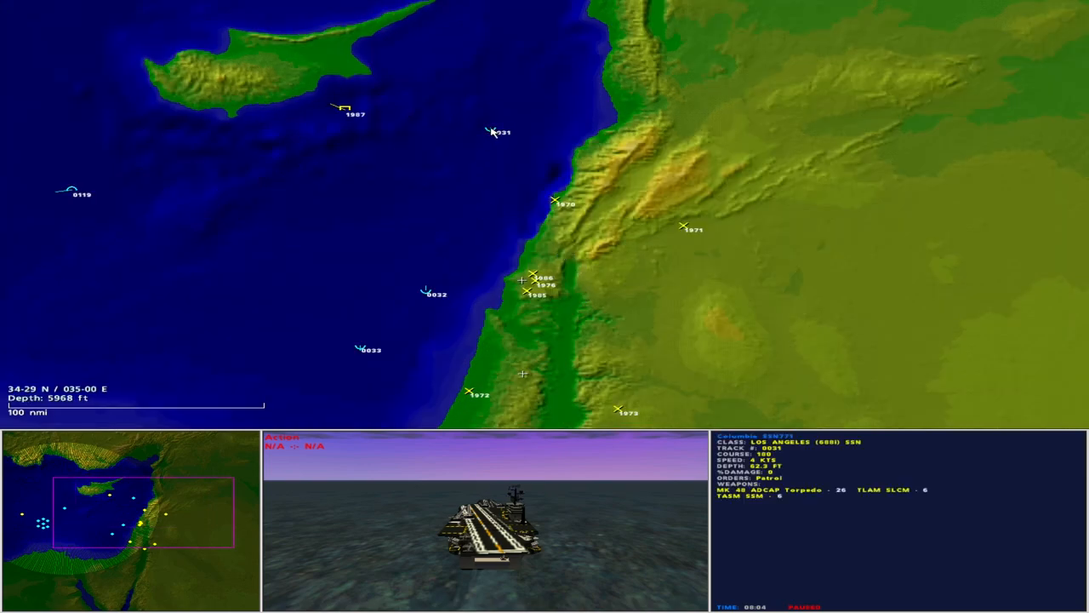
{"action": "left_click", "coordinate": [496, 132]}
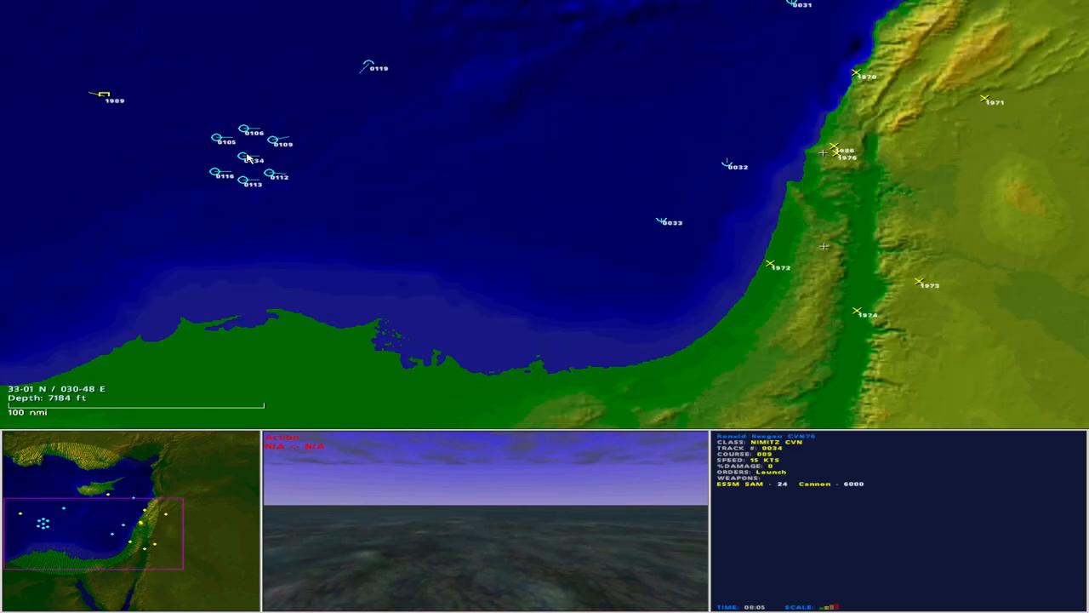
Launch Hornets 0047 and 0048 from Ronald Reagan, check the Prowlers, and reopen Intel
{"action": "left_click", "coordinate": [247, 159]}
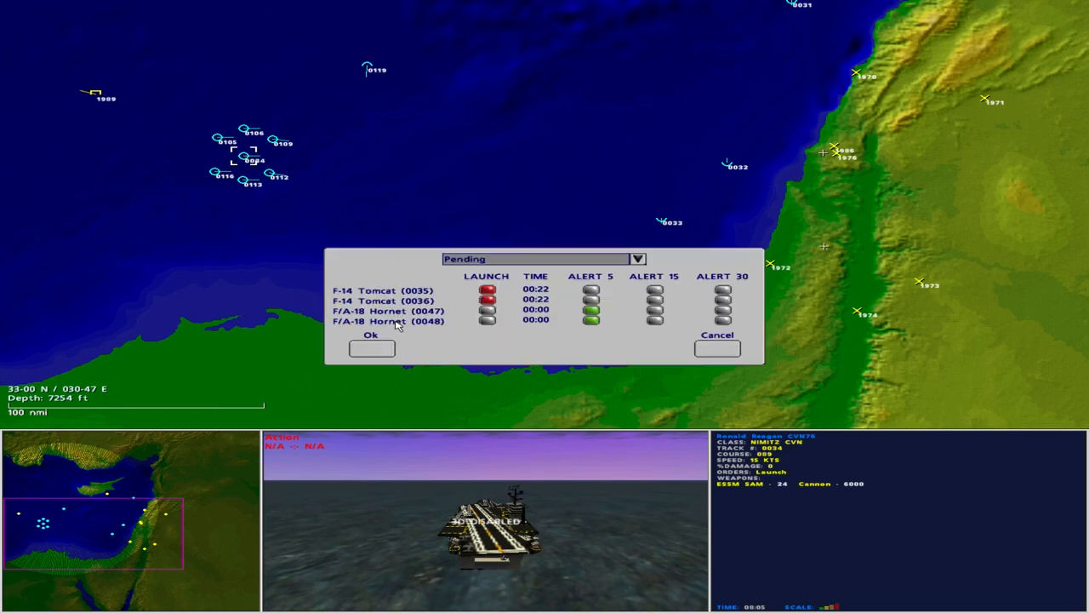
{"action": "left_click", "coordinate": [371, 334]}
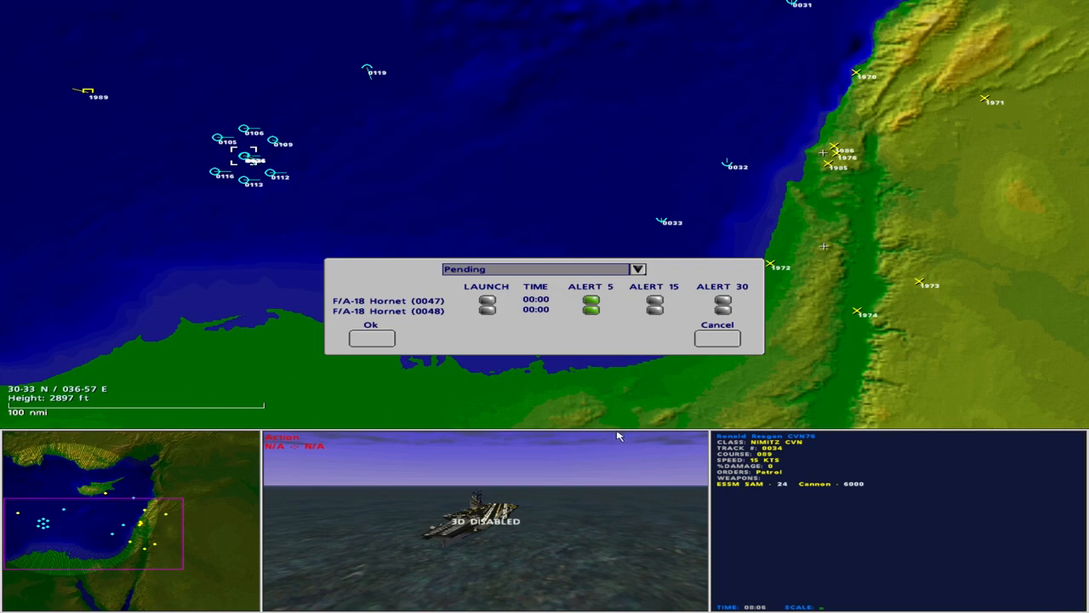
{"action": "left_click", "coordinate": [488, 304]}
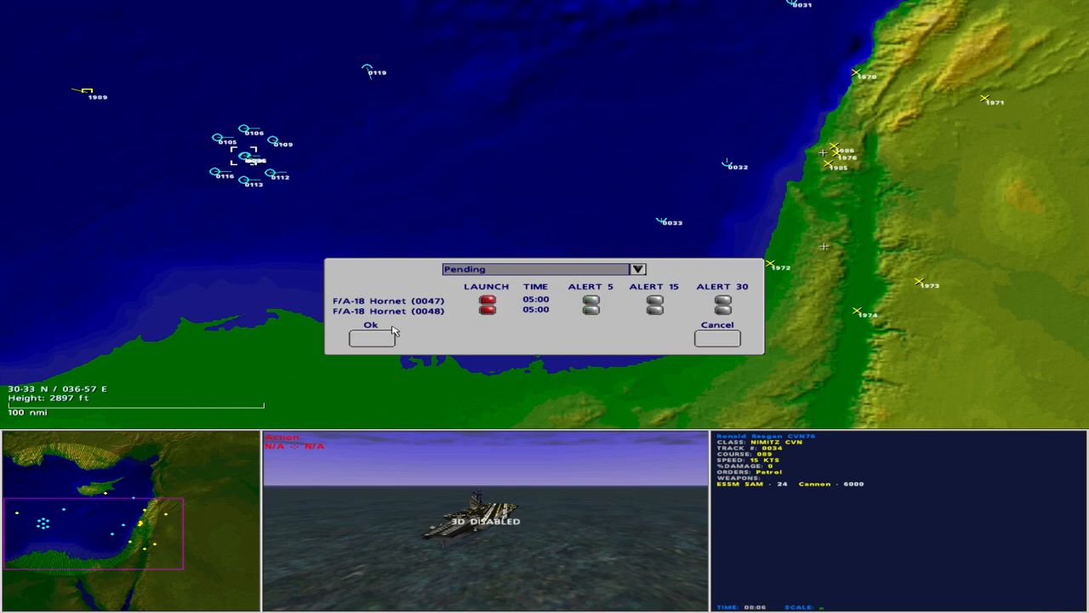
{"action": "left_click", "coordinate": [371, 325]}
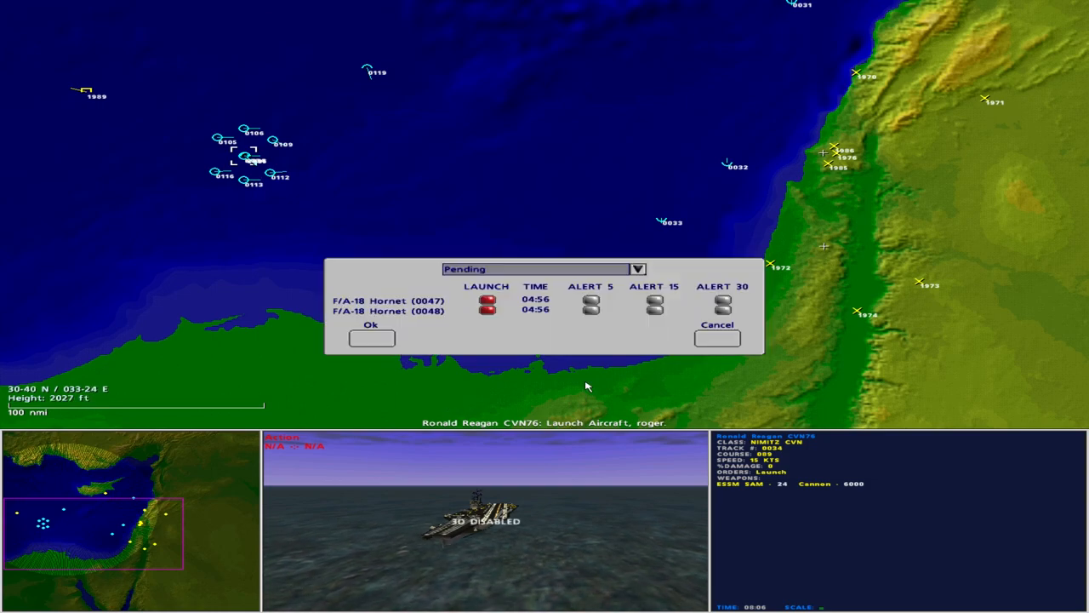
{"action": "left_click", "coordinate": [637, 269]}
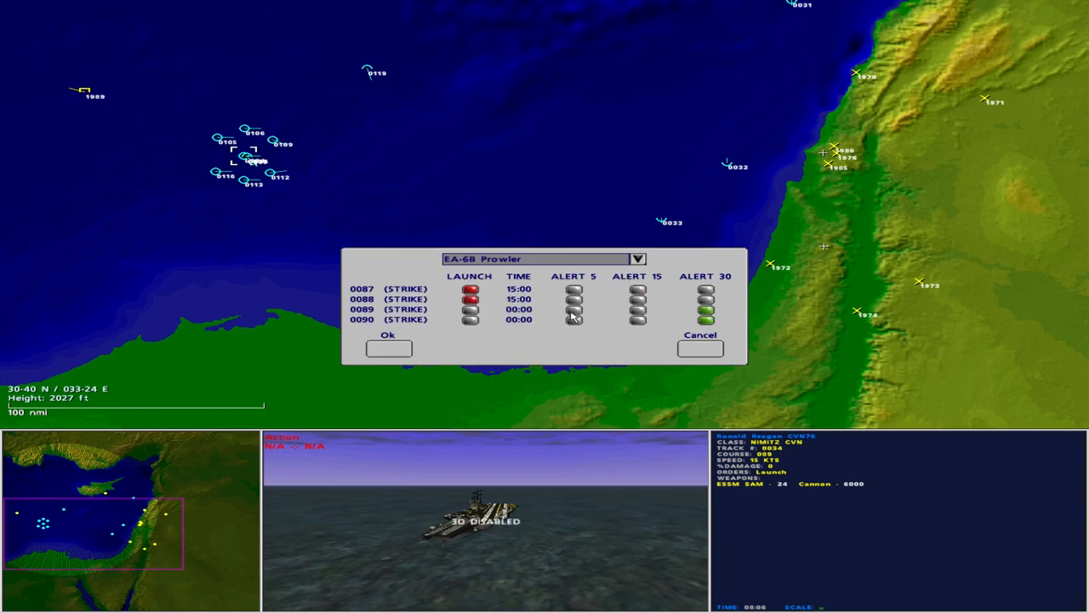
{"action": "left_click", "coordinate": [388, 347]}
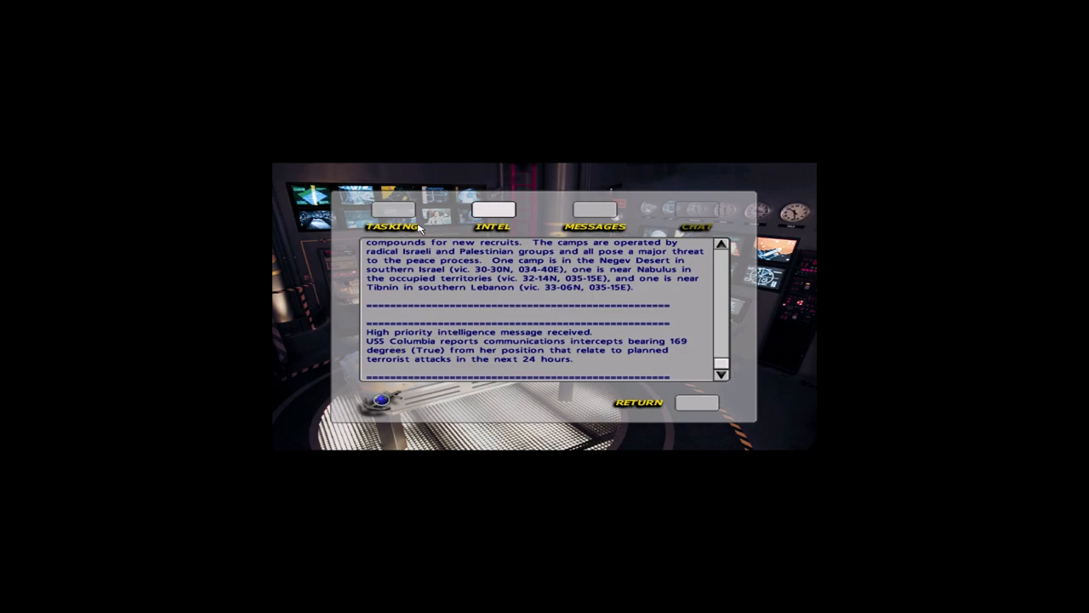
Read the reconnaissance tasking orders for the three camps, then return to the map
{"action": "left_click", "coordinate": [391, 209]}
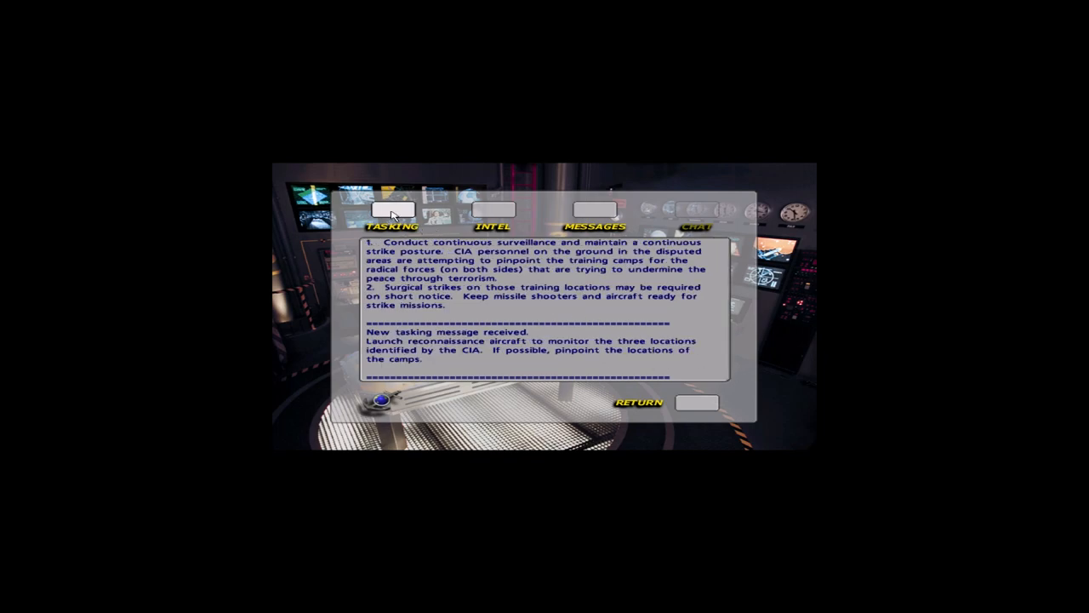
{"action": "mouse_move", "coordinate": [685, 406]}
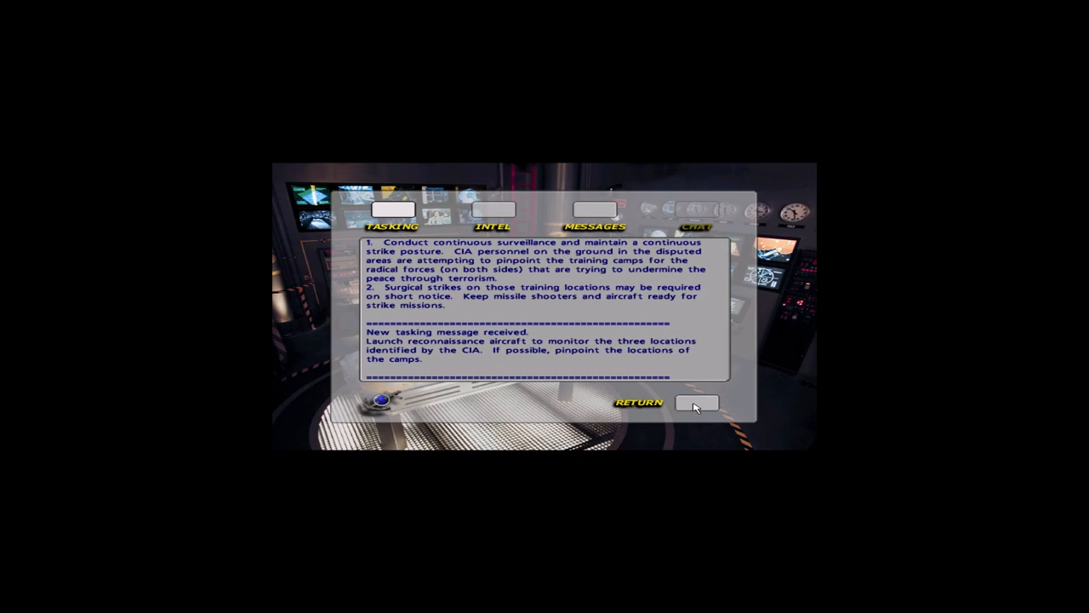
{"action": "left_click", "coordinate": [697, 402]}
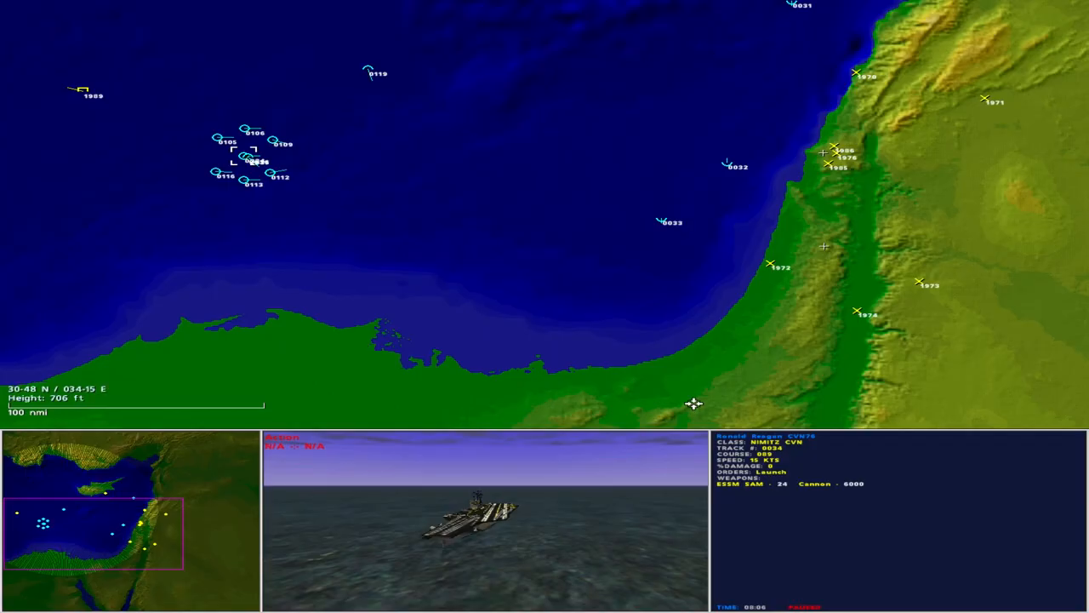
{"action": "mouse_move", "coordinate": [624, 386]}
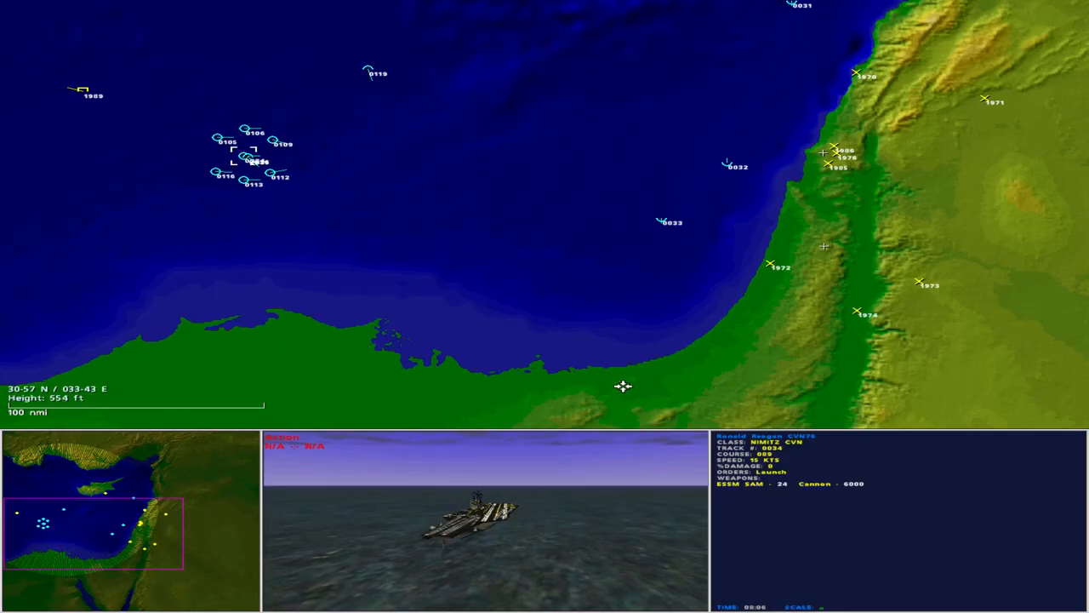
{"action": "mouse_move", "coordinate": [574, 338]}
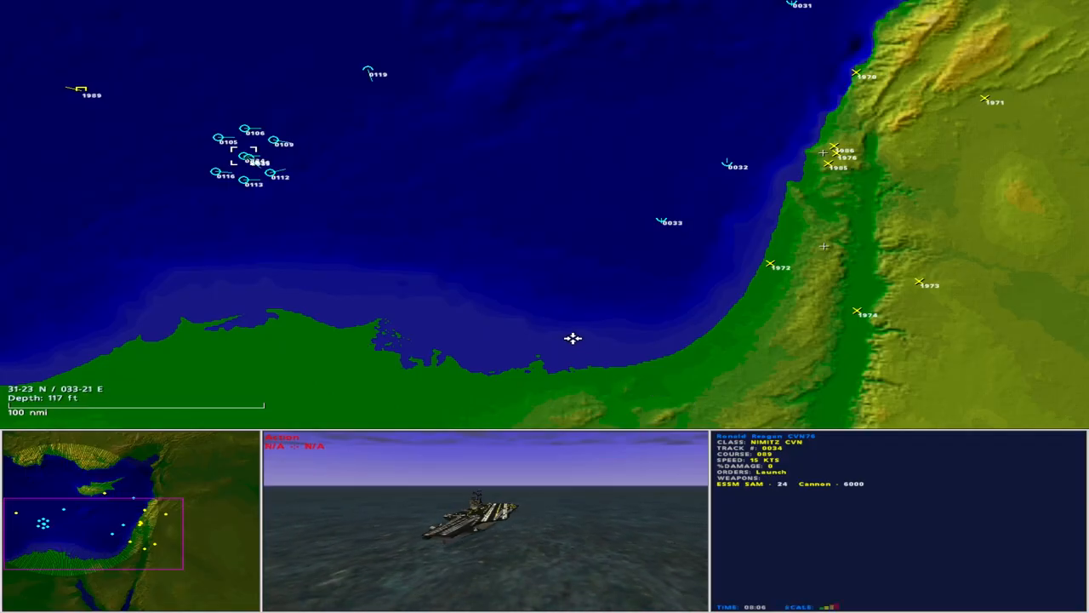
Reopen the briefing messages, then go back to the tactical map
{"action": "left_click", "coordinate": [255, 161]}
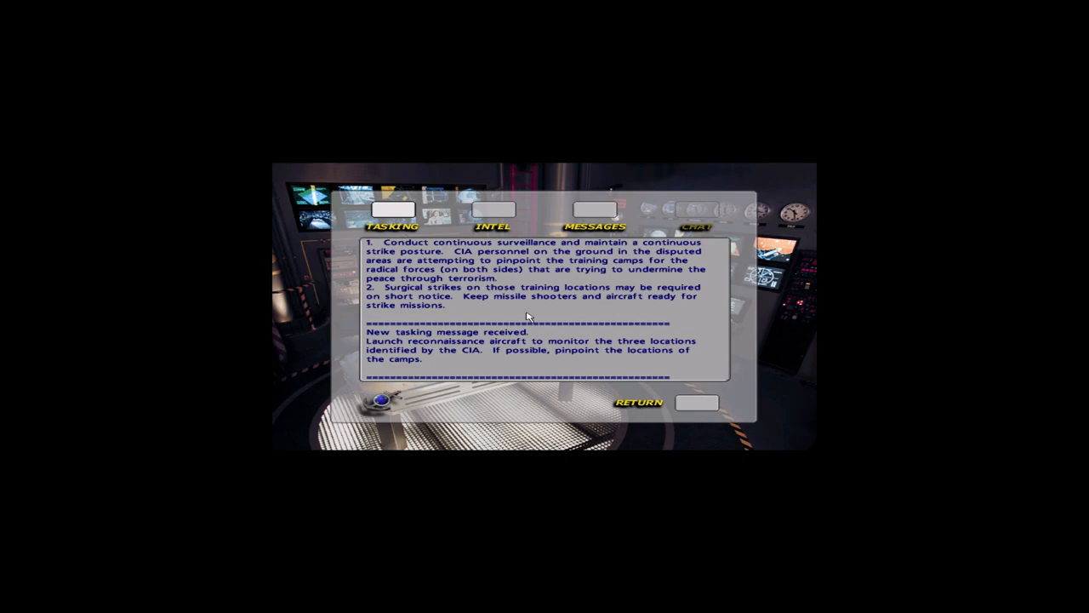
{"action": "left_click", "coordinate": [491, 227]}
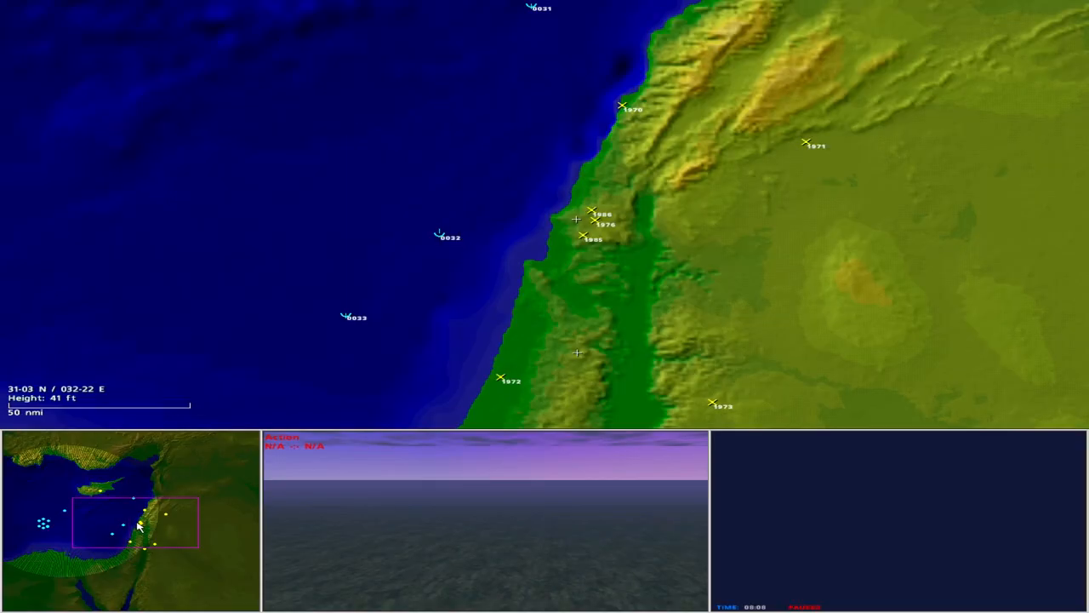
{"action": "left_click", "coordinate": [345, 316]}
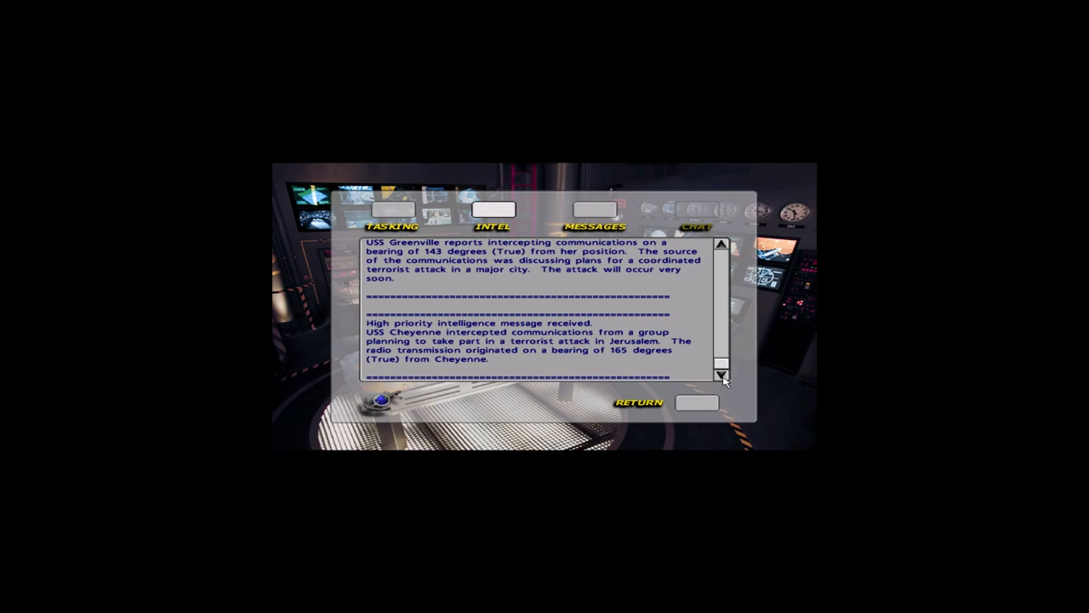
{"action": "mouse_move", "coordinate": [704, 402]}
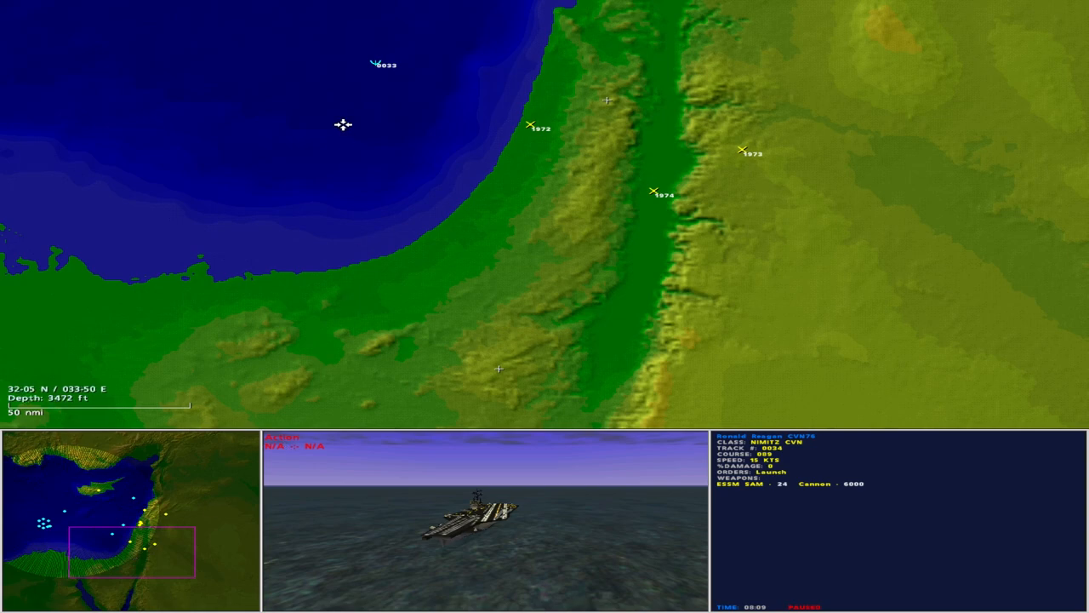
Select submarine Cheyenne (0033), then reselect Ronald Reagan showing its pending launches
{"action": "left_click", "coordinate": [375, 62]}
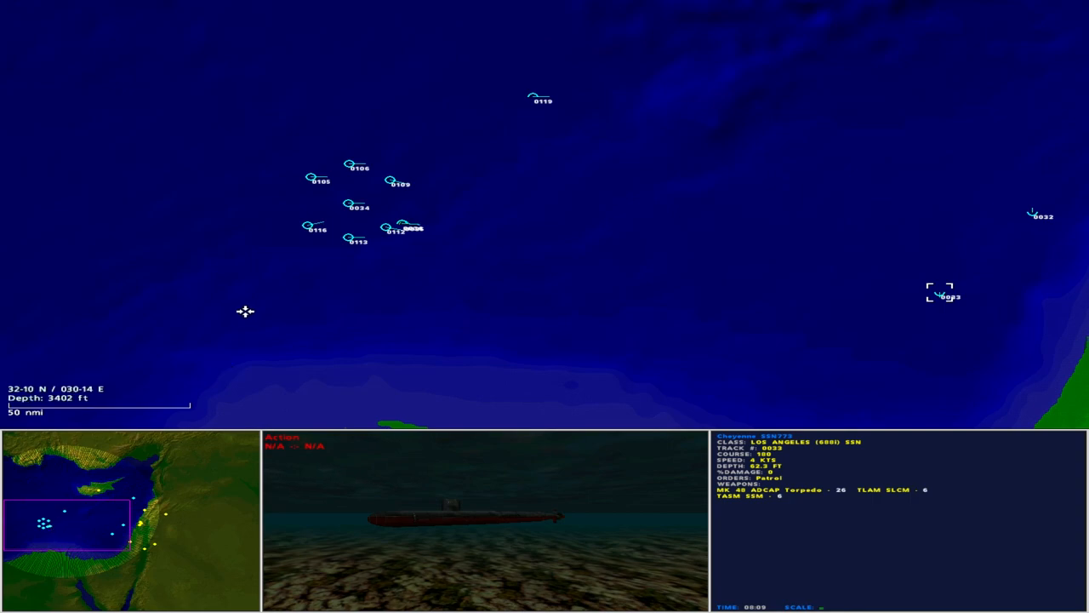
{"action": "left_click", "coordinate": [348, 204]}
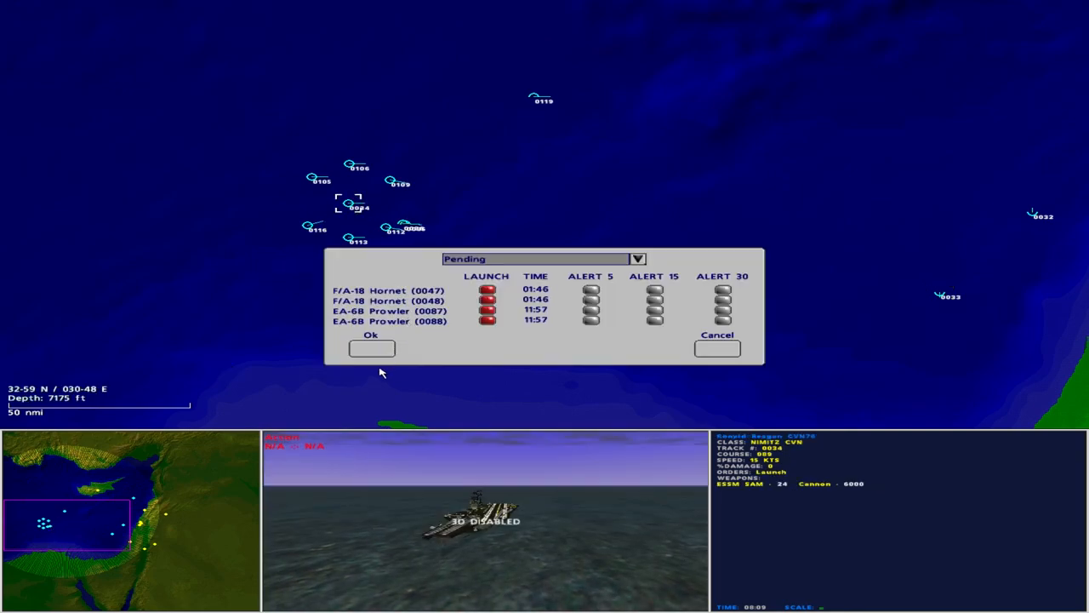
Swap the 3D carrier scene into the main view, moving the tactical map to the lower panel
{"action": "left_click", "coordinate": [370, 347]}
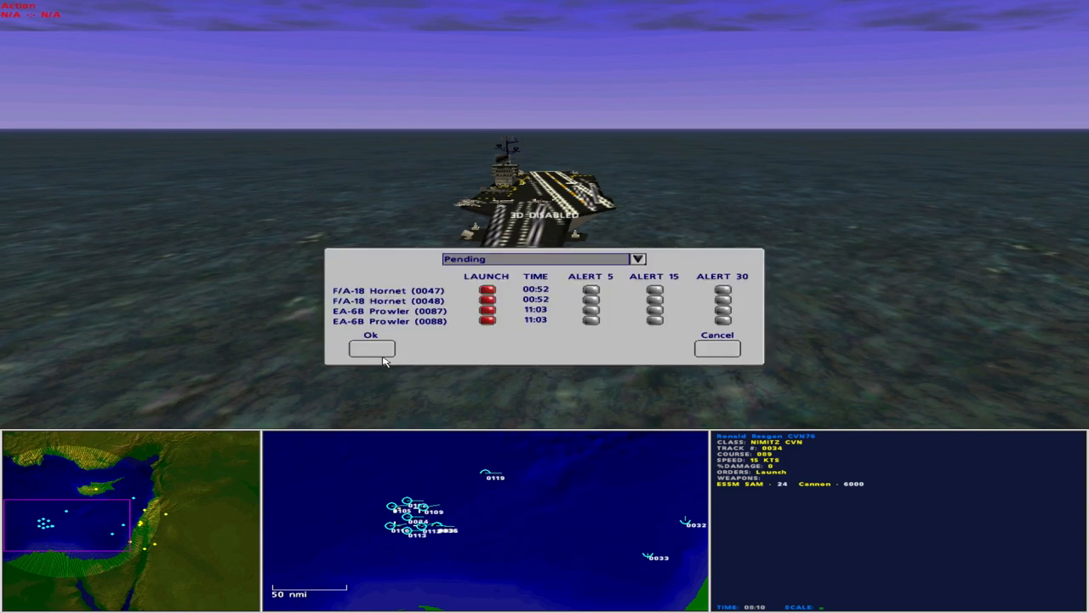
Close the pending launches list so the Hornet takes off
{"action": "left_click", "coordinate": [371, 348]}
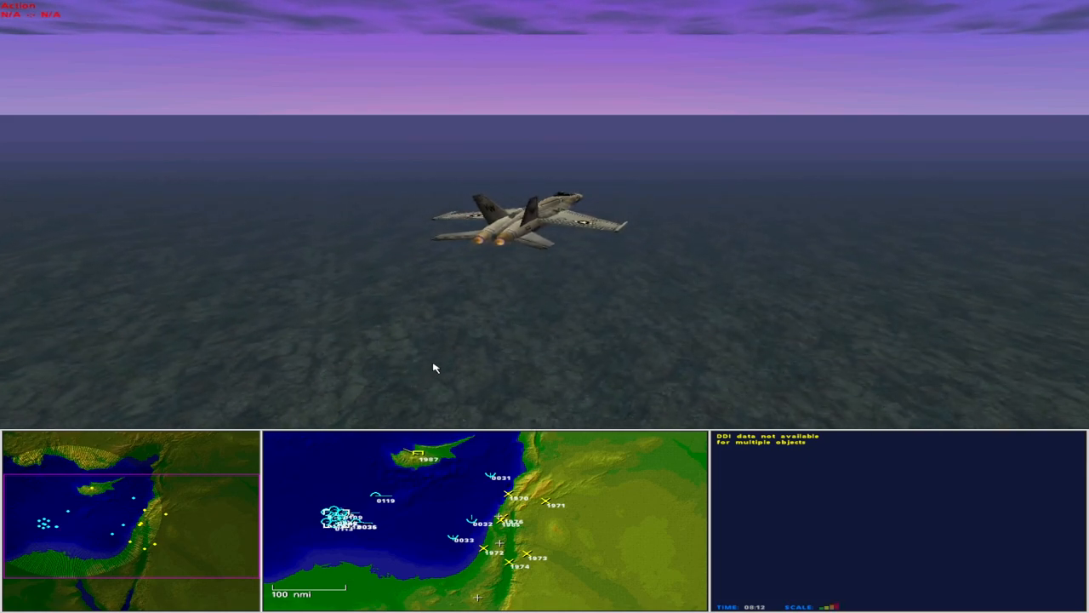
{"action": "mouse_move", "coordinate": [606, 453]}
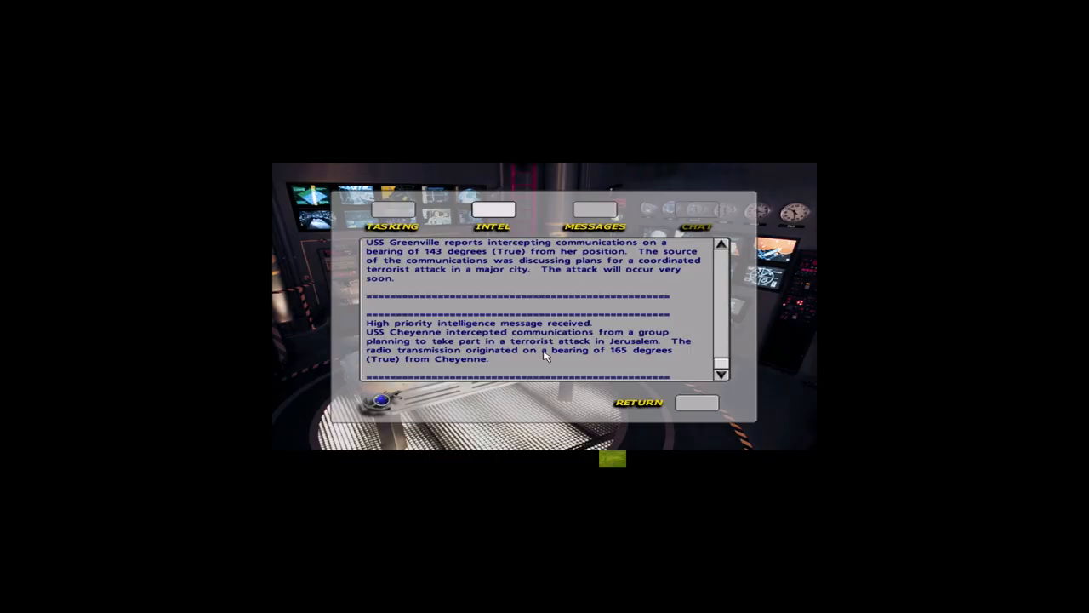
Show the Tasking messages and read down to the battle damage assessment order
{"action": "left_click", "coordinate": [390, 226]}
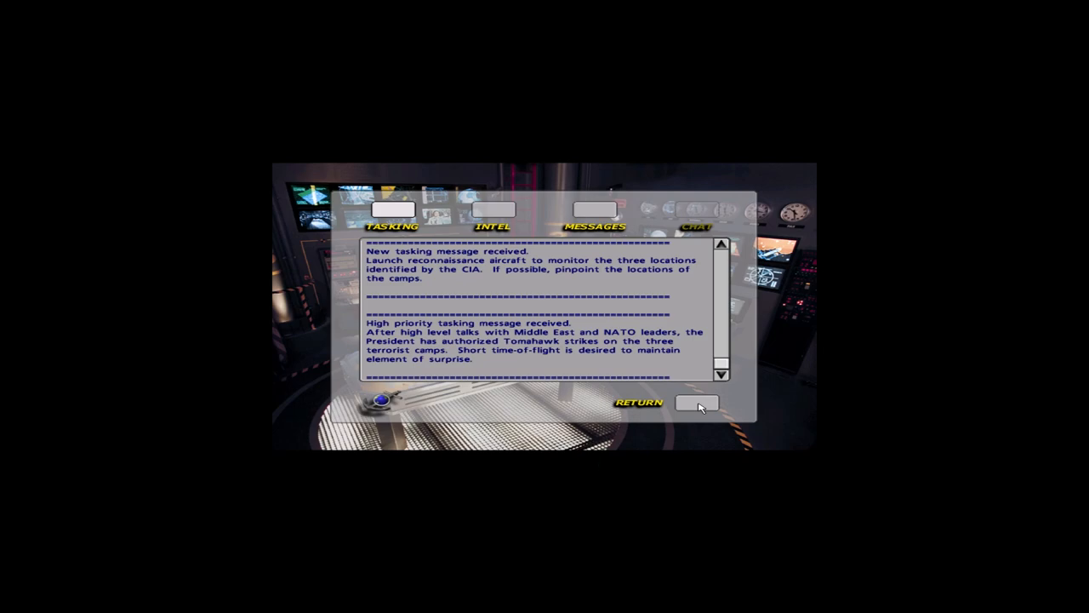
{"action": "left_click", "coordinate": [696, 402]}
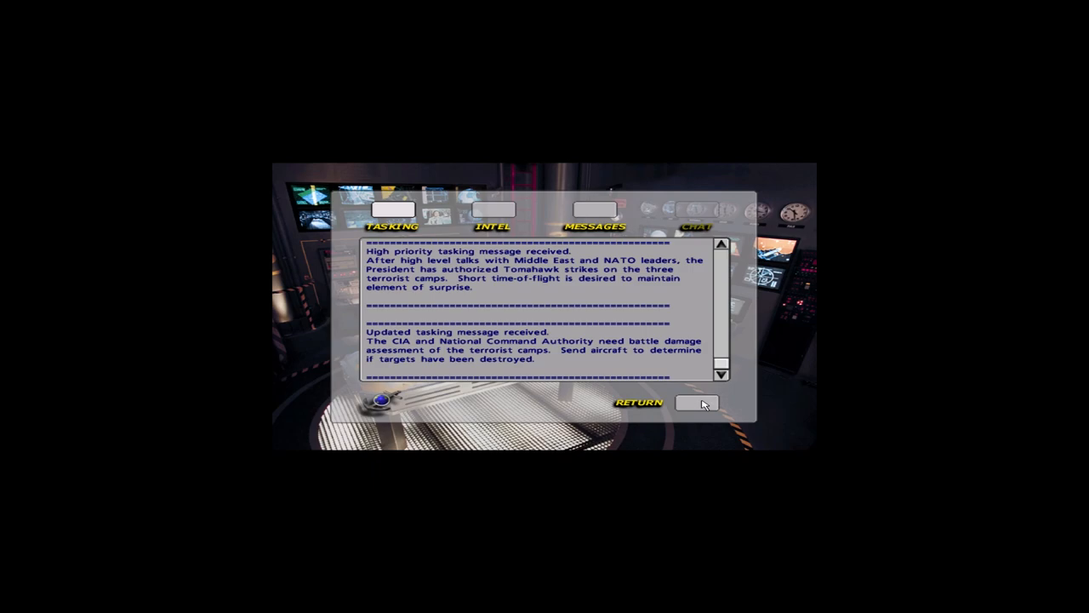
{"action": "left_click", "coordinate": [697, 402]}
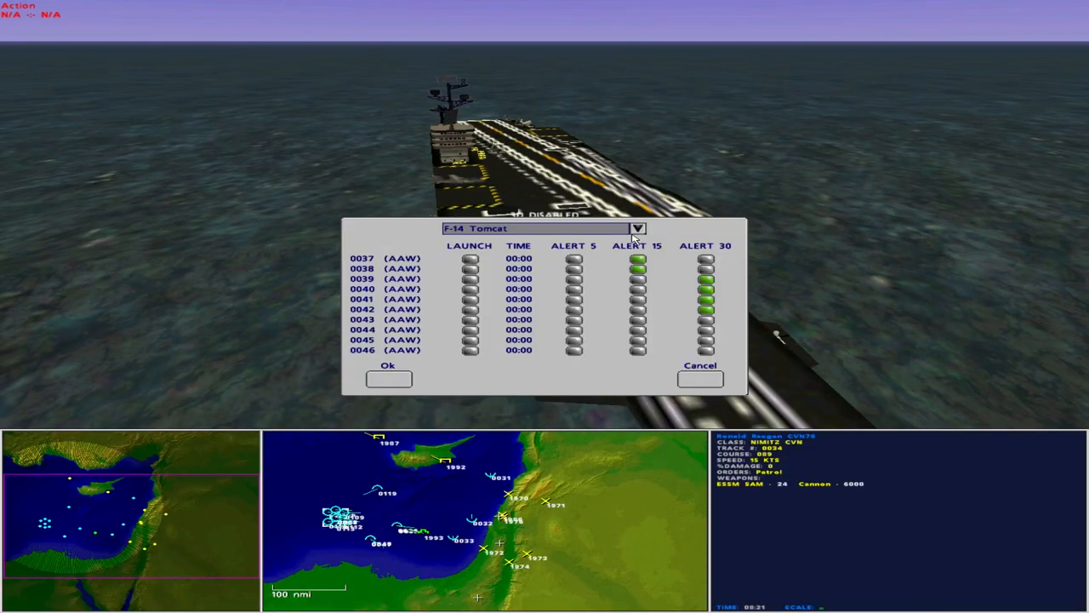
Order both EA-6B Prowlers and ES-3 Vikings 0103–0104 to launch from Ronald Reagan
{"action": "left_click", "coordinate": [638, 228]}
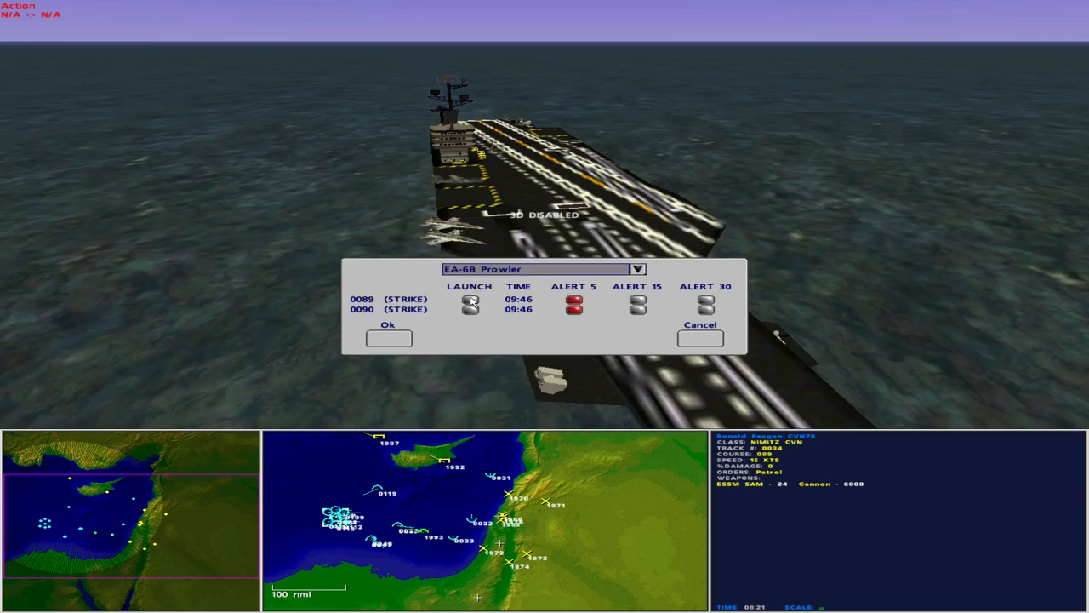
{"action": "left_click", "coordinate": [388, 325]}
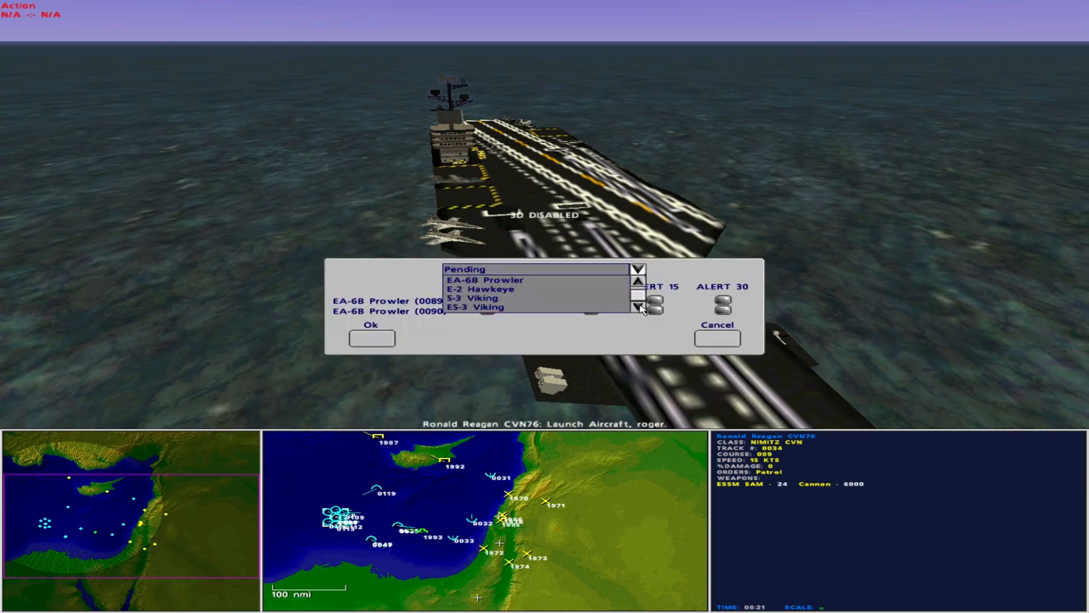
{"action": "left_click", "coordinate": [473, 307]}
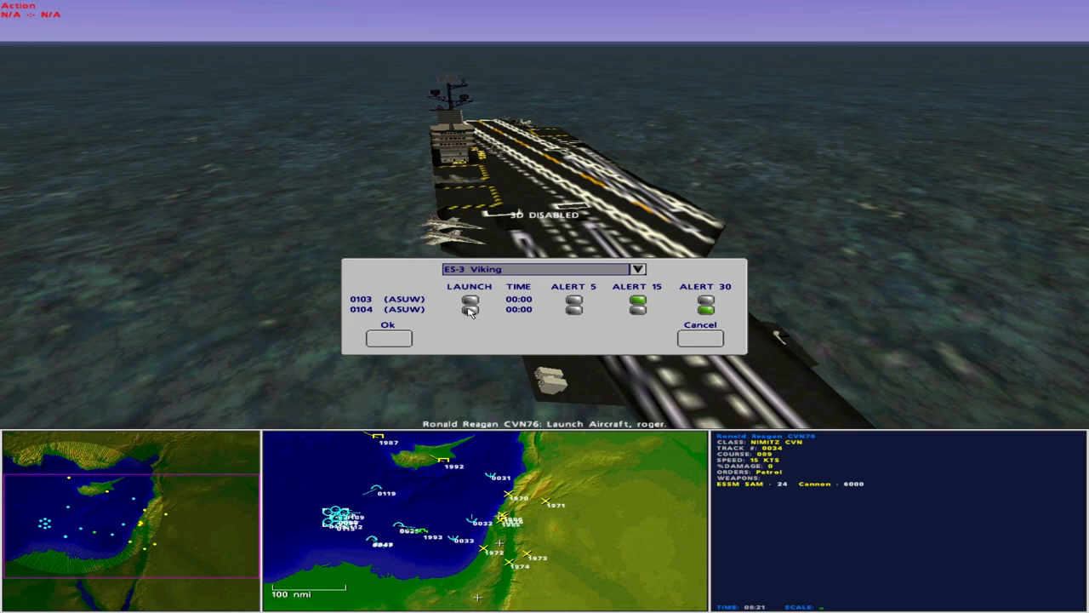
{"action": "left_click", "coordinate": [471, 304]}
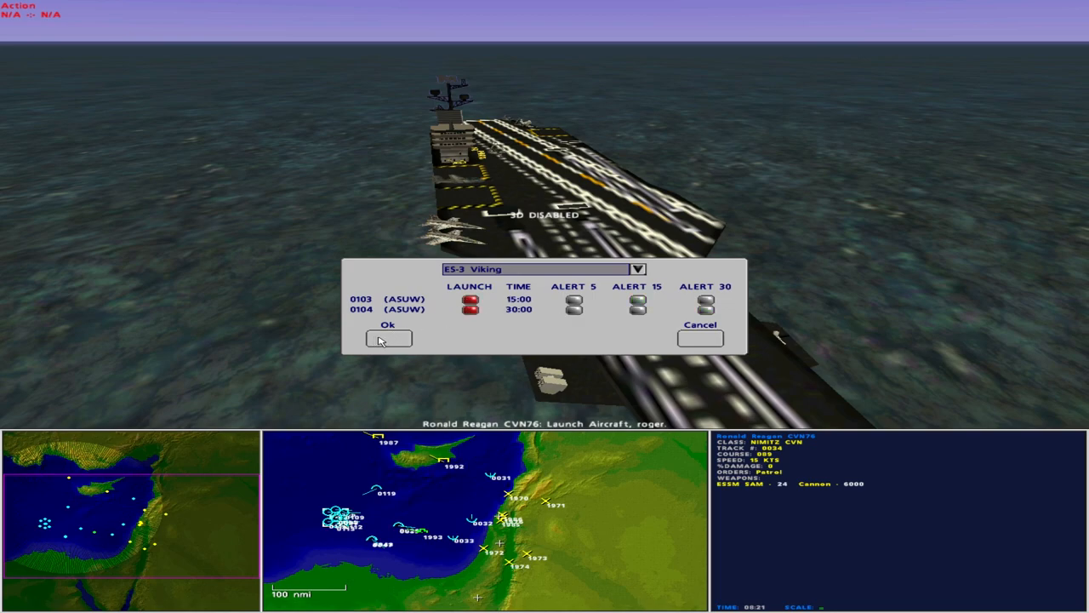
Confirm the Prowler and Viking launch orders
{"action": "left_click", "coordinate": [388, 324]}
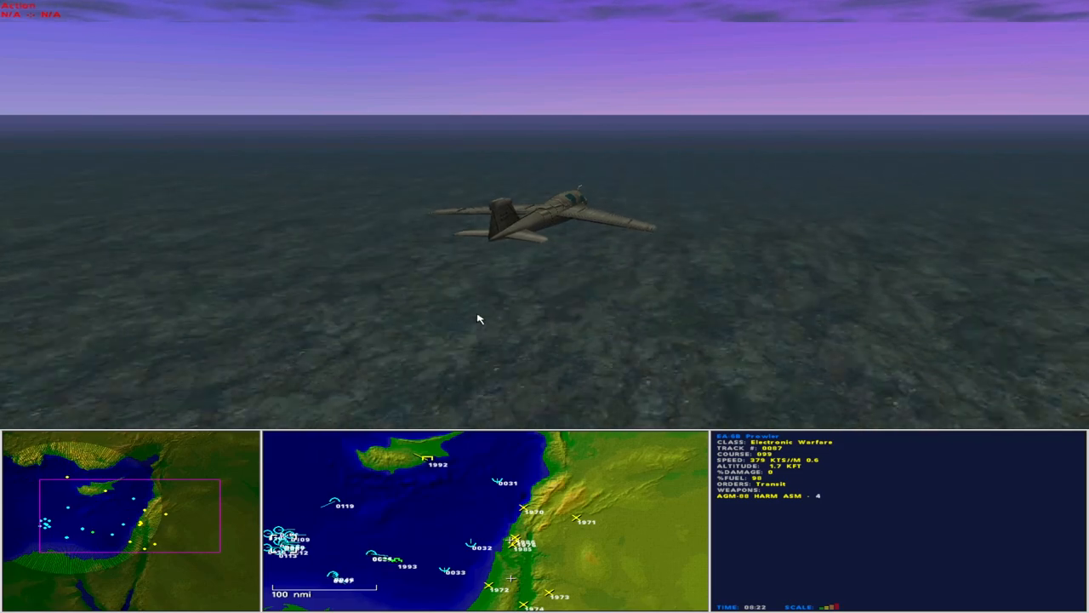
{"action": "mouse_move", "coordinate": [540, 337]}
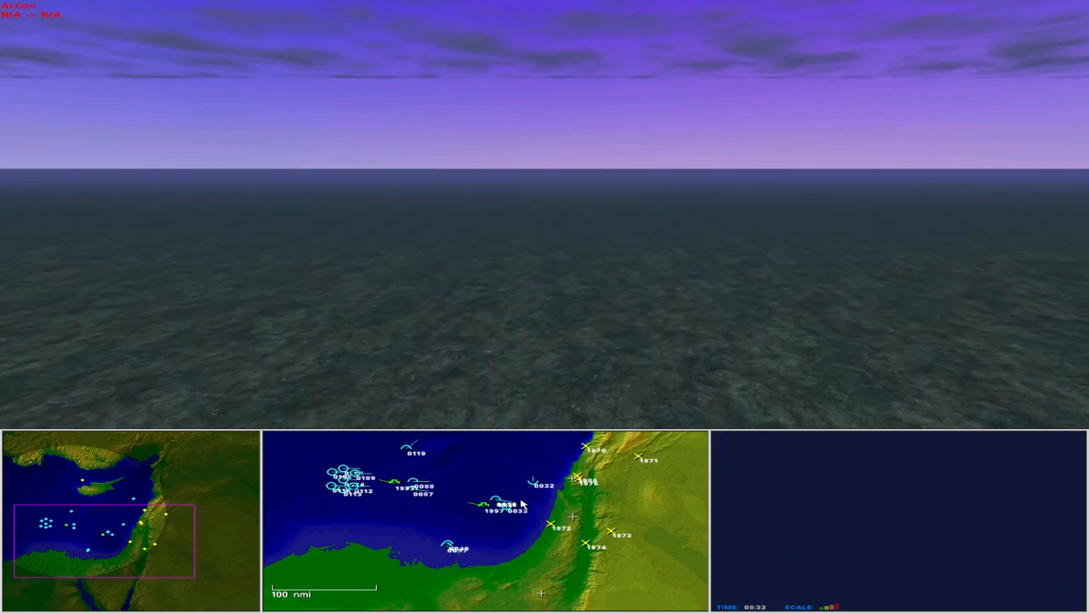
Center the tactical map on the offshore carrier group around carrier 0034
{"action": "left_click", "coordinate": [500, 497]}
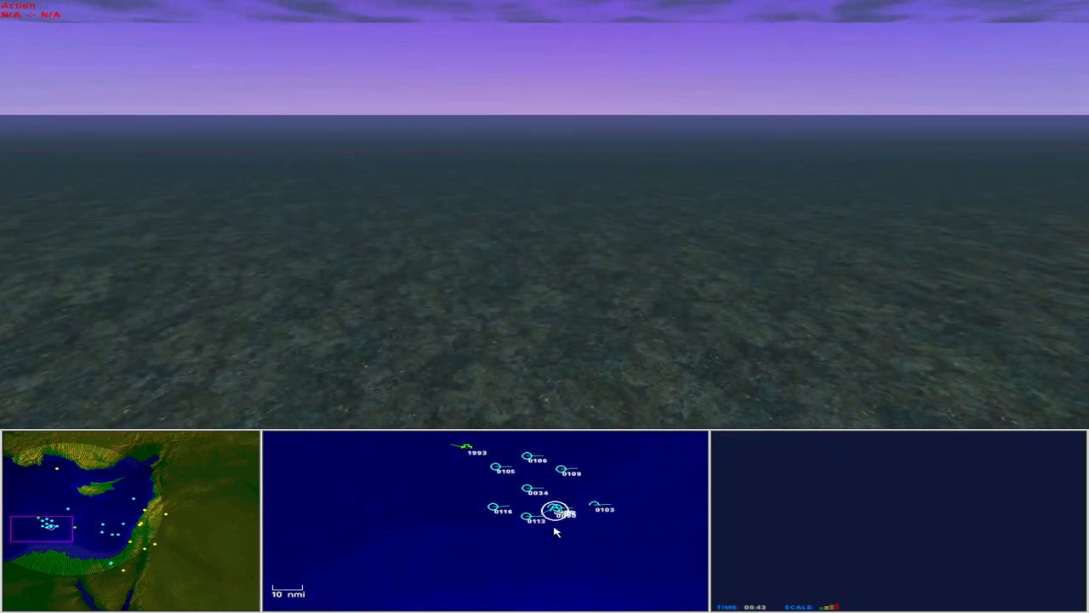
Move the tactical map inland to SAM sites 1978 and 1979
{"action": "left_click", "coordinate": [555, 511]}
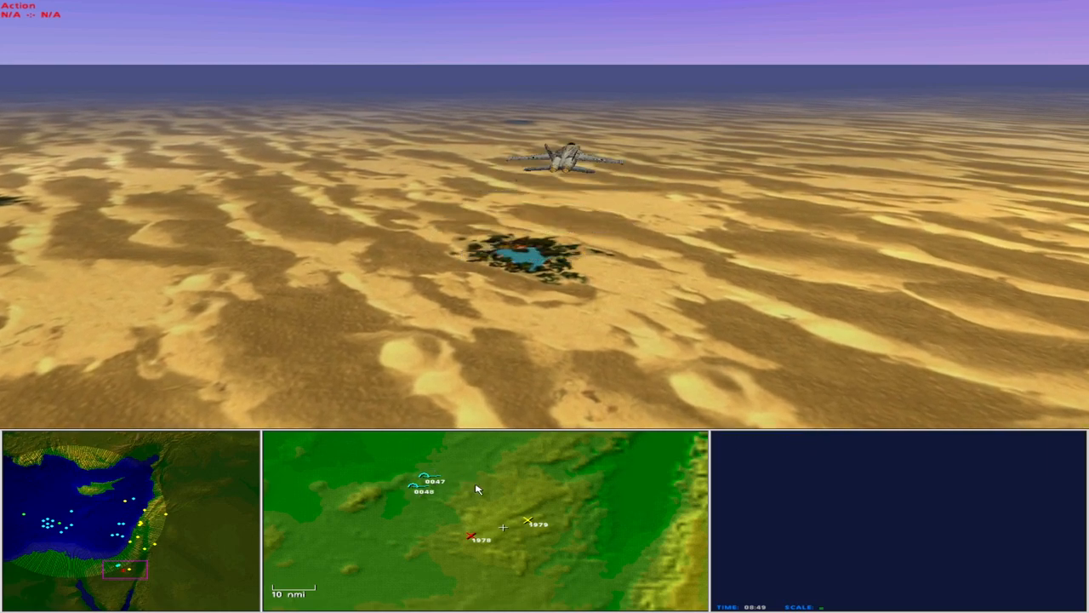
{"action": "left_click", "coordinate": [470, 536]}
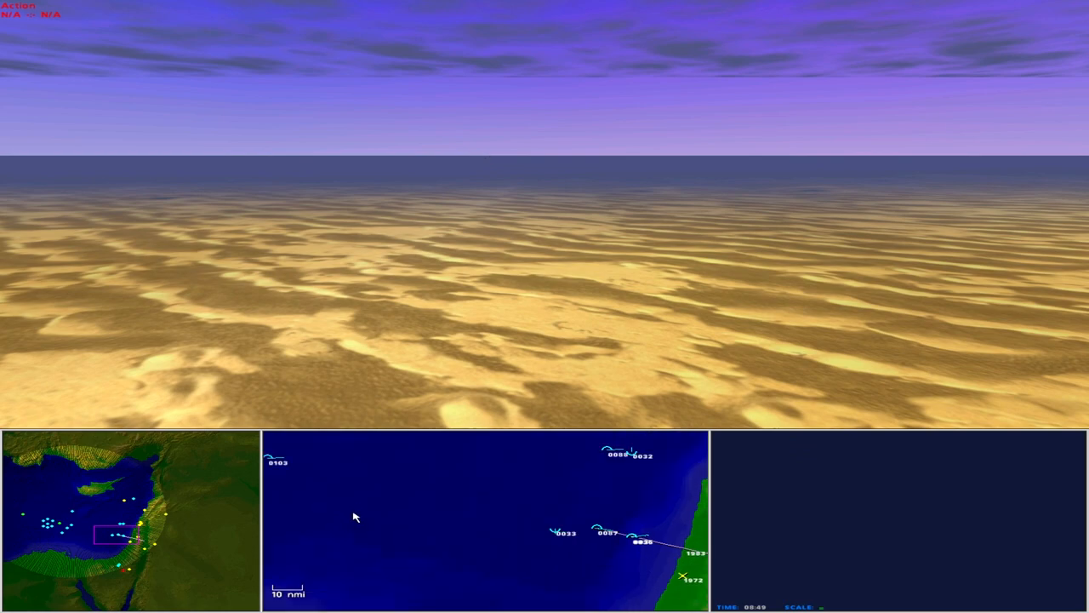
{"action": "left_click", "coordinate": [634, 540]}
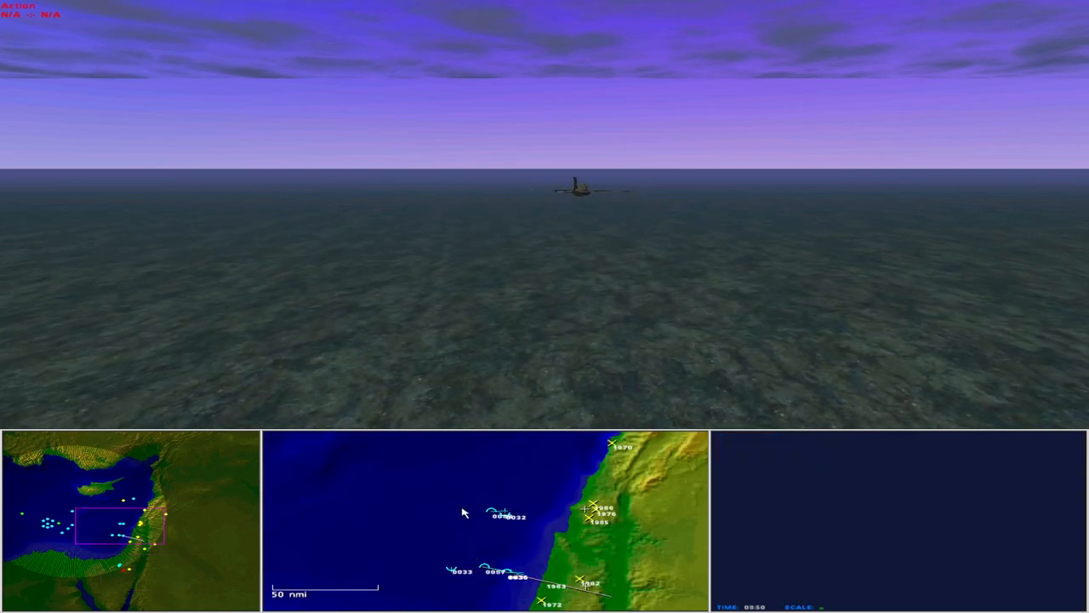
{"action": "left_click", "coordinate": [502, 517]}
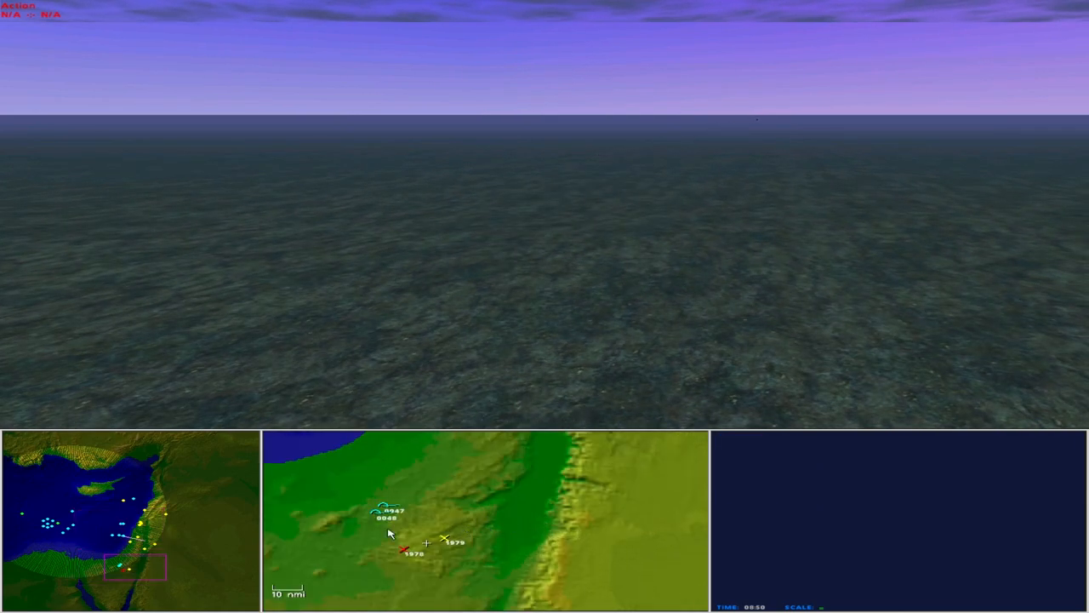
Select Hornet 0047 flying near the SAM sites
{"action": "left_click", "coordinate": [383, 511]}
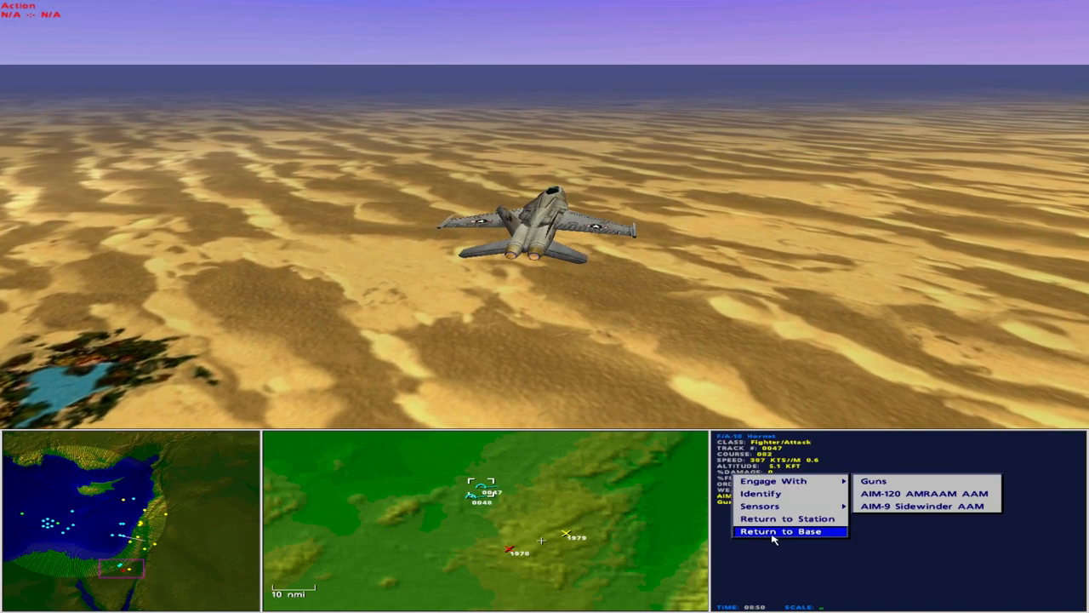
{"action": "mouse_move", "coordinate": [760, 505]}
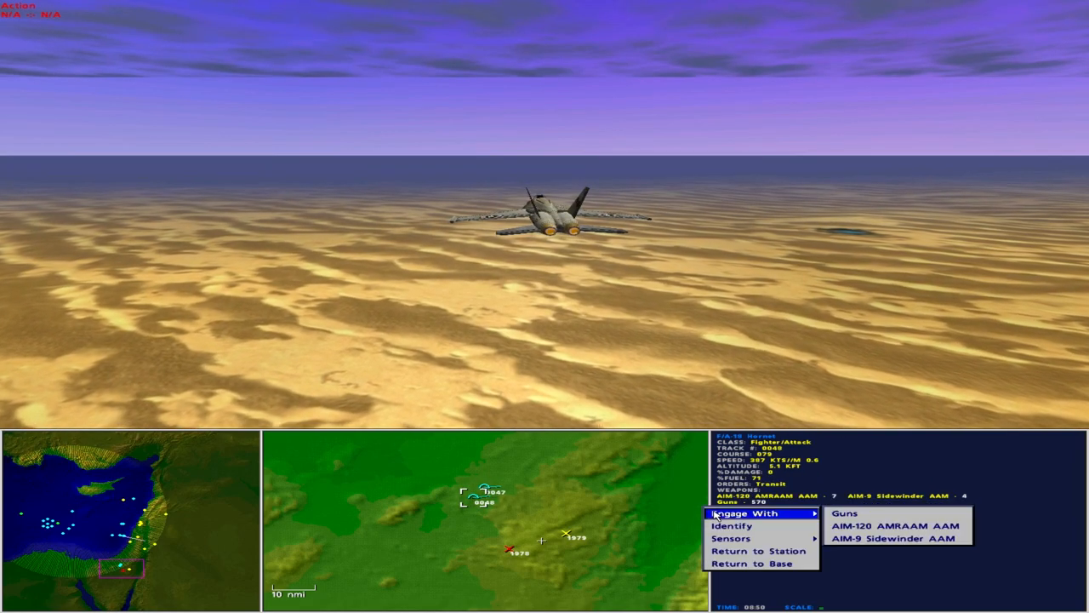
{"action": "mouse_move", "coordinate": [732, 538]}
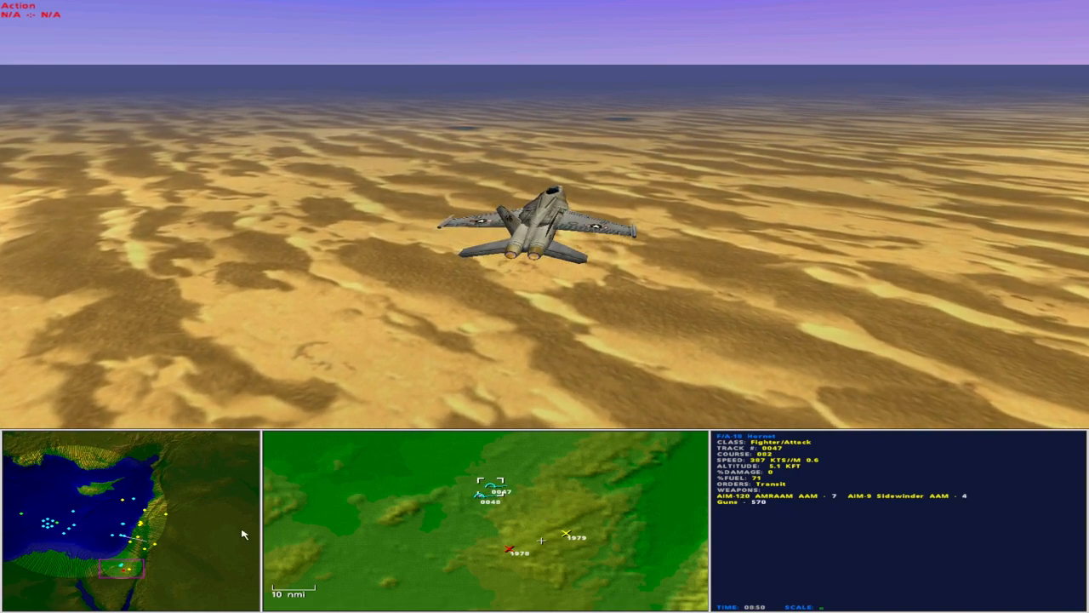
{"action": "mouse_move", "coordinate": [49, 529]}
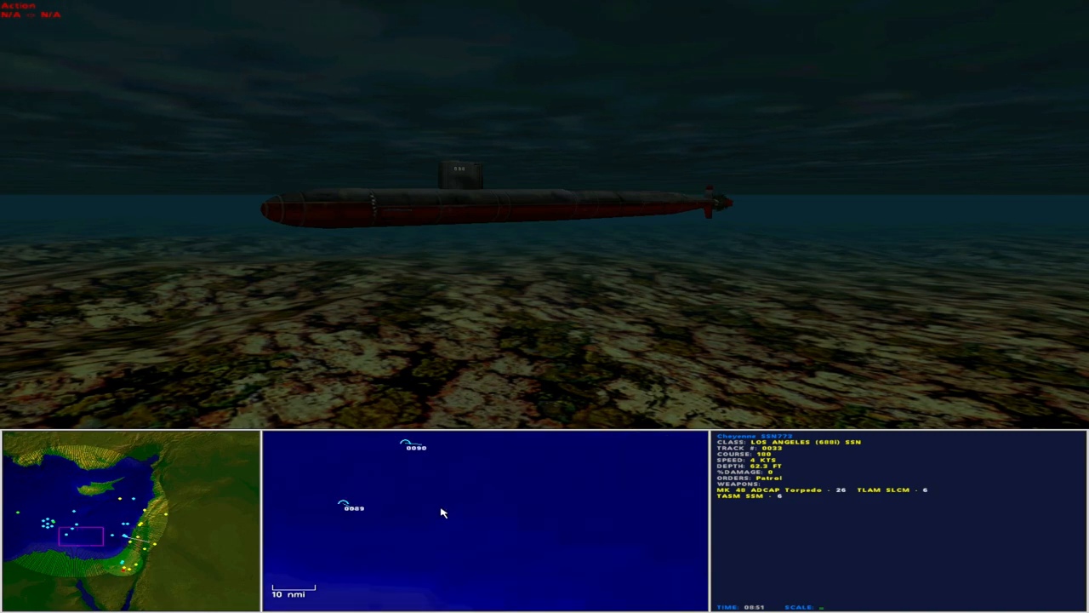
{"action": "mouse_move", "coordinate": [129, 571]}
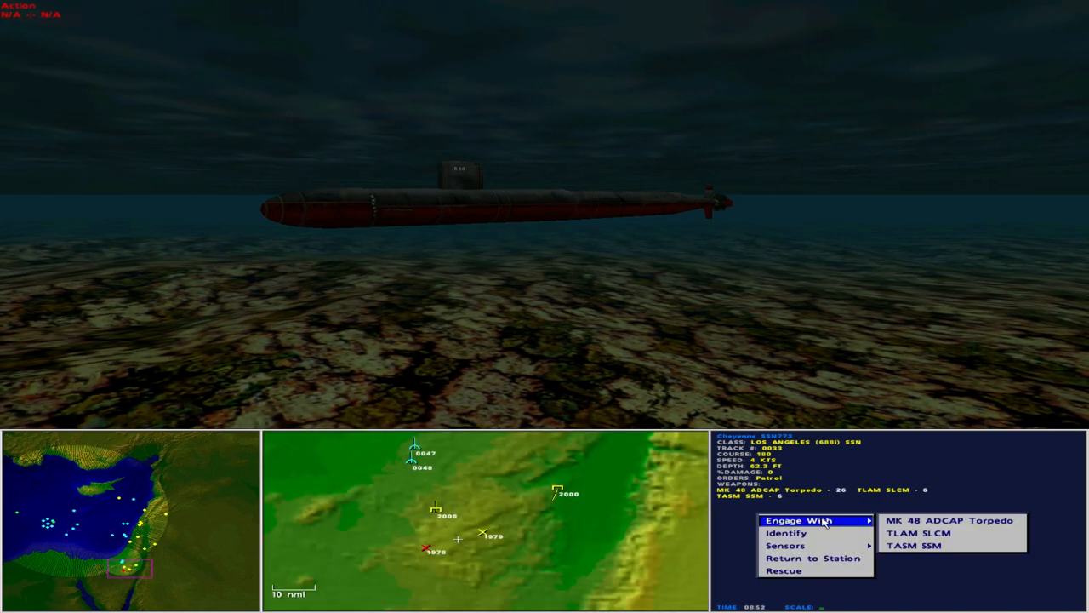
{"action": "mouse_move", "coordinate": [918, 532]}
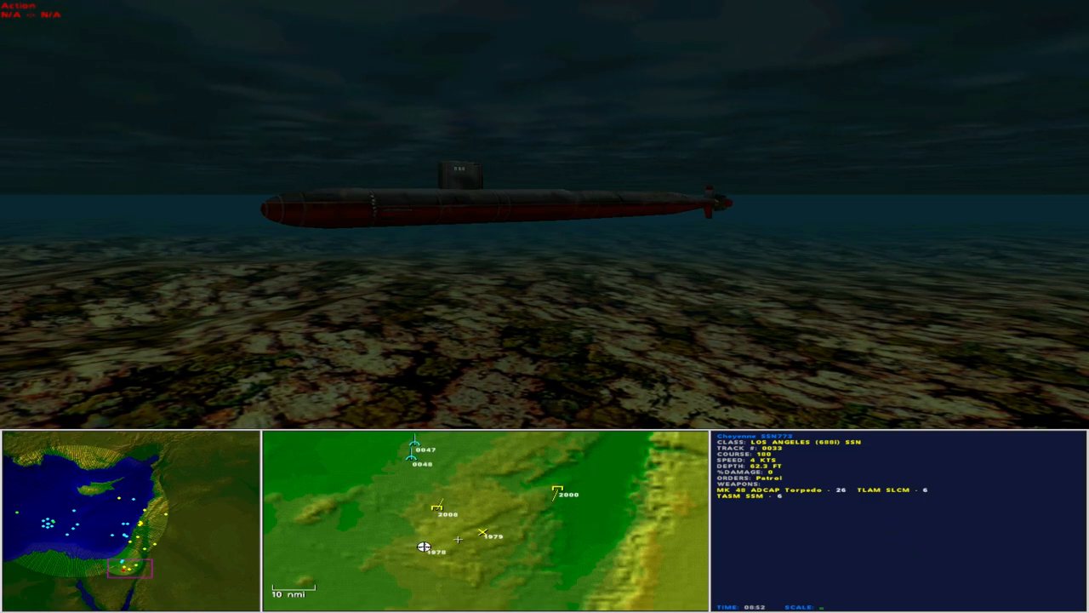
Select the F/A-18 Hornet on the tactical map to issue its order
{"action": "left_click", "coordinate": [425, 551]}
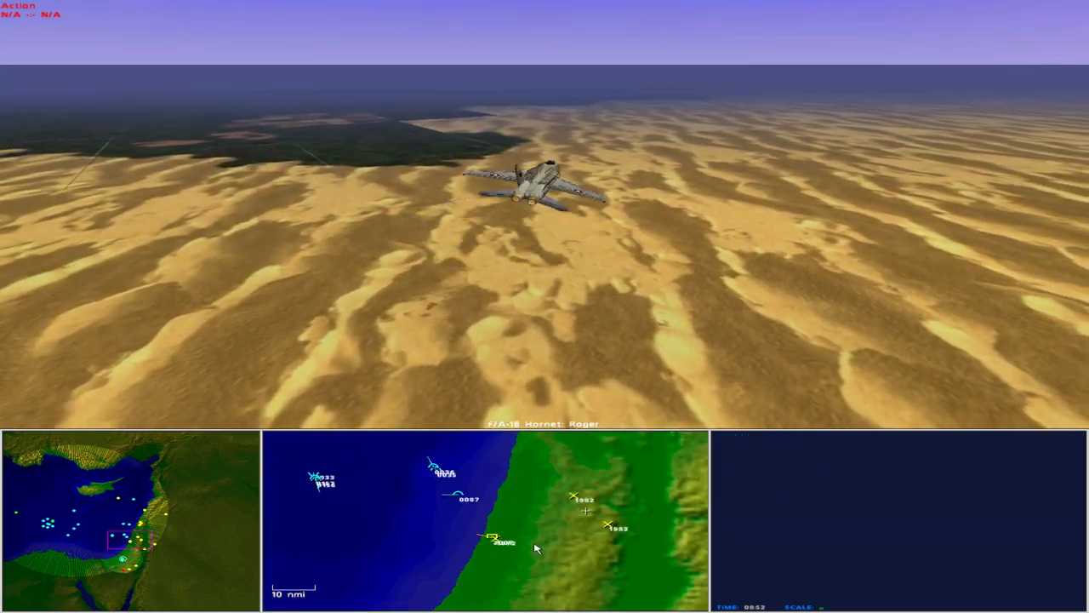
Order the F-14 Tomcat to VID track 2007 and Hornet 0049 to identify track 2000
{"action": "left_click", "coordinate": [459, 498]}
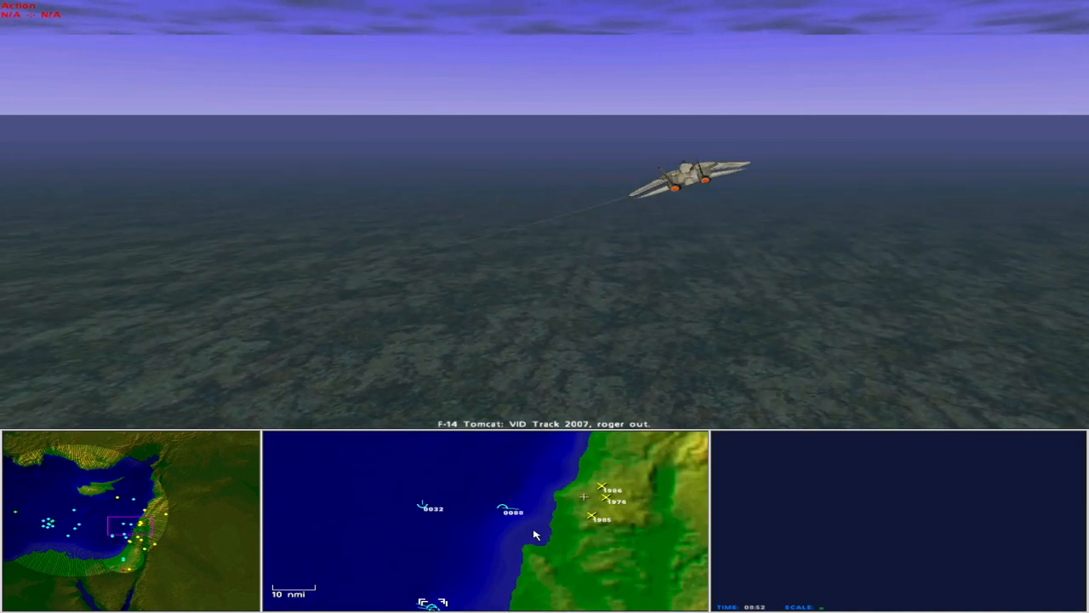
{"action": "left_click", "coordinate": [512, 511]}
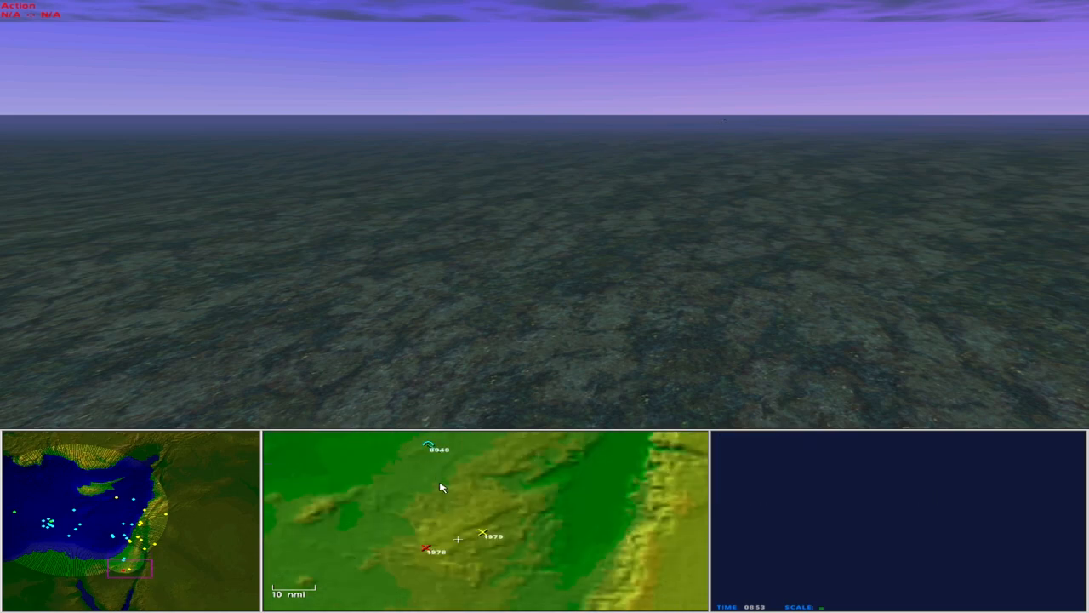
{"action": "left_click", "coordinate": [428, 446]}
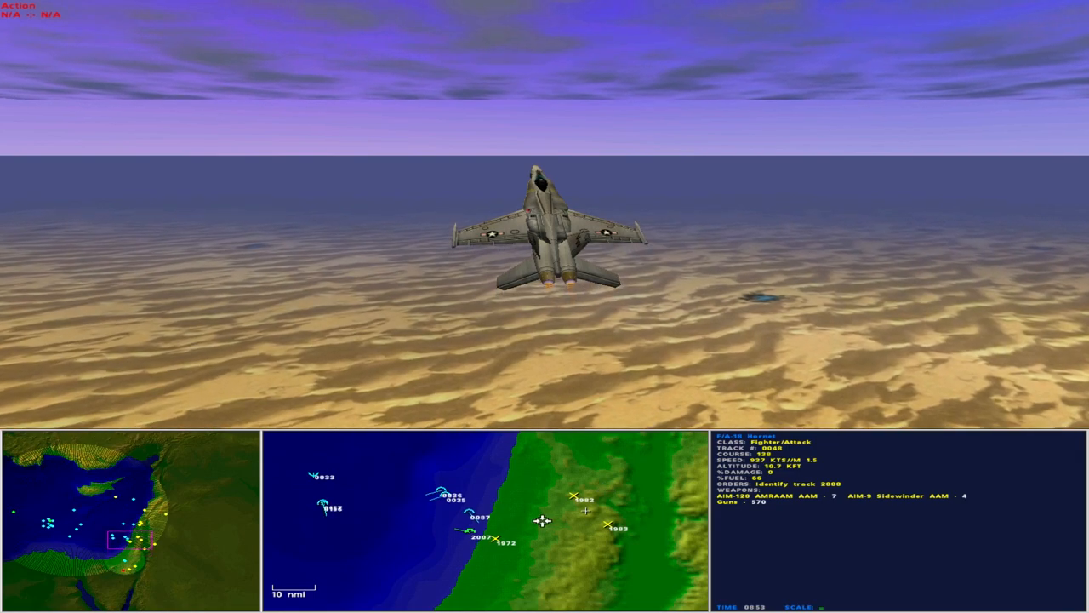
Order EA-6B Prowler 0088, carrying four HARMs, to transit inland
{"action": "left_click", "coordinate": [497, 540]}
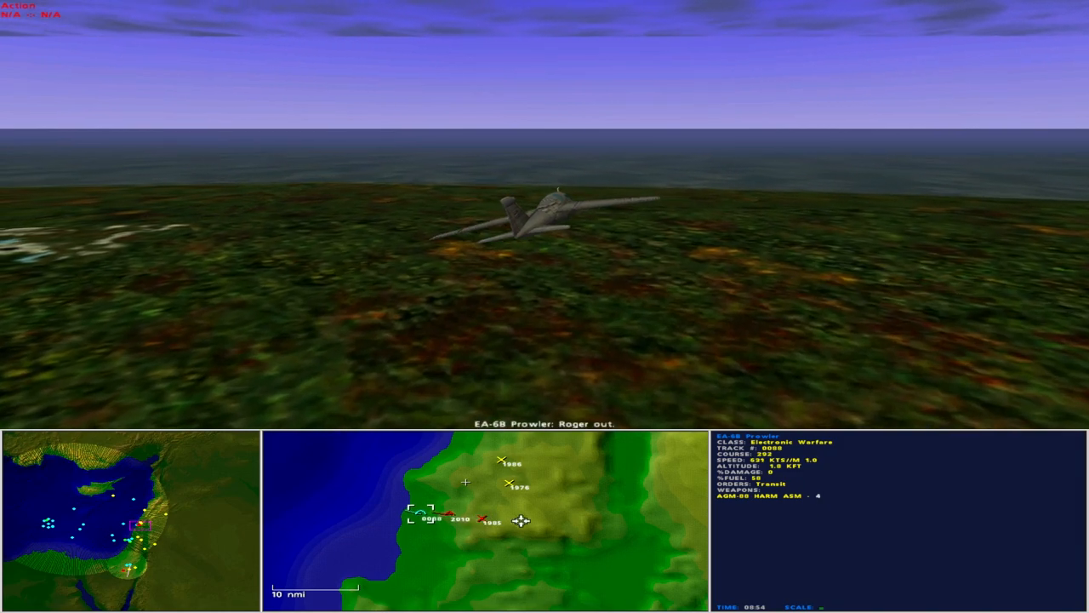
Order Prowler 0087 to jam track 1982 and bring up its HARM engage option
{"action": "left_click", "coordinate": [442, 514]}
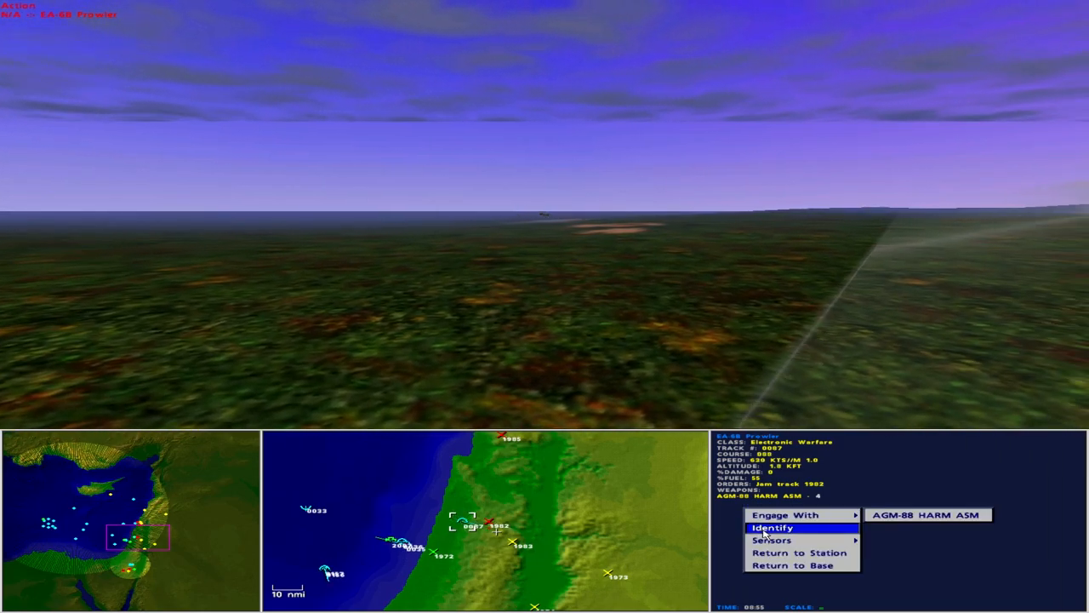
Engage track 1982 with an AGM-88 HARM from Prowler 0087 and view the SAM site
{"action": "left_click", "coordinate": [771, 528]}
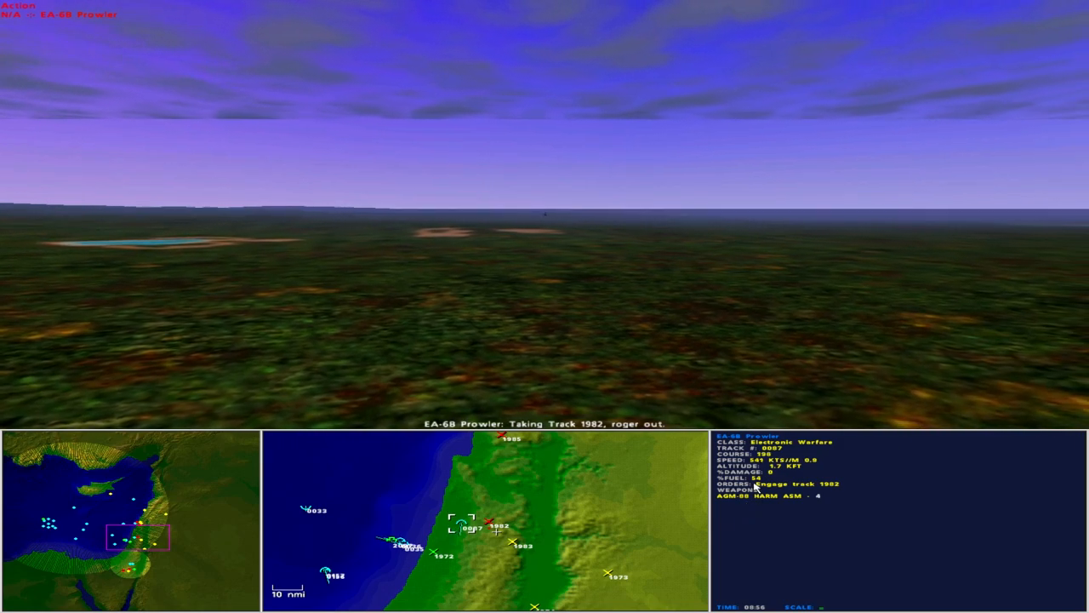
{"action": "right_click", "coordinate": [774, 489]}
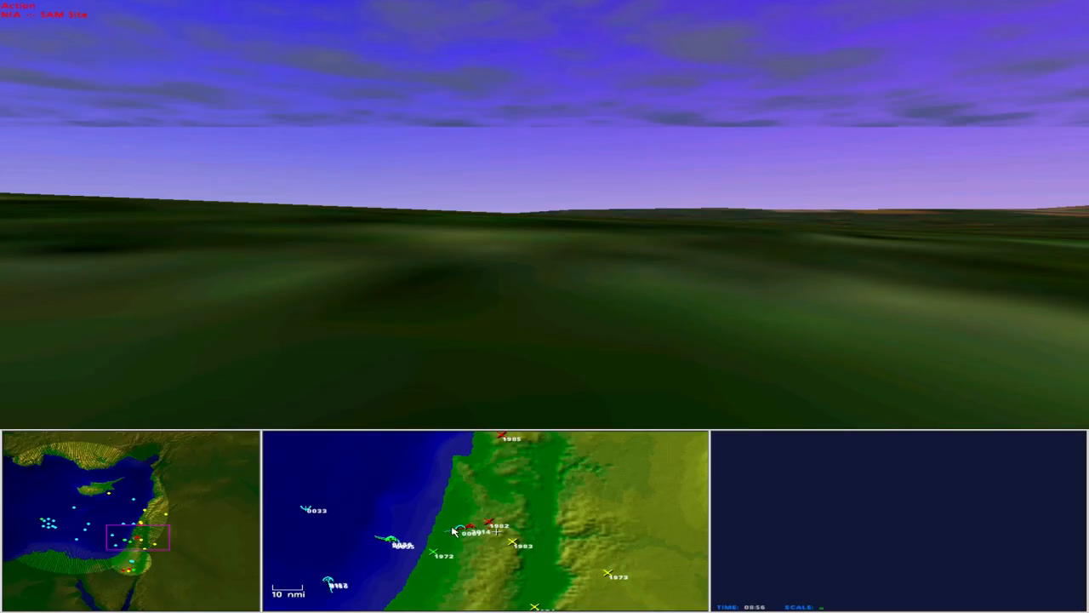
Confirm Prowler 0087's HARM launch, then pan north to SAM sites 1986, 1976, 1985
{"action": "left_click", "coordinate": [462, 532]}
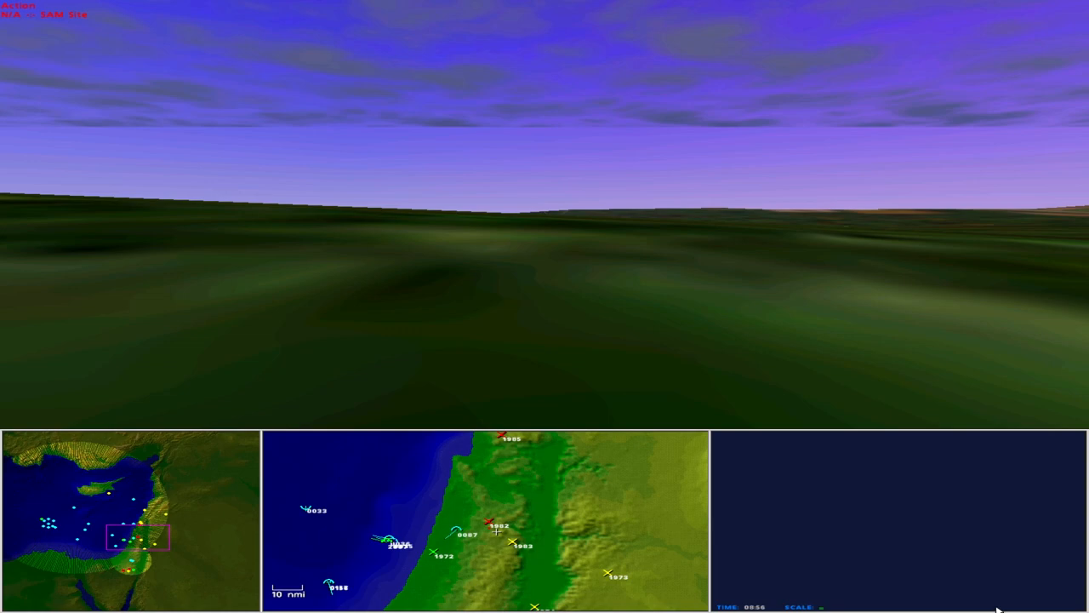
{"action": "left_click", "coordinate": [455, 530]}
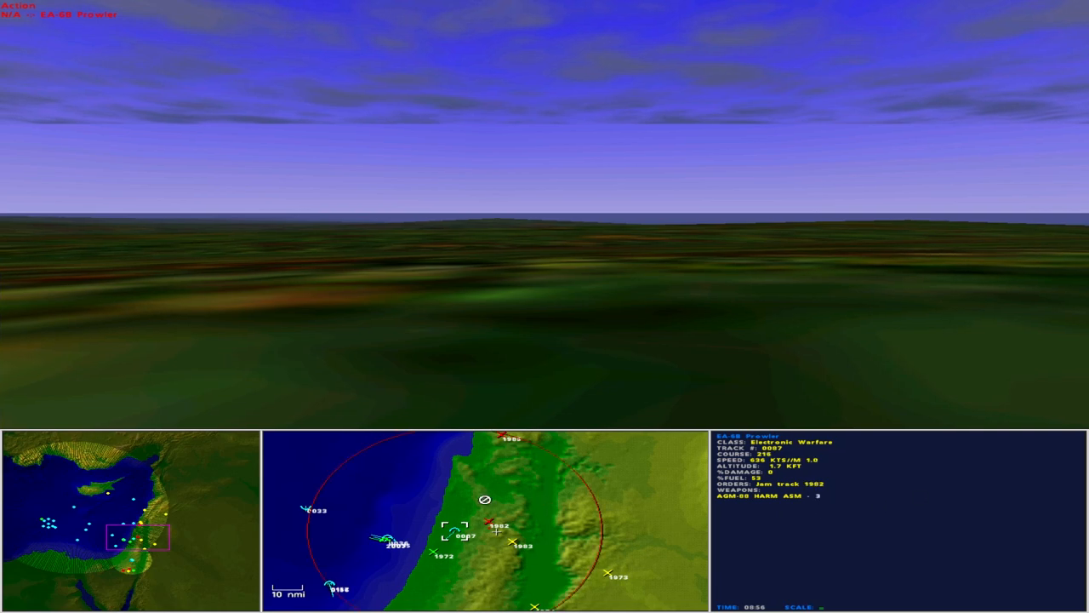
{"action": "left_click", "coordinate": [491, 524]}
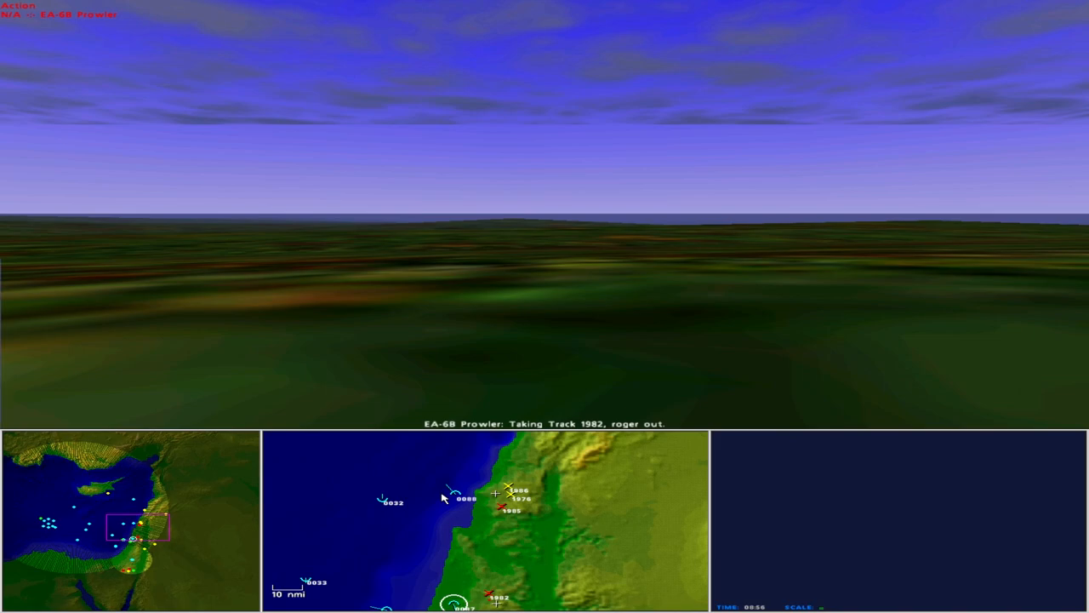
{"action": "left_click", "coordinate": [456, 493]}
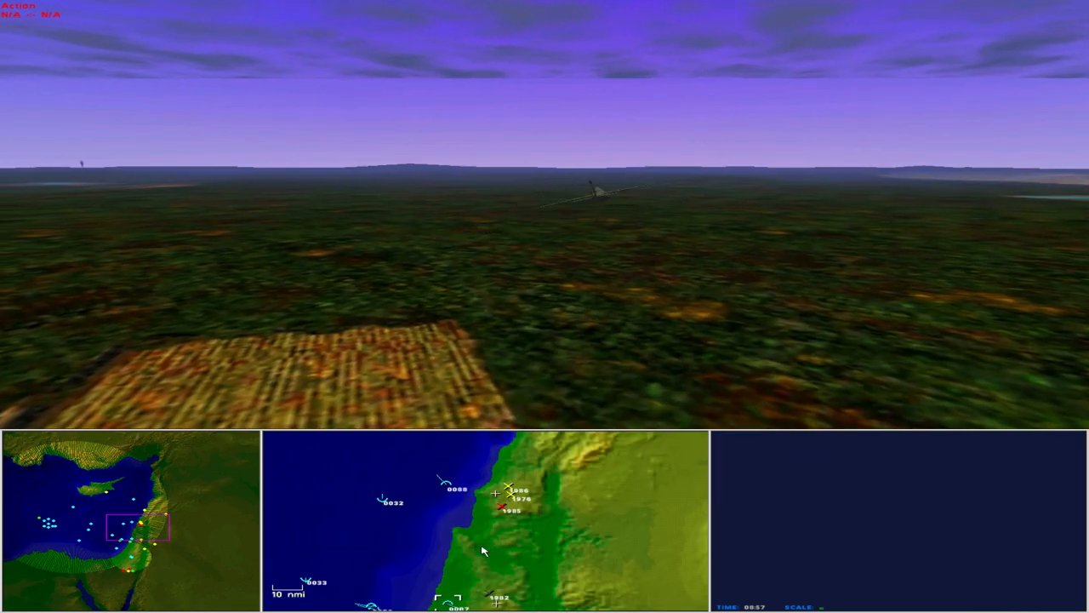
Watch the HARM destroy SAM site 1985, then select Prowler 0088
{"action": "right_click", "coordinate": [451, 485]}
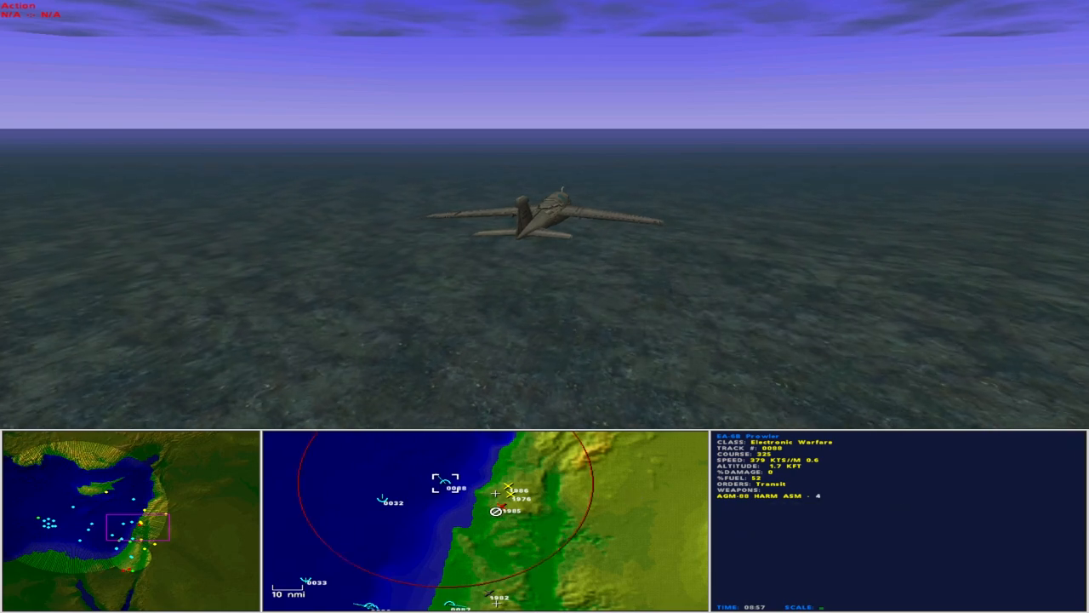
{"action": "left_click", "coordinate": [495, 510]}
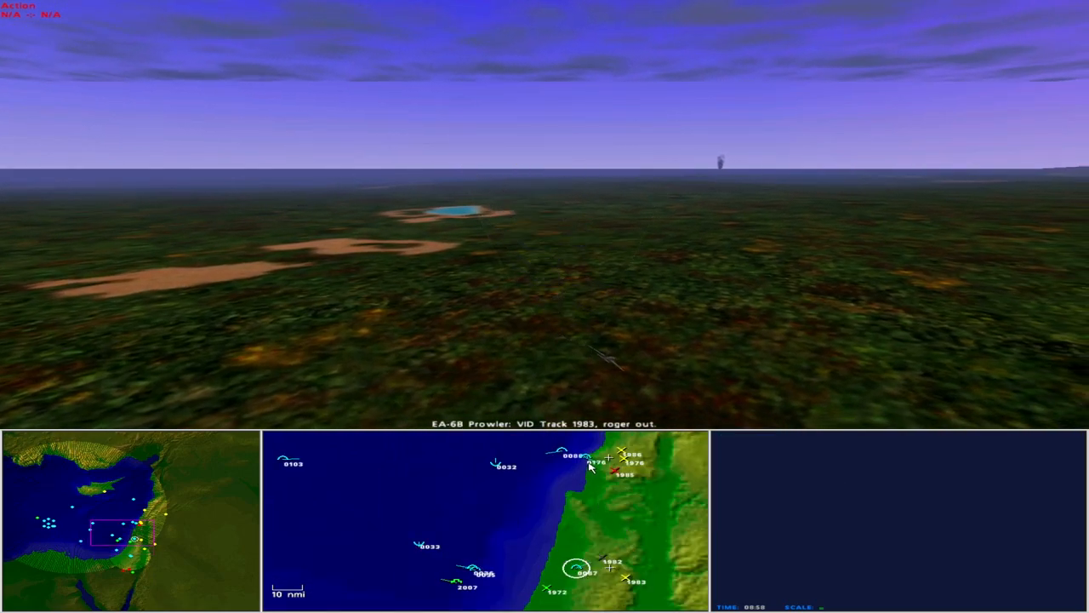
{"action": "left_click", "coordinate": [588, 462]}
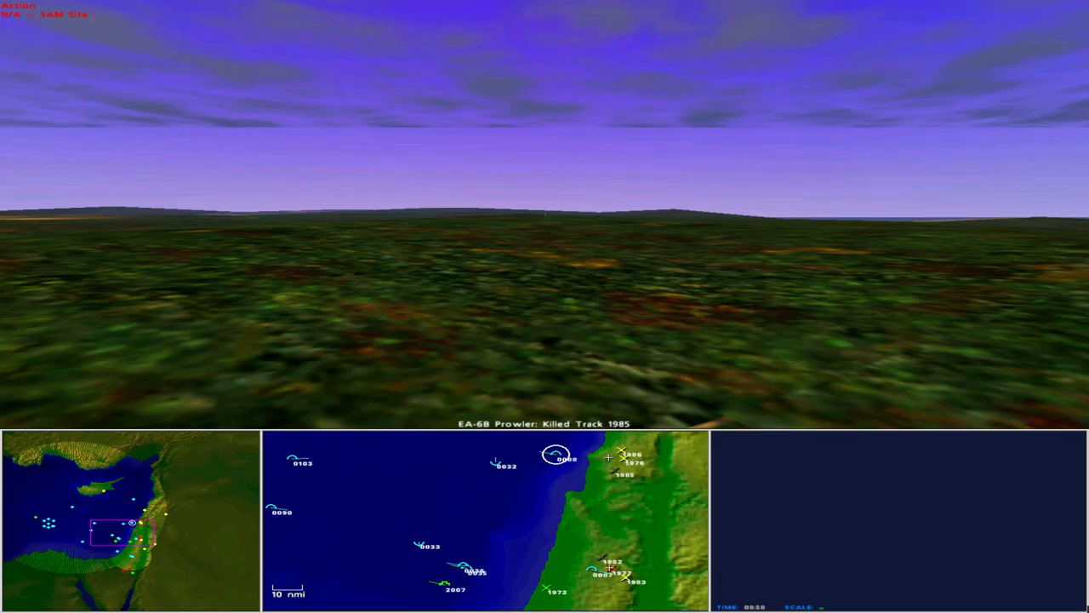
Engage SAM site 1983 with an AGM-88 HARM from Prowler 0087
{"action": "left_click", "coordinate": [617, 472]}
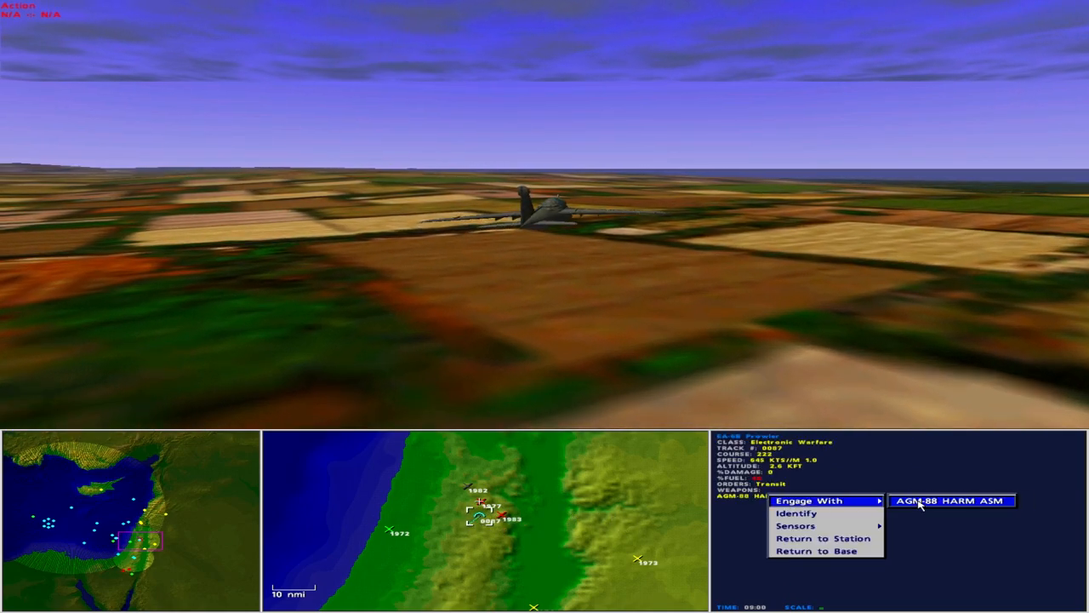
{"action": "left_click", "coordinate": [951, 499]}
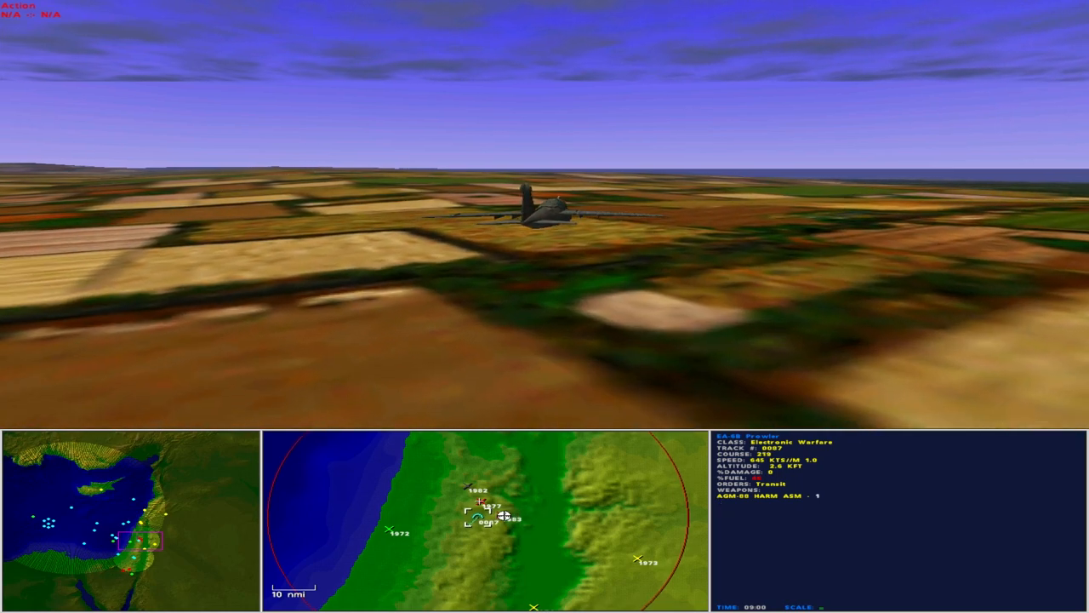